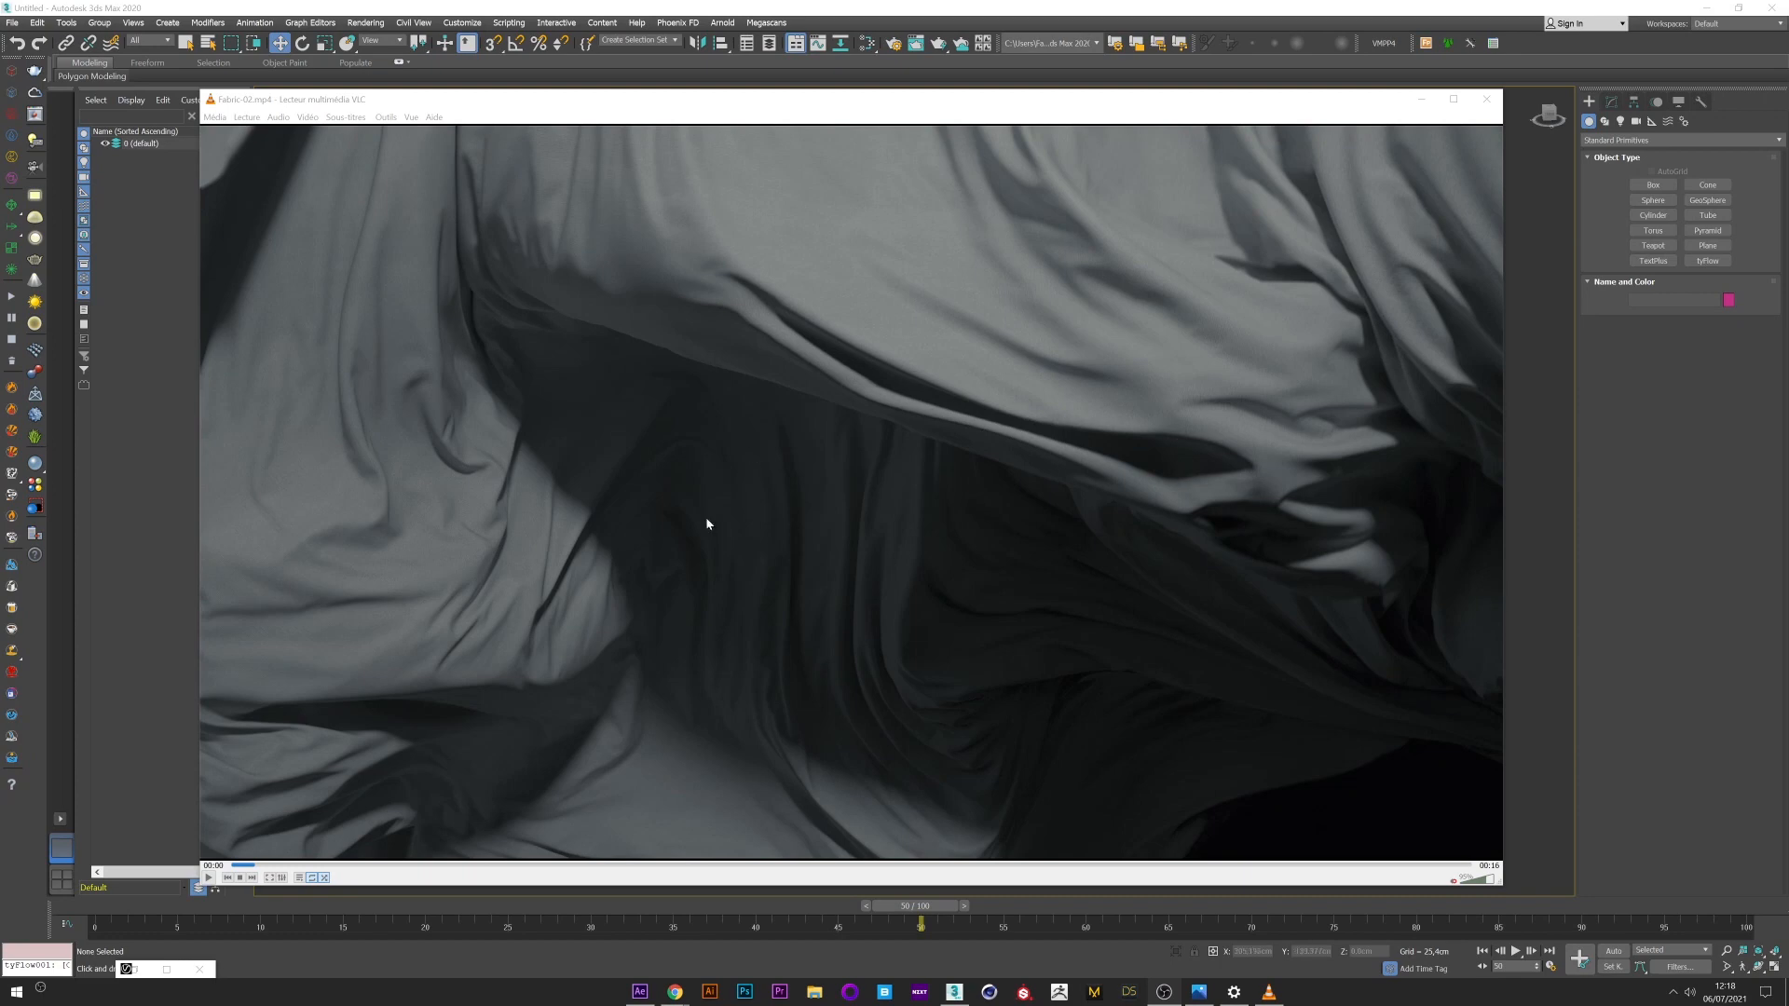
Step: Finish watching the fabric reference clip in VLC and close its window
left_click(207, 877)
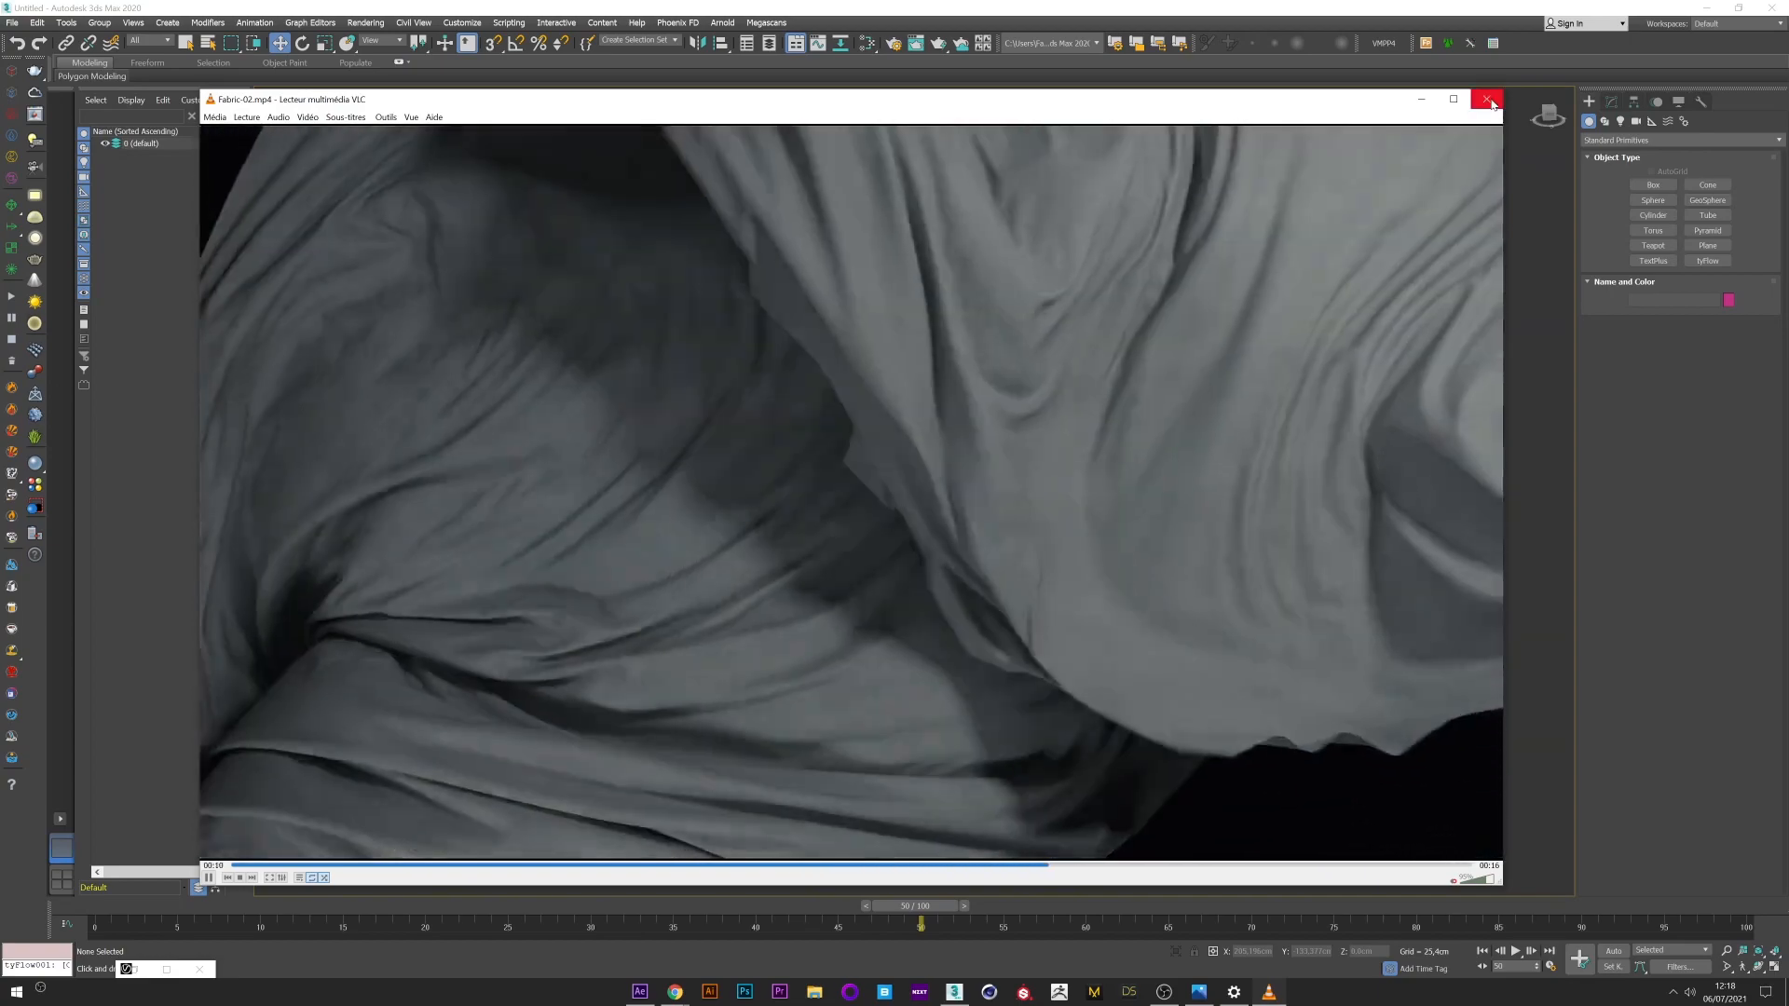
left_click(1487, 99)
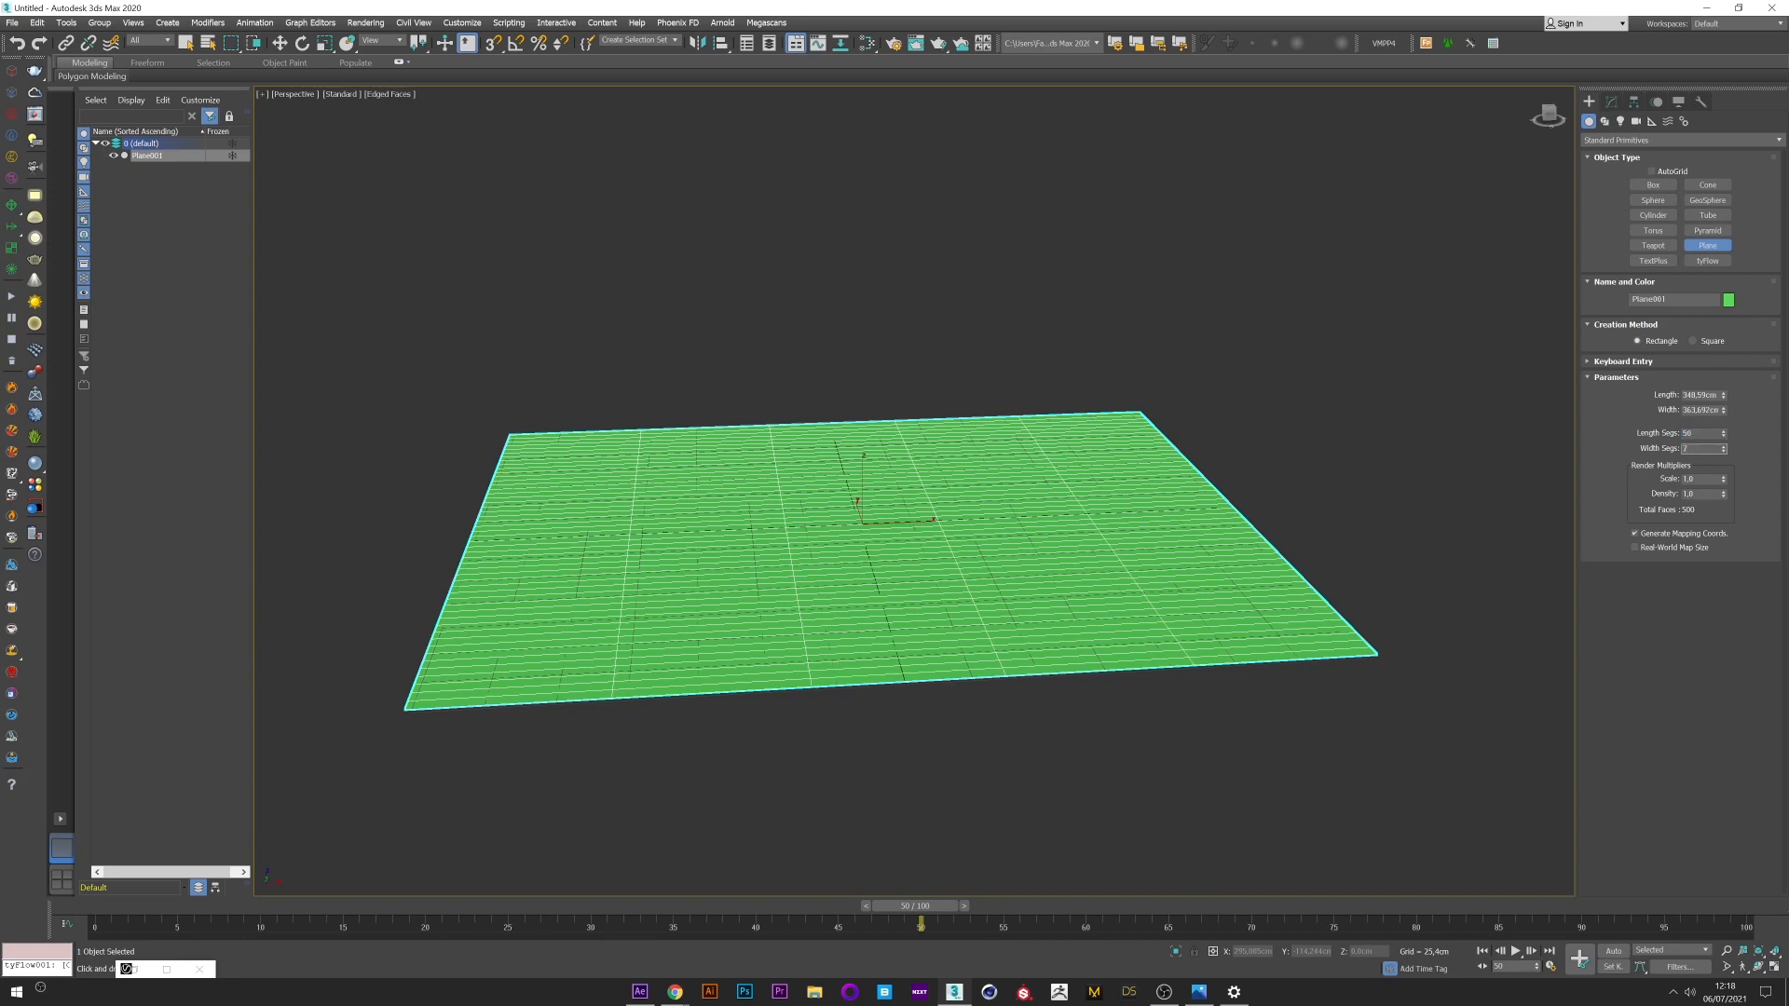
Step: Place a tyFlow object beside the subdivided plane and bring up its empty flow editor from Modify
left_click(1707, 261)
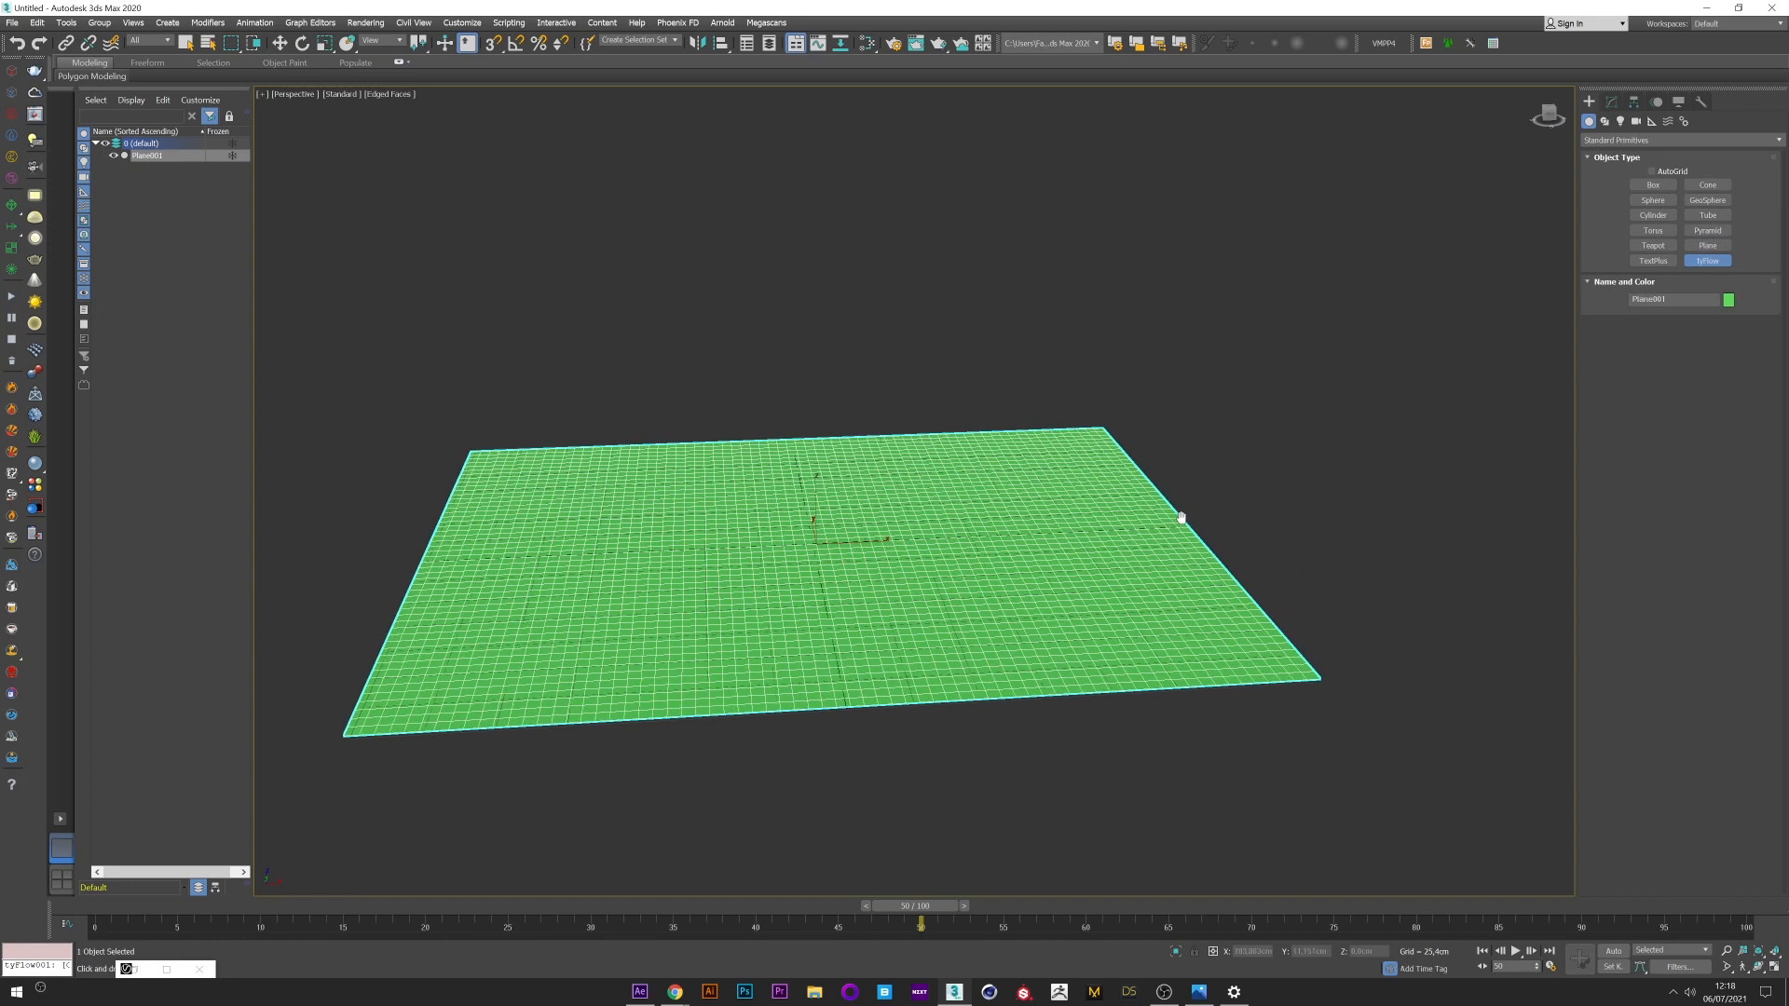
left_click(1707, 260)
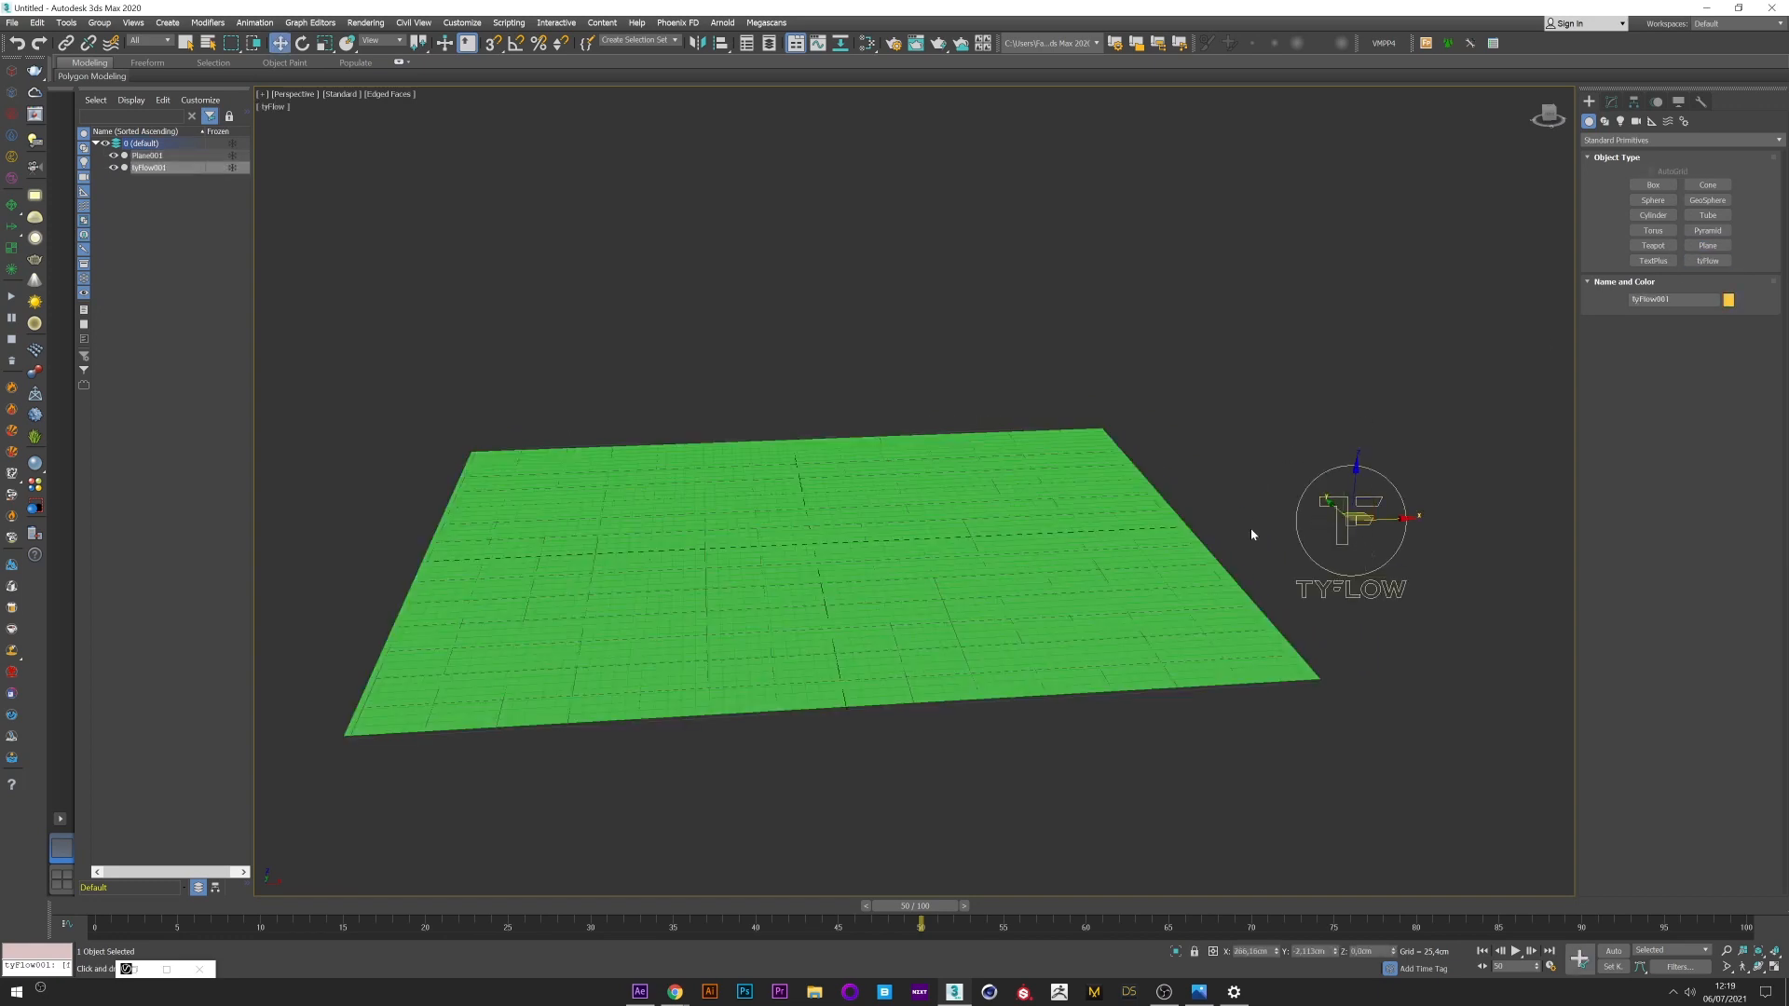
left_click(1614, 102)
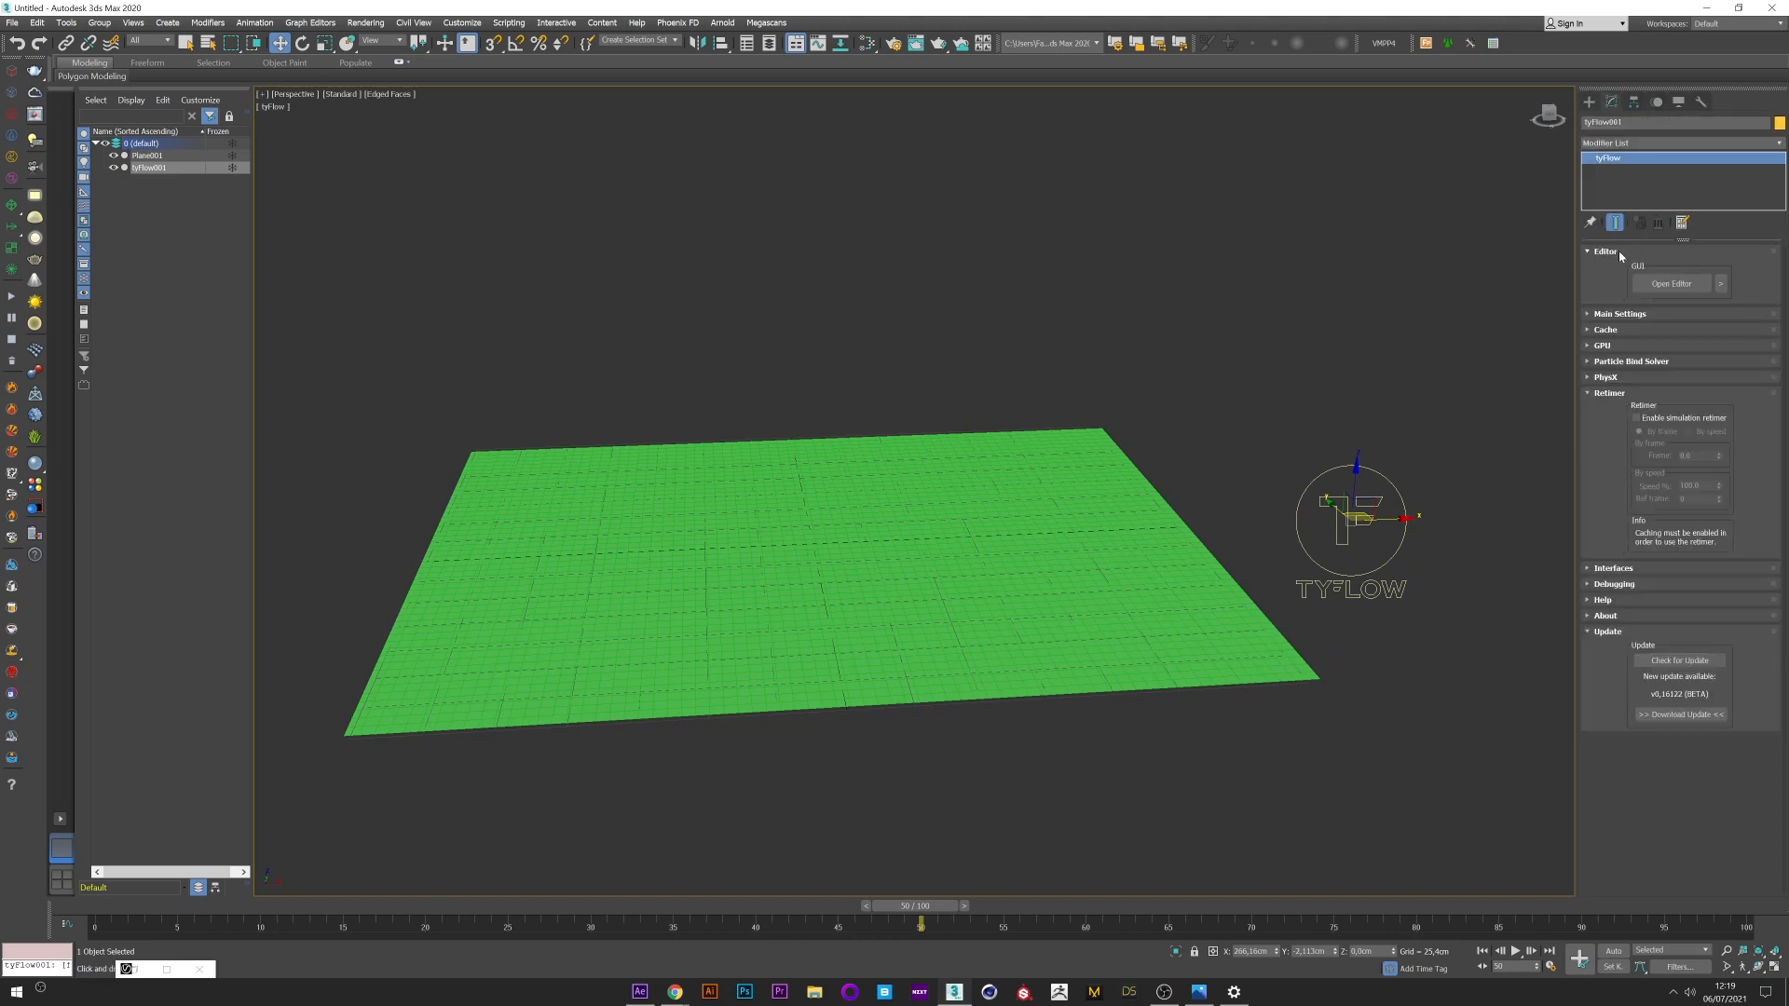
mouse_move(1308, 523)
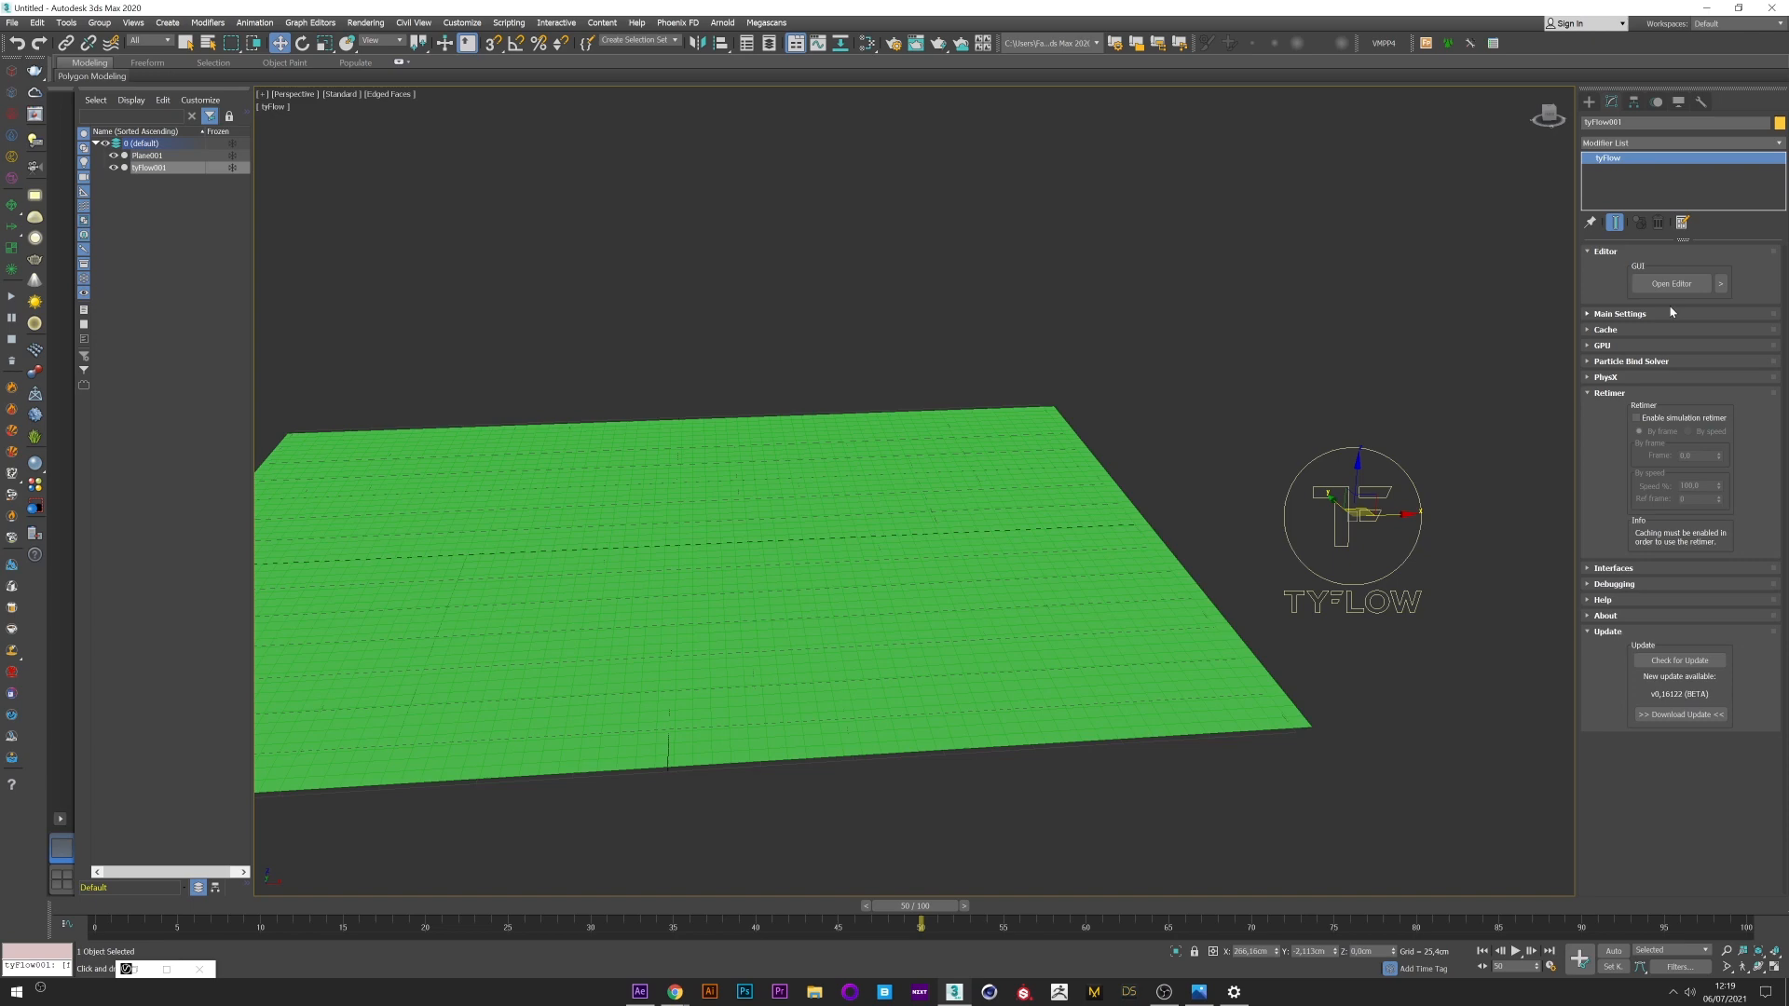
left_click(1670, 283)
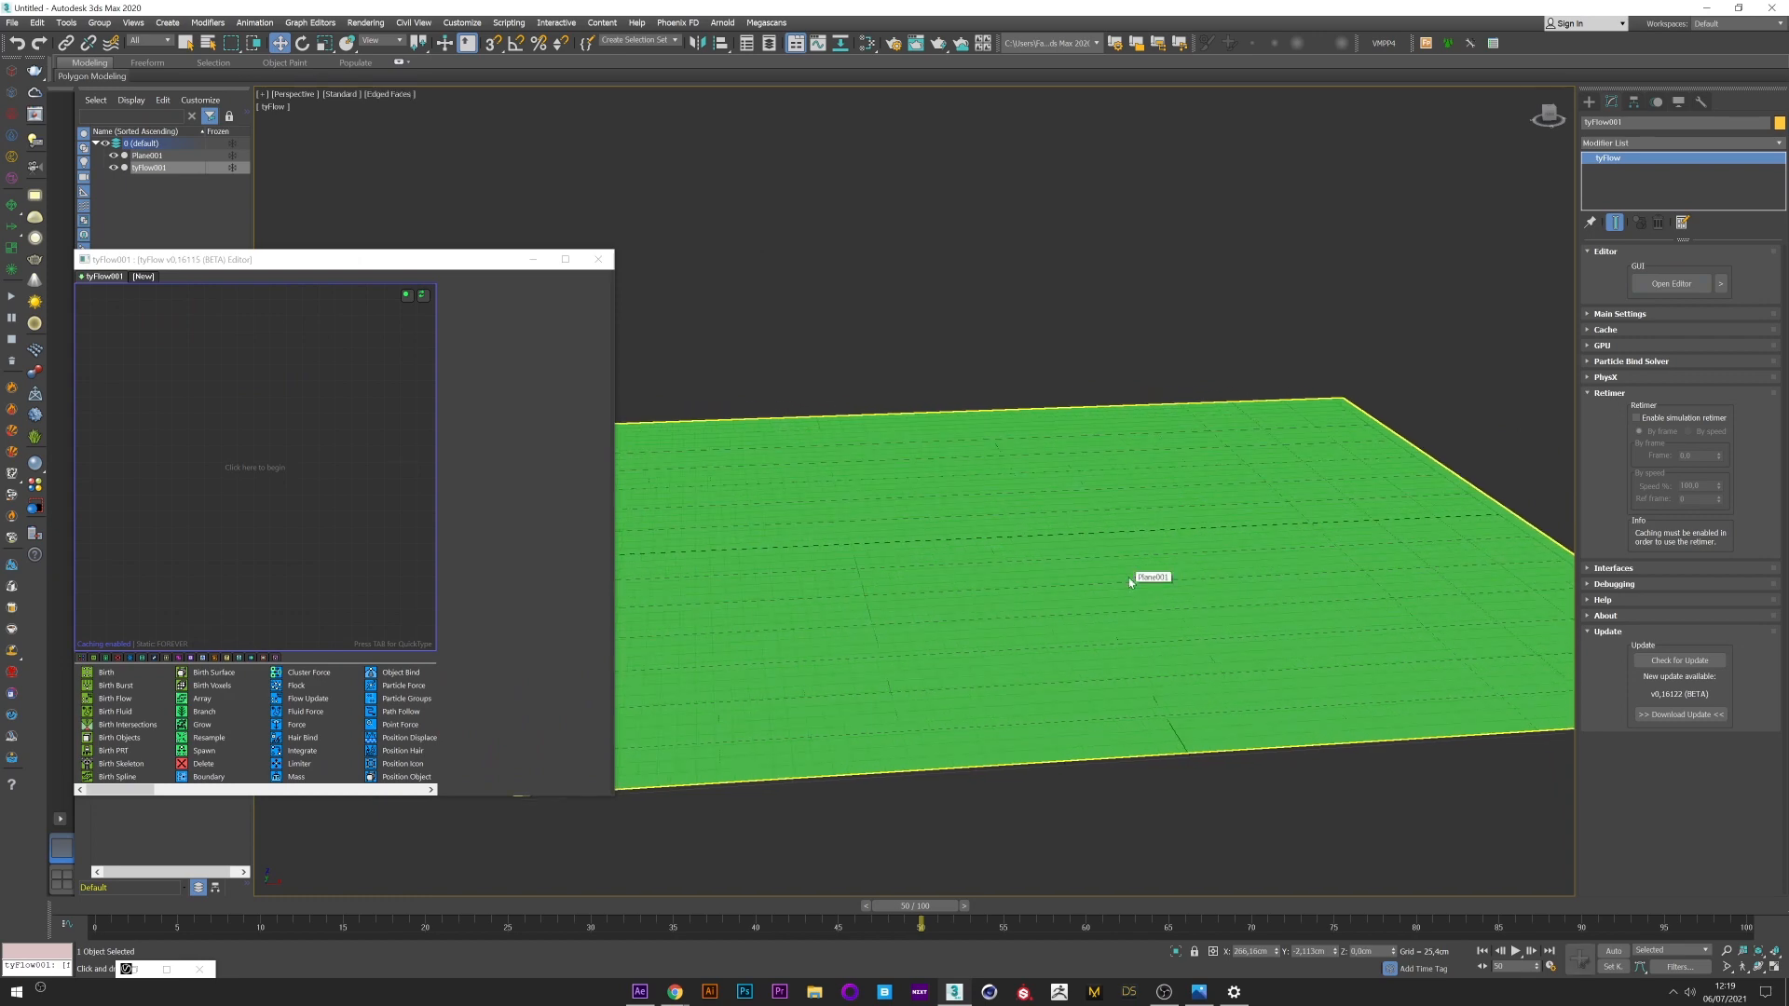
Step: Start a tyFlow event with a Birth Objects operator using Plane001 as its source
left_click(150, 154)
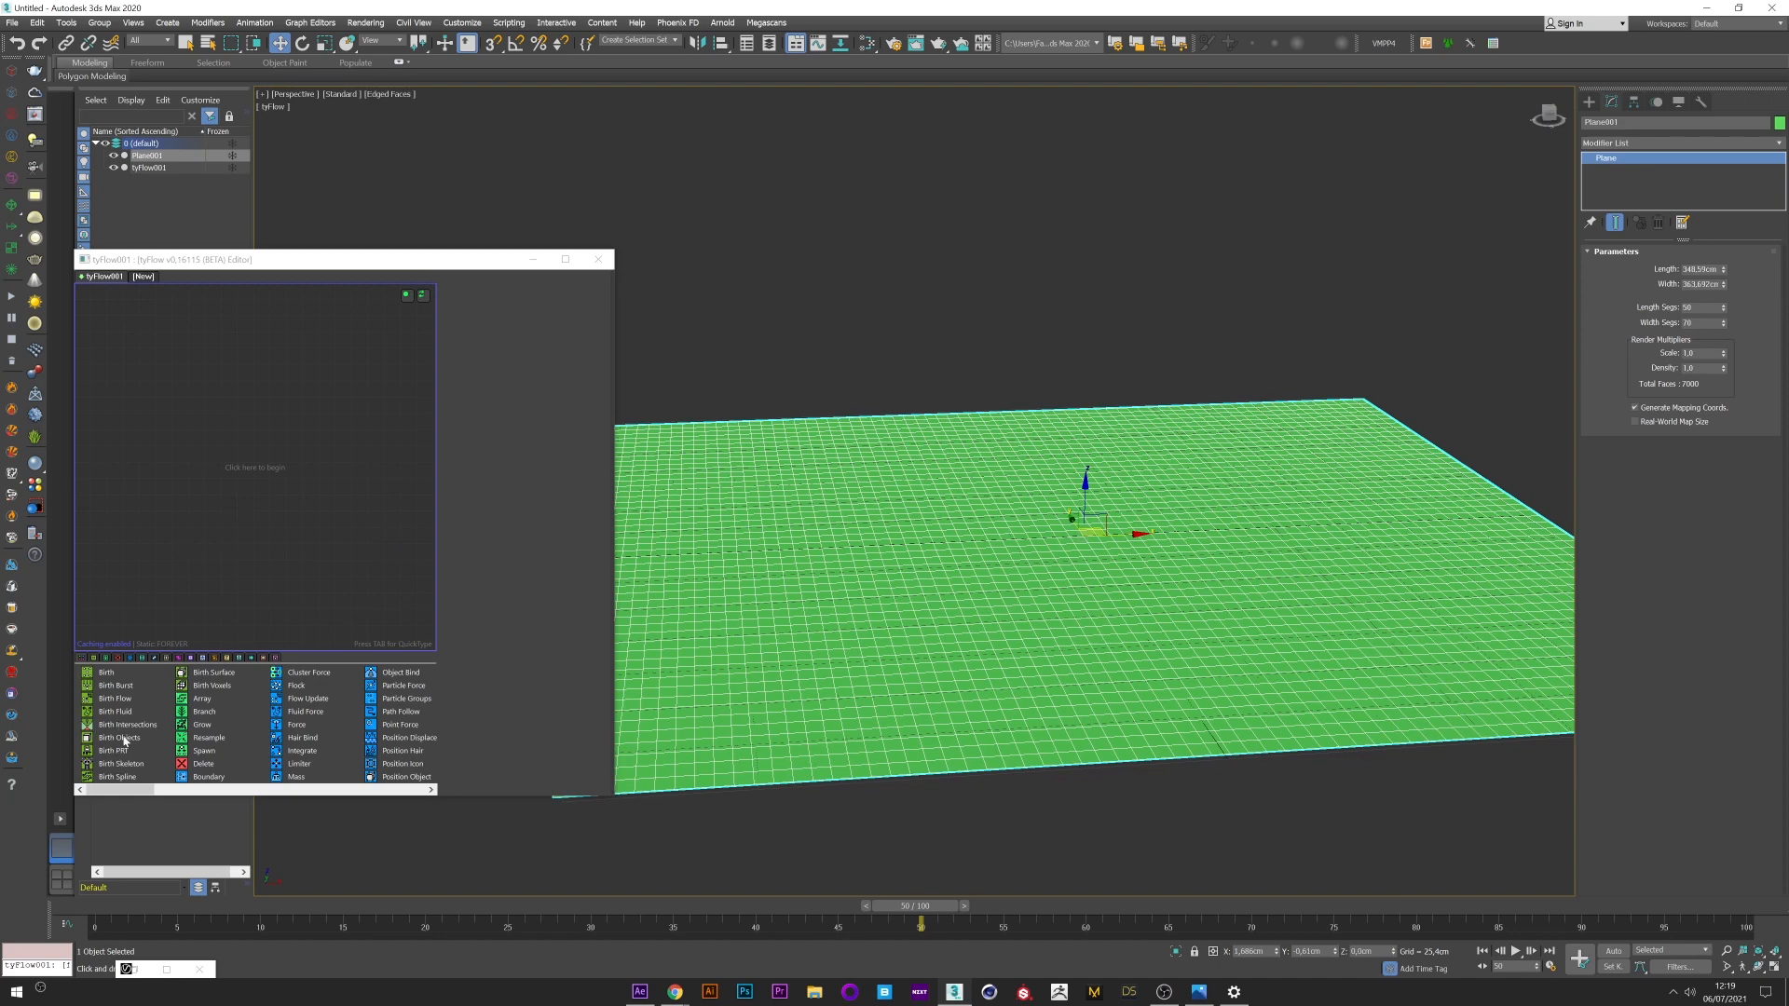
left_click(117, 736)
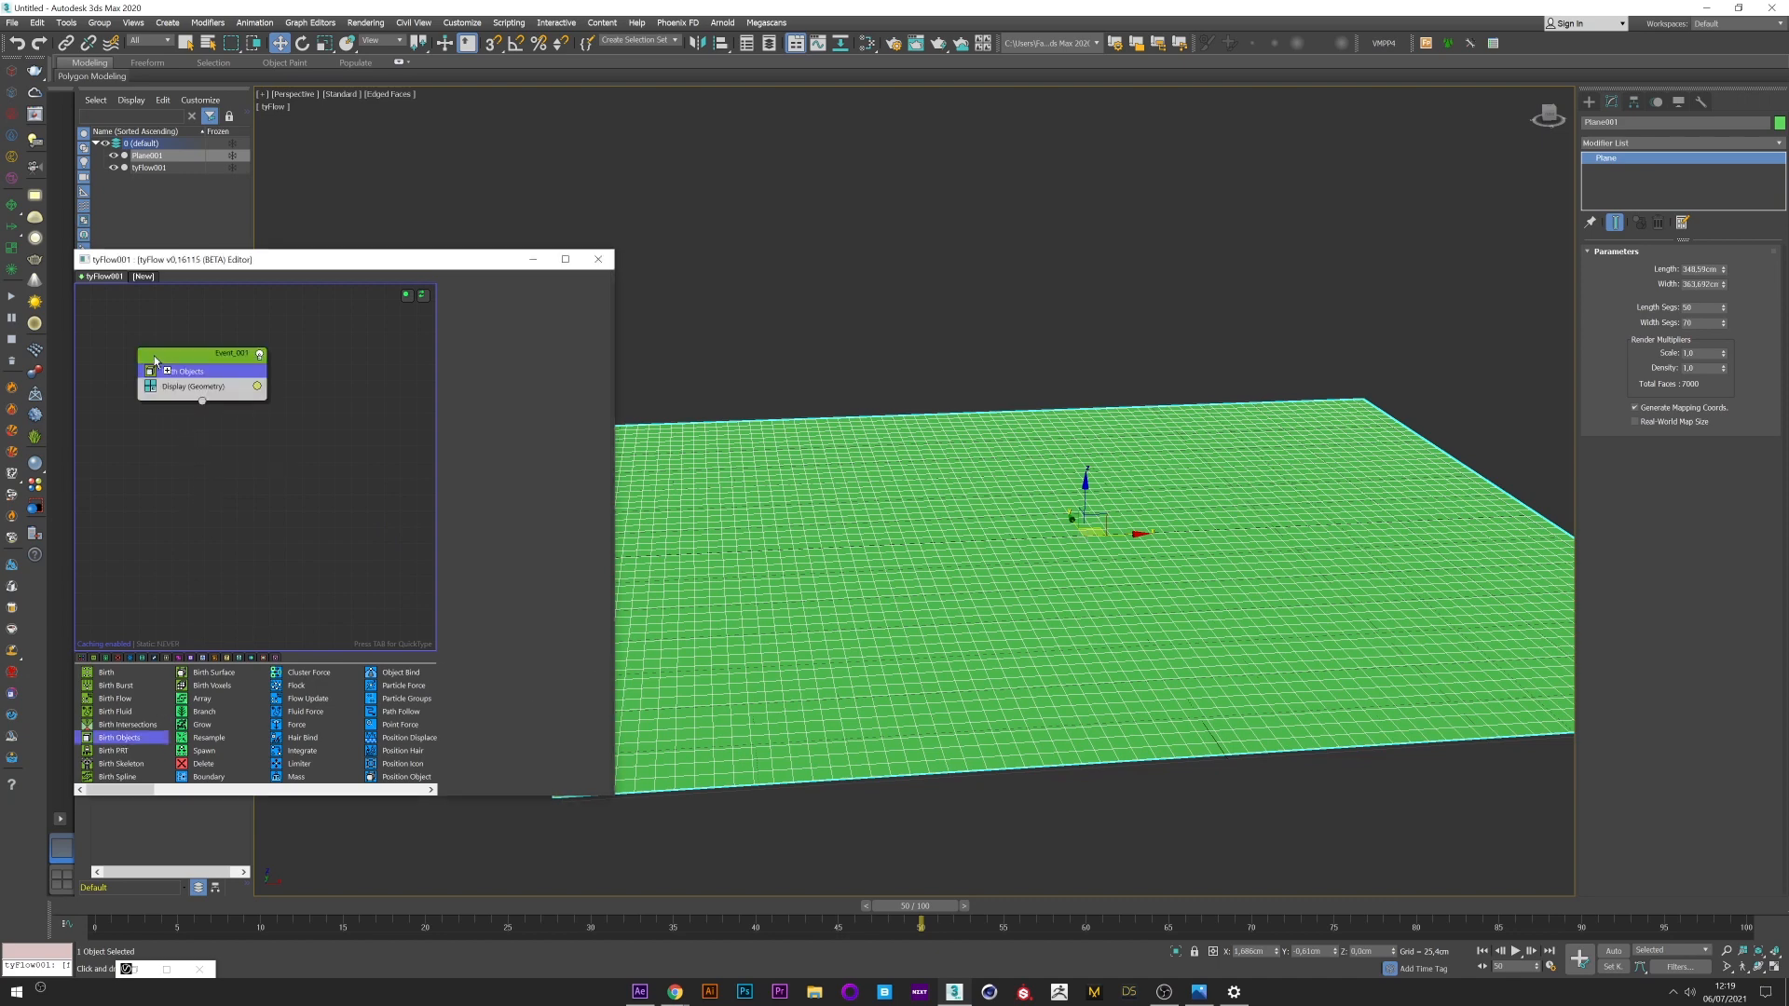
left_click(185, 369)
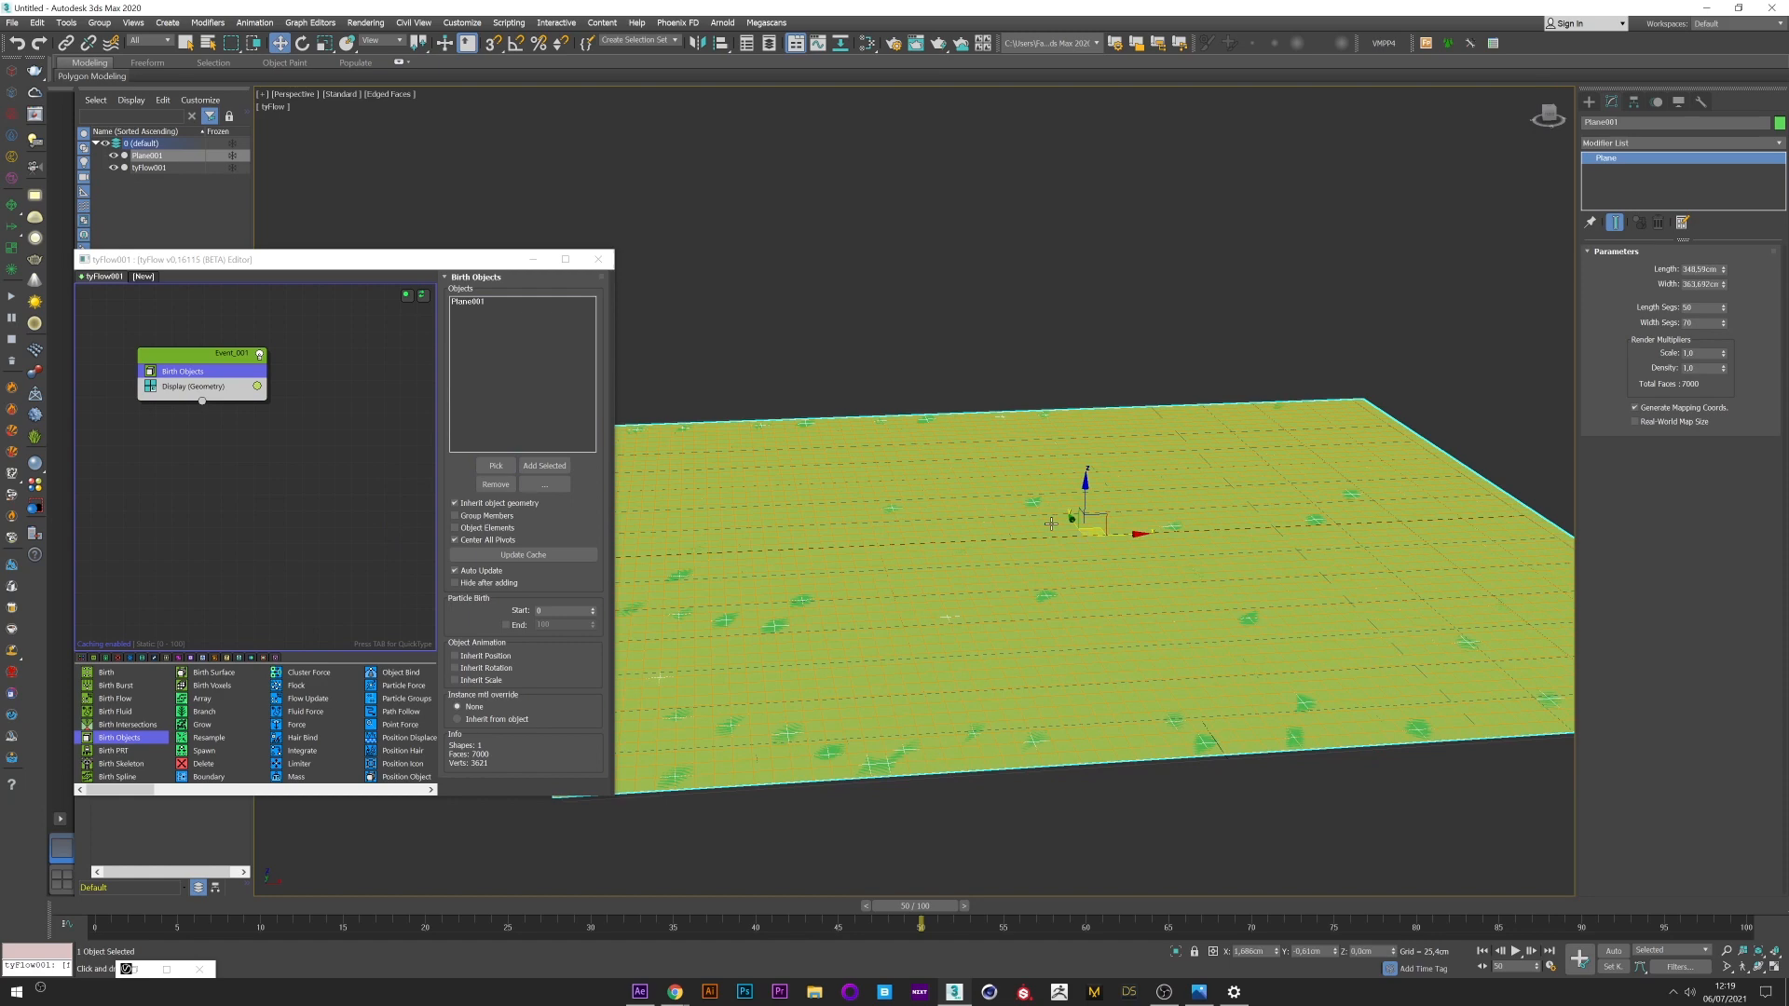
mouse_move(1256, 421)
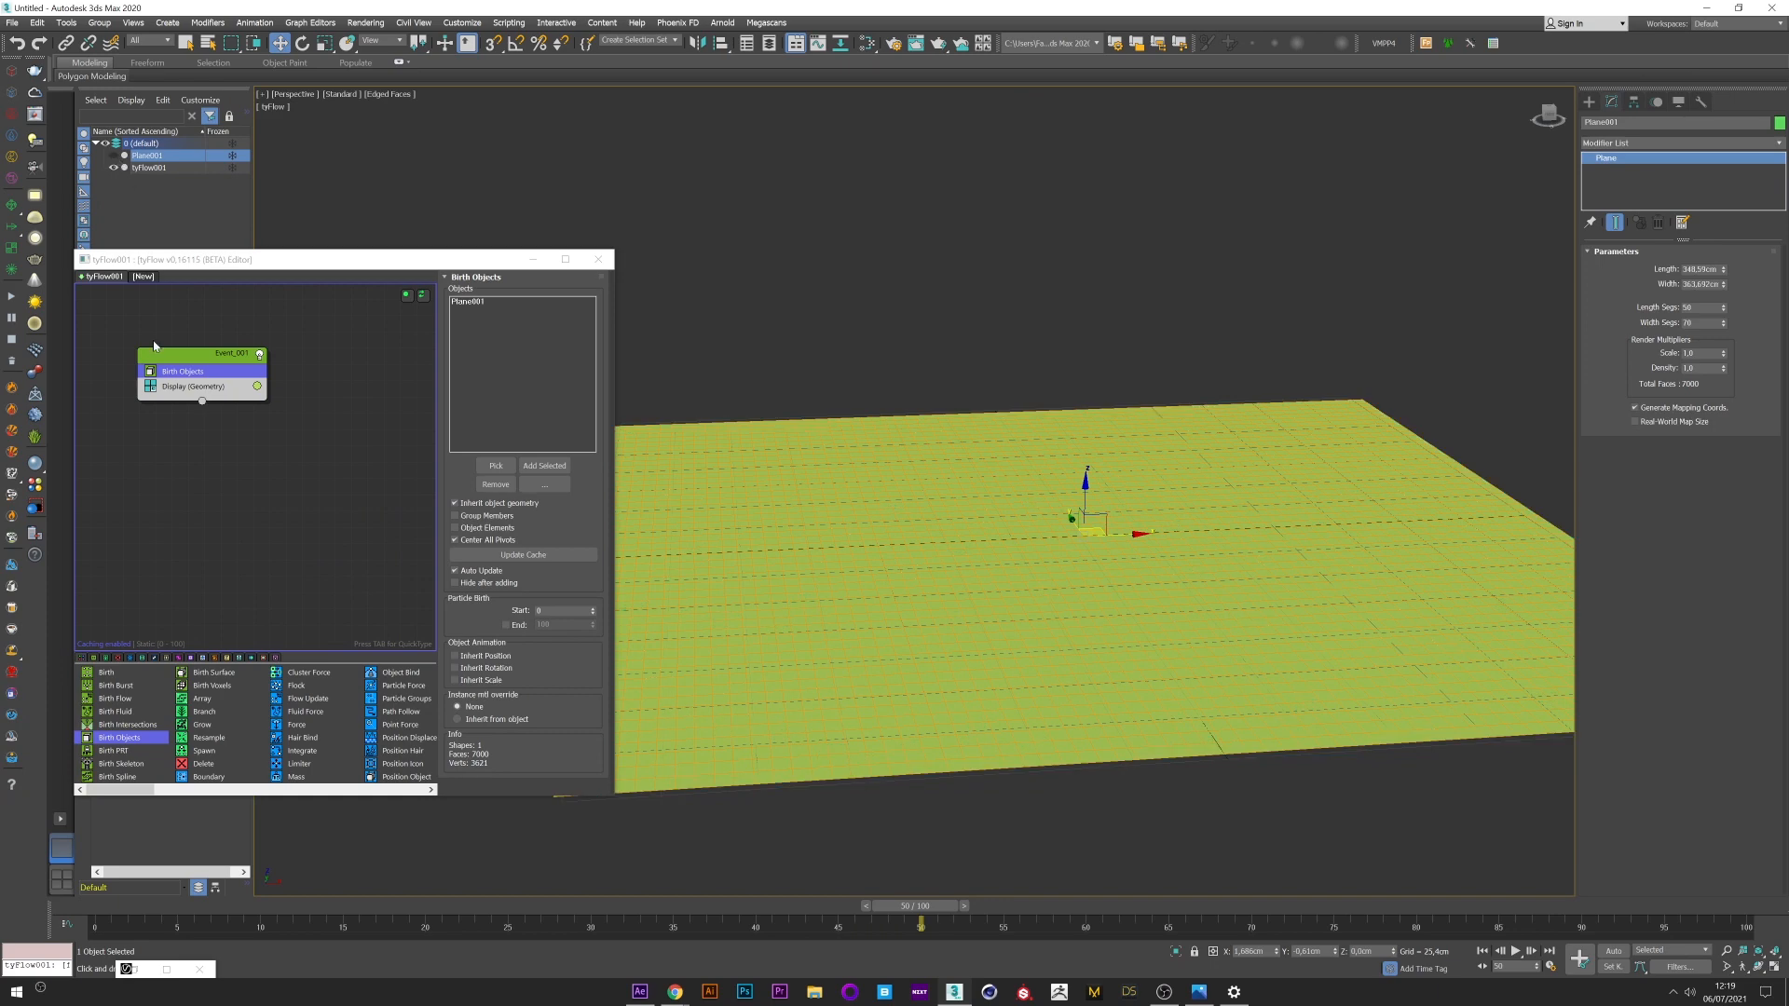
left_click(183, 371)
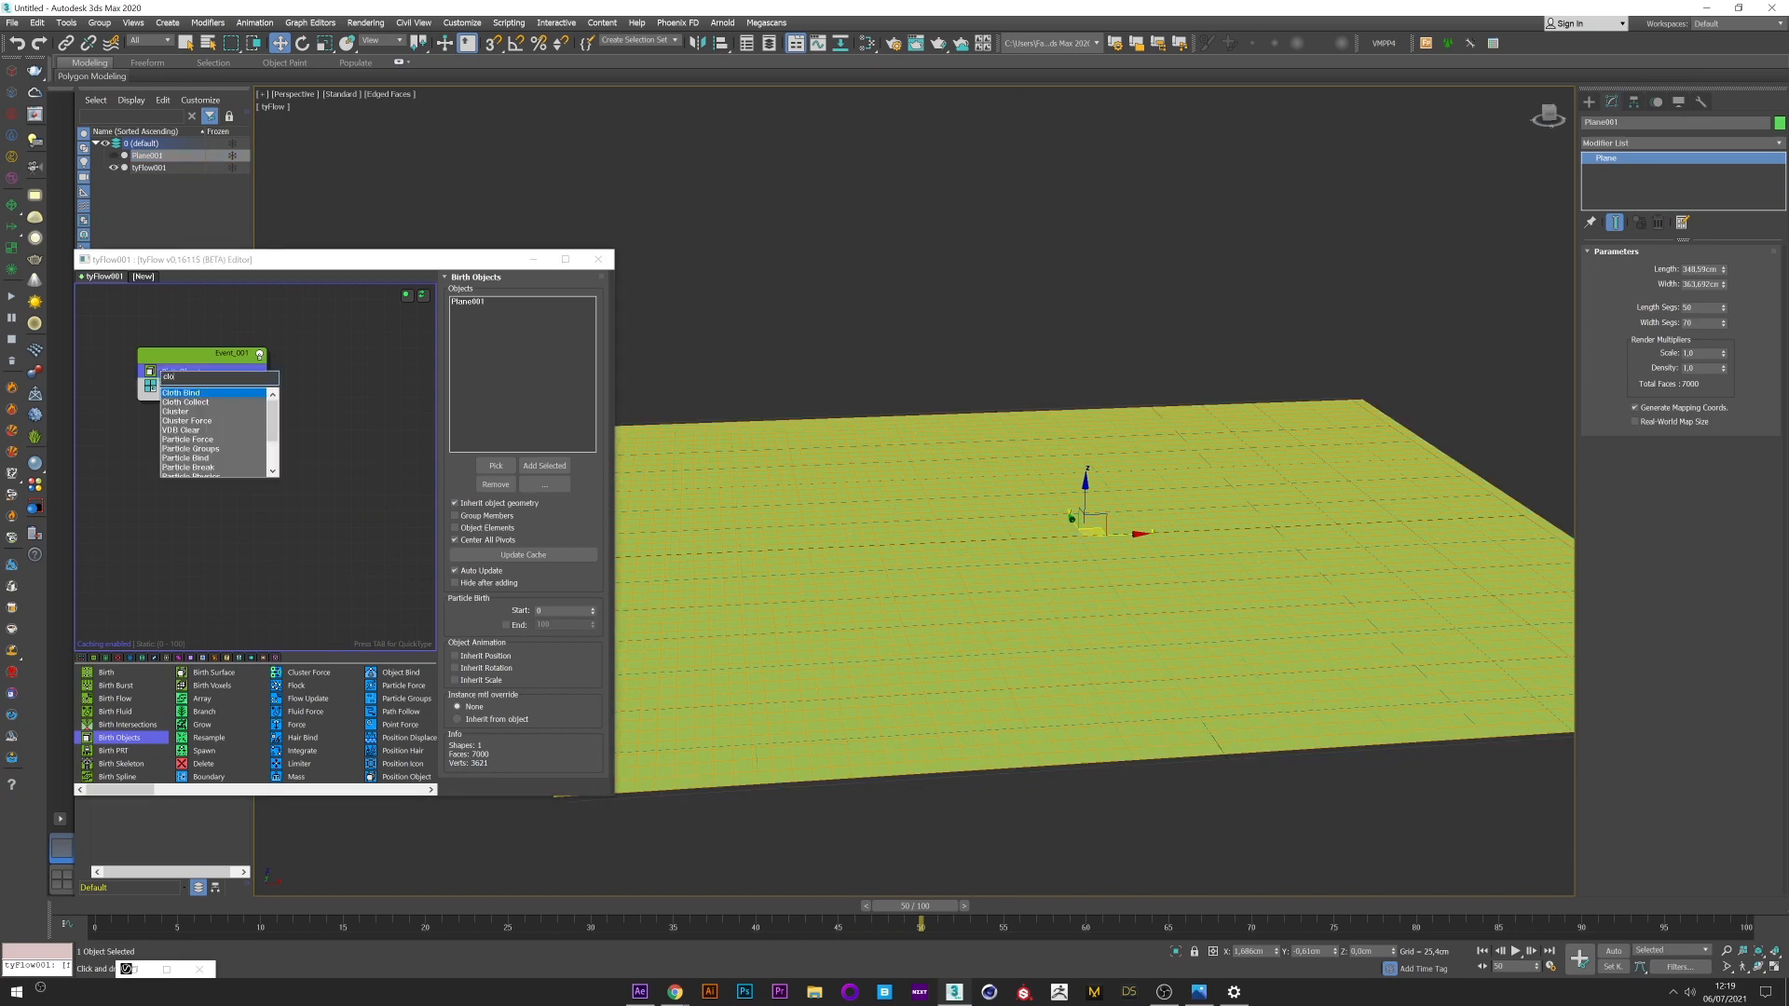
Step: Insert a Cloth Bind operator (search 'clo') with Self collisions and Add shell to surface enabled
type("clo")
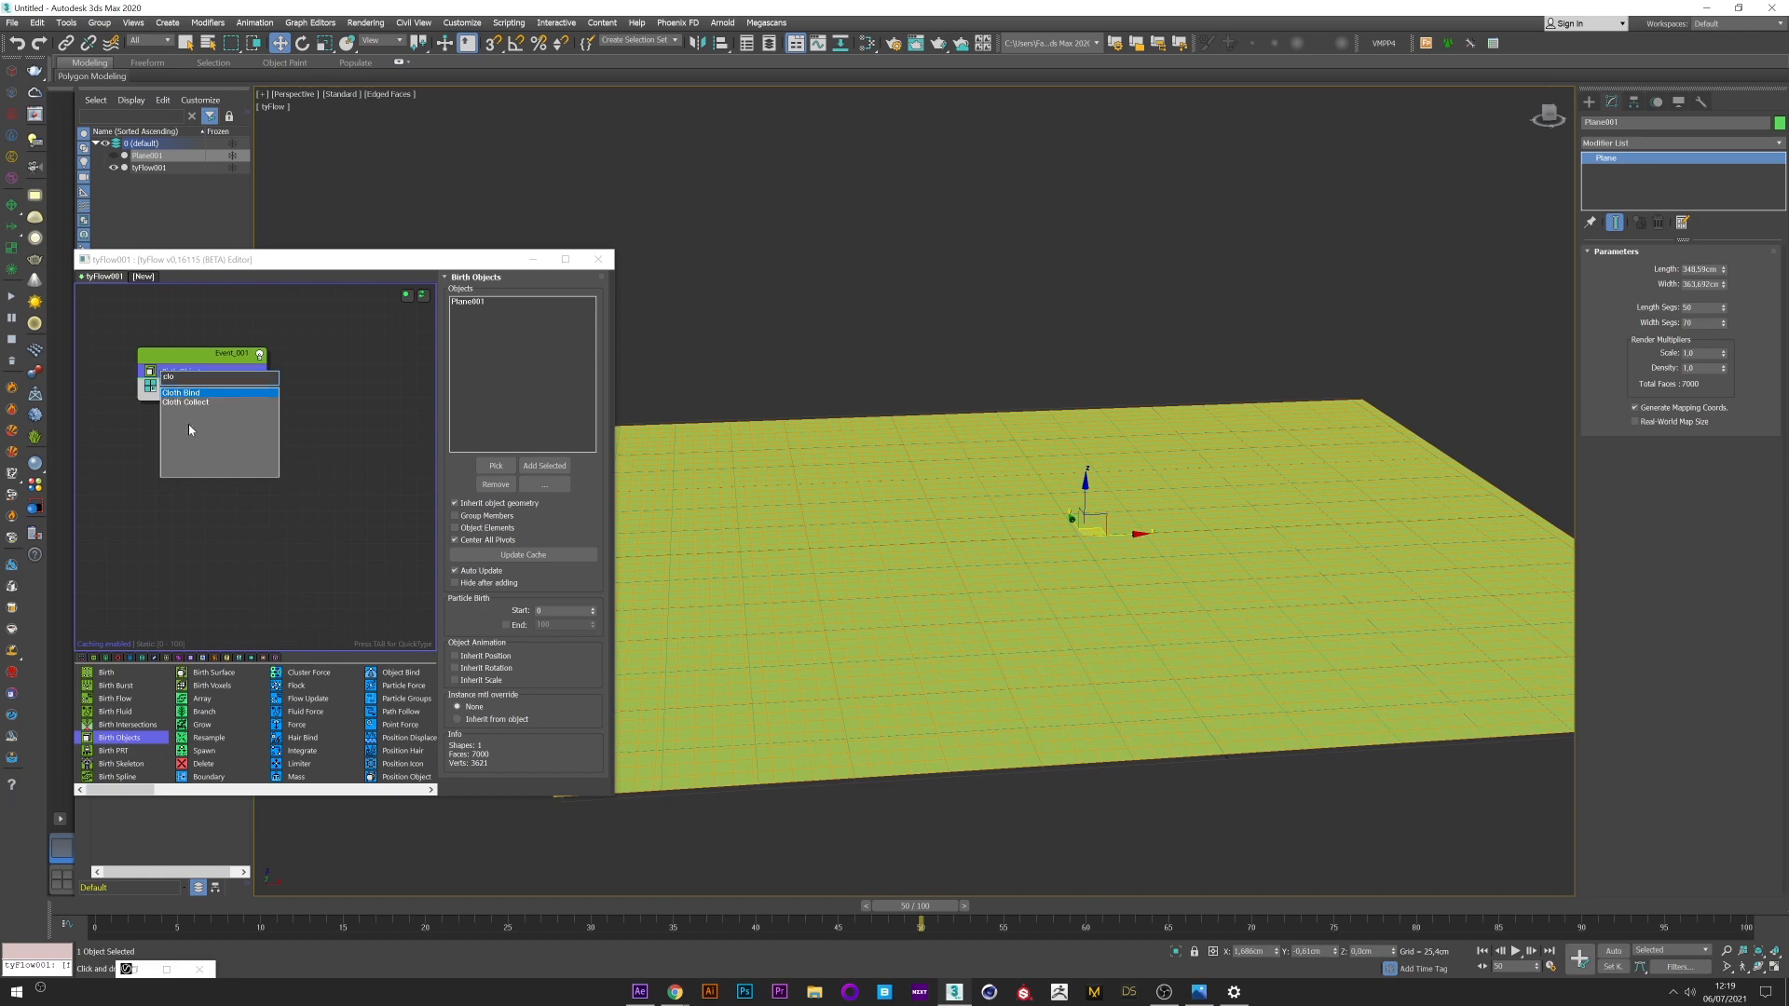
left_click(181, 393)
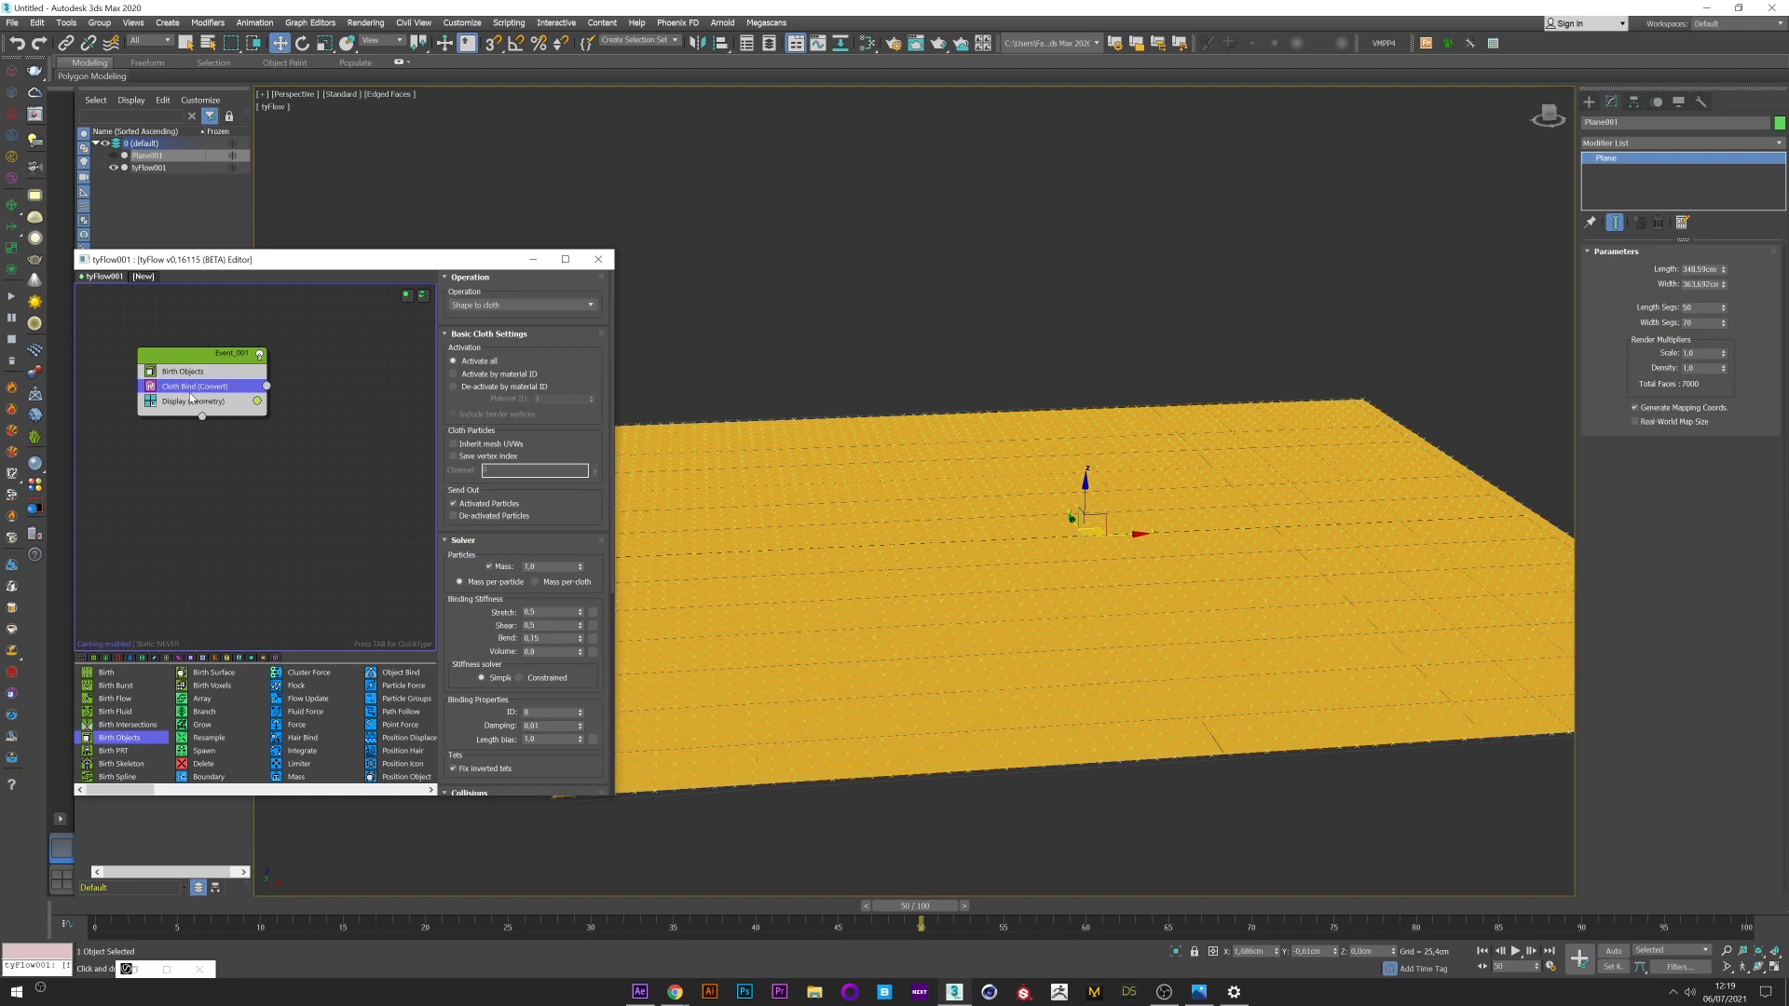
left_click(192, 403)
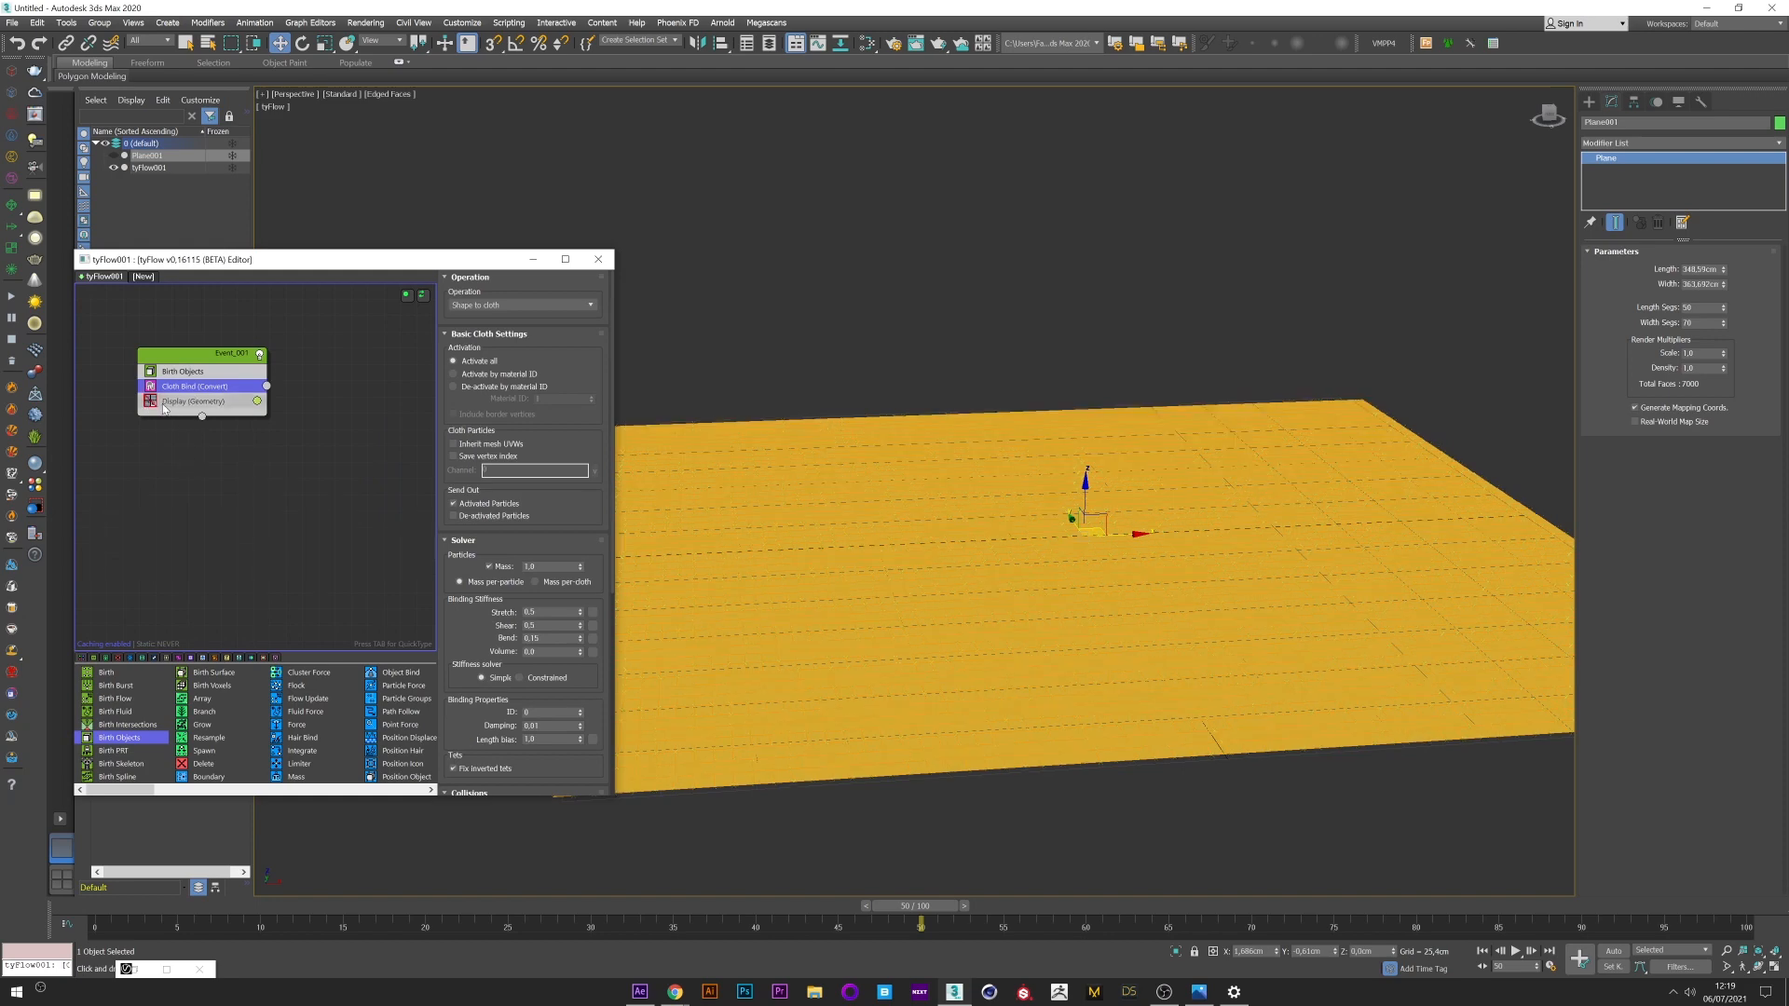
left_click(192, 401)
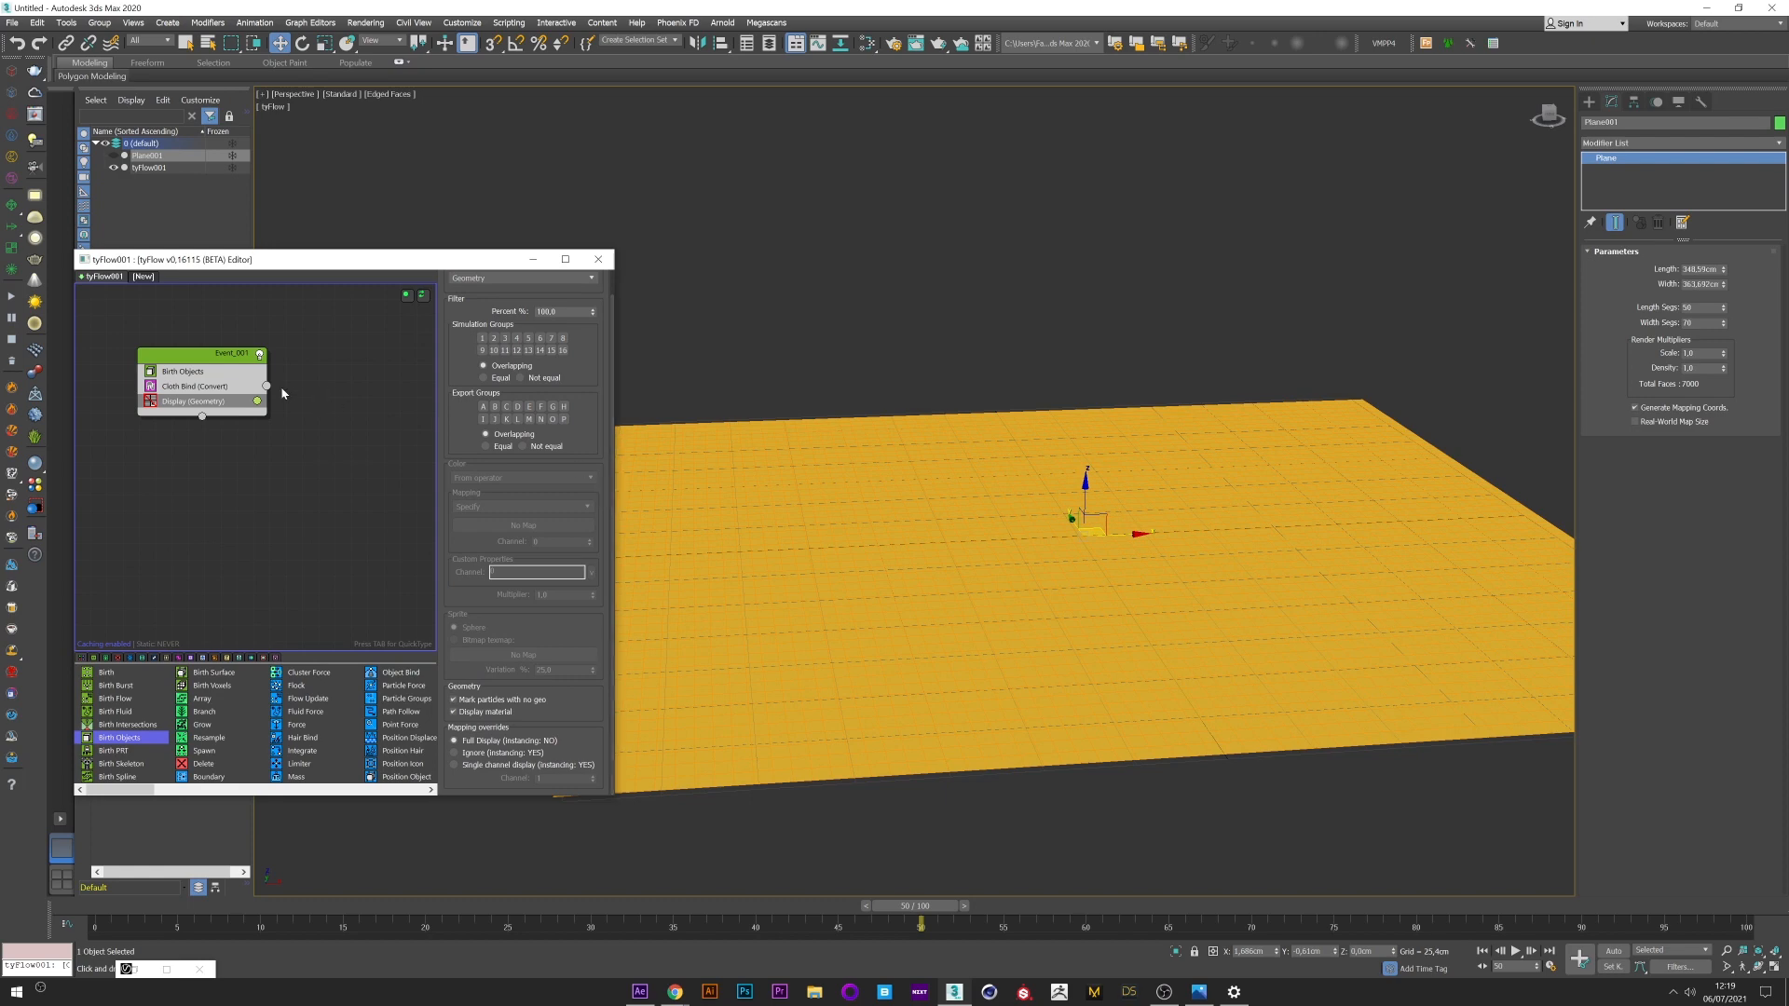
left_click(193, 385)
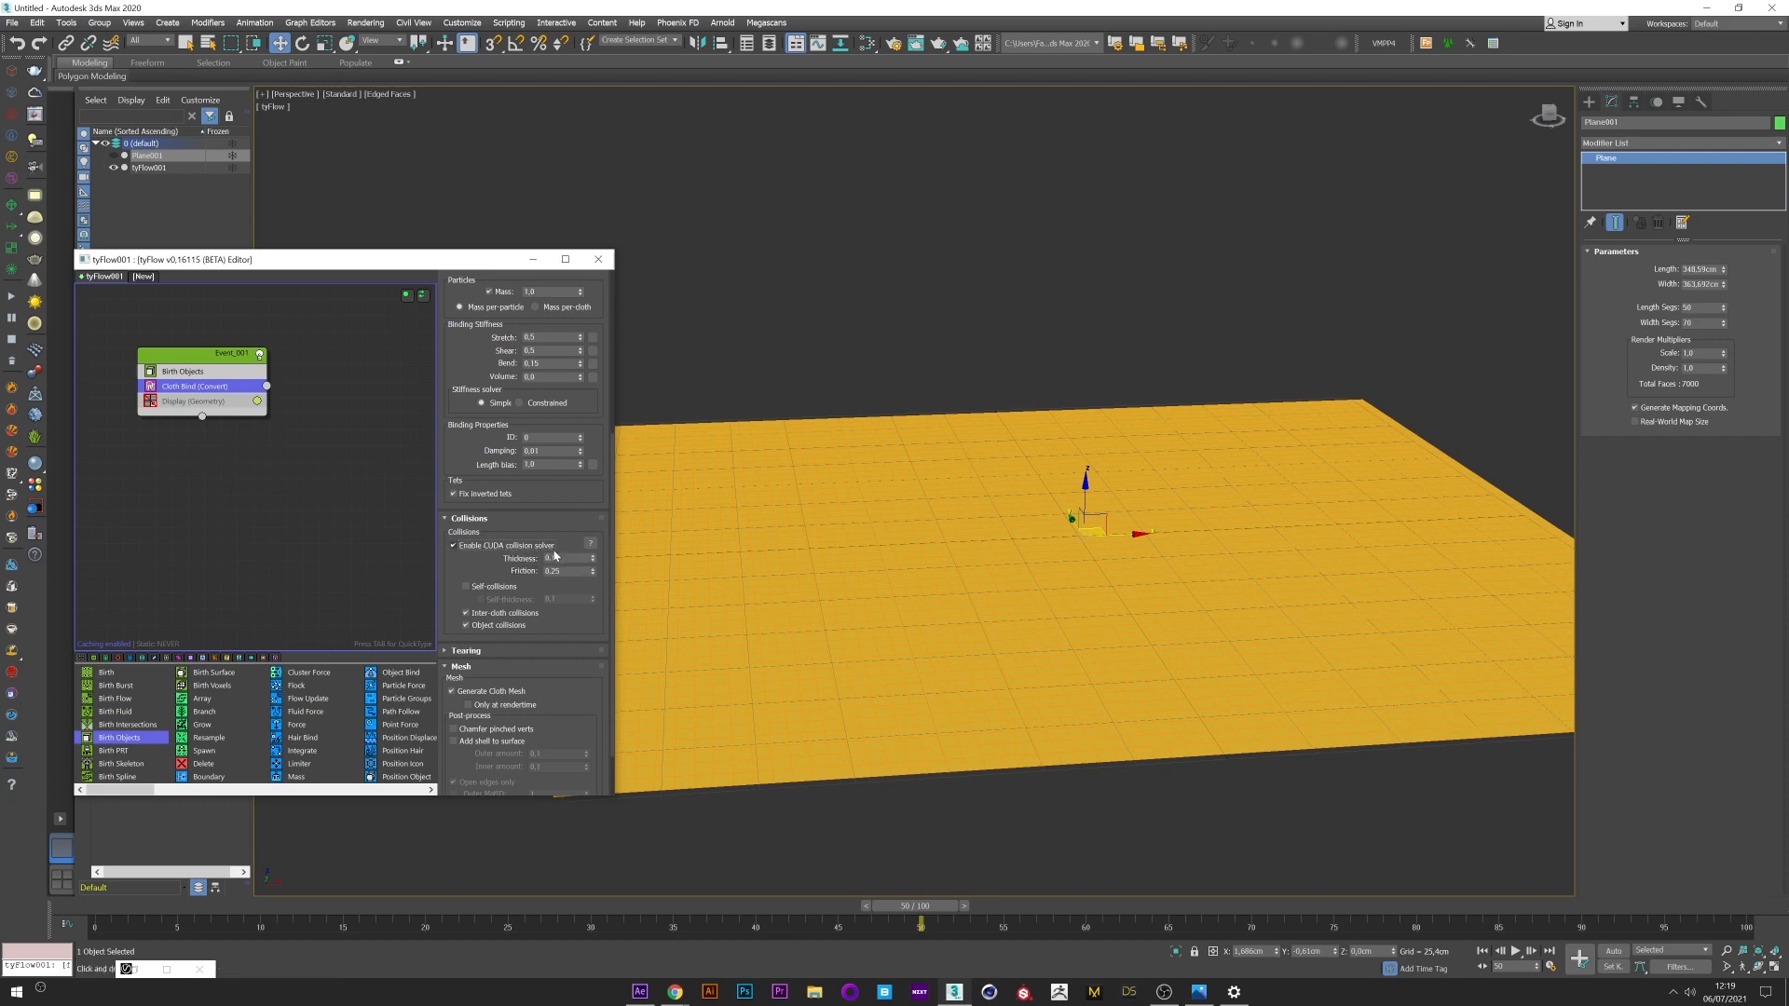
left_click(466, 587)
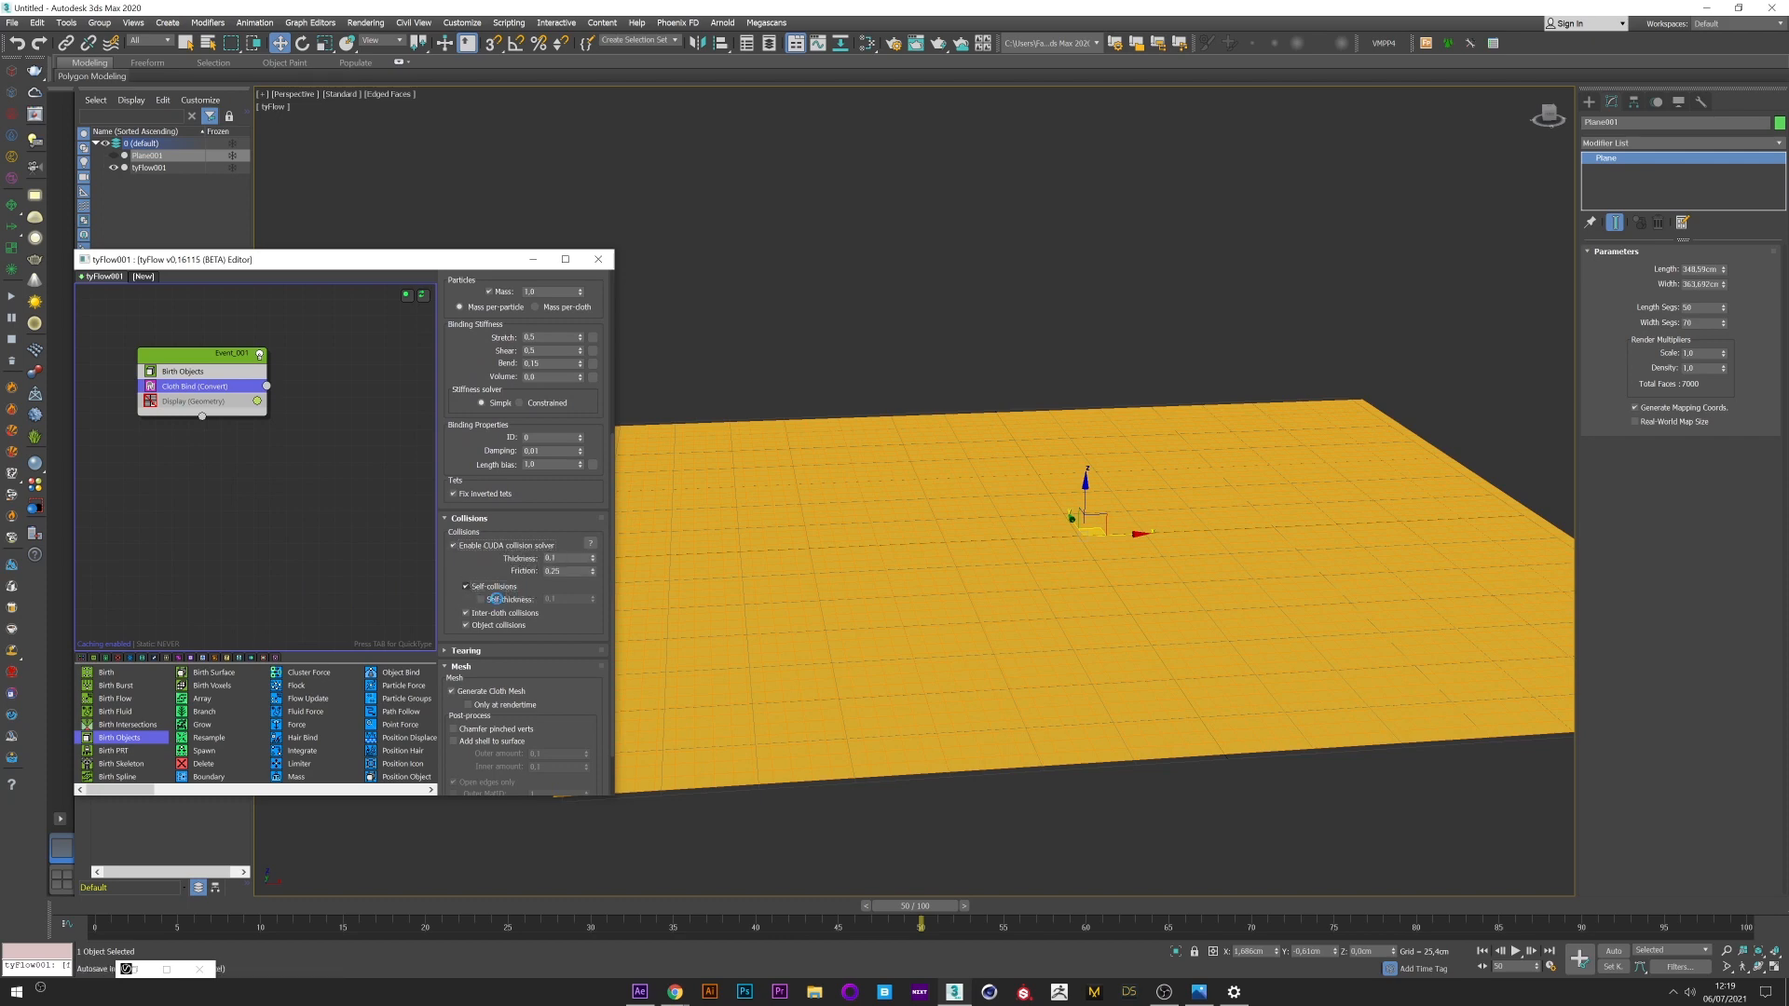
left_click(481, 598)
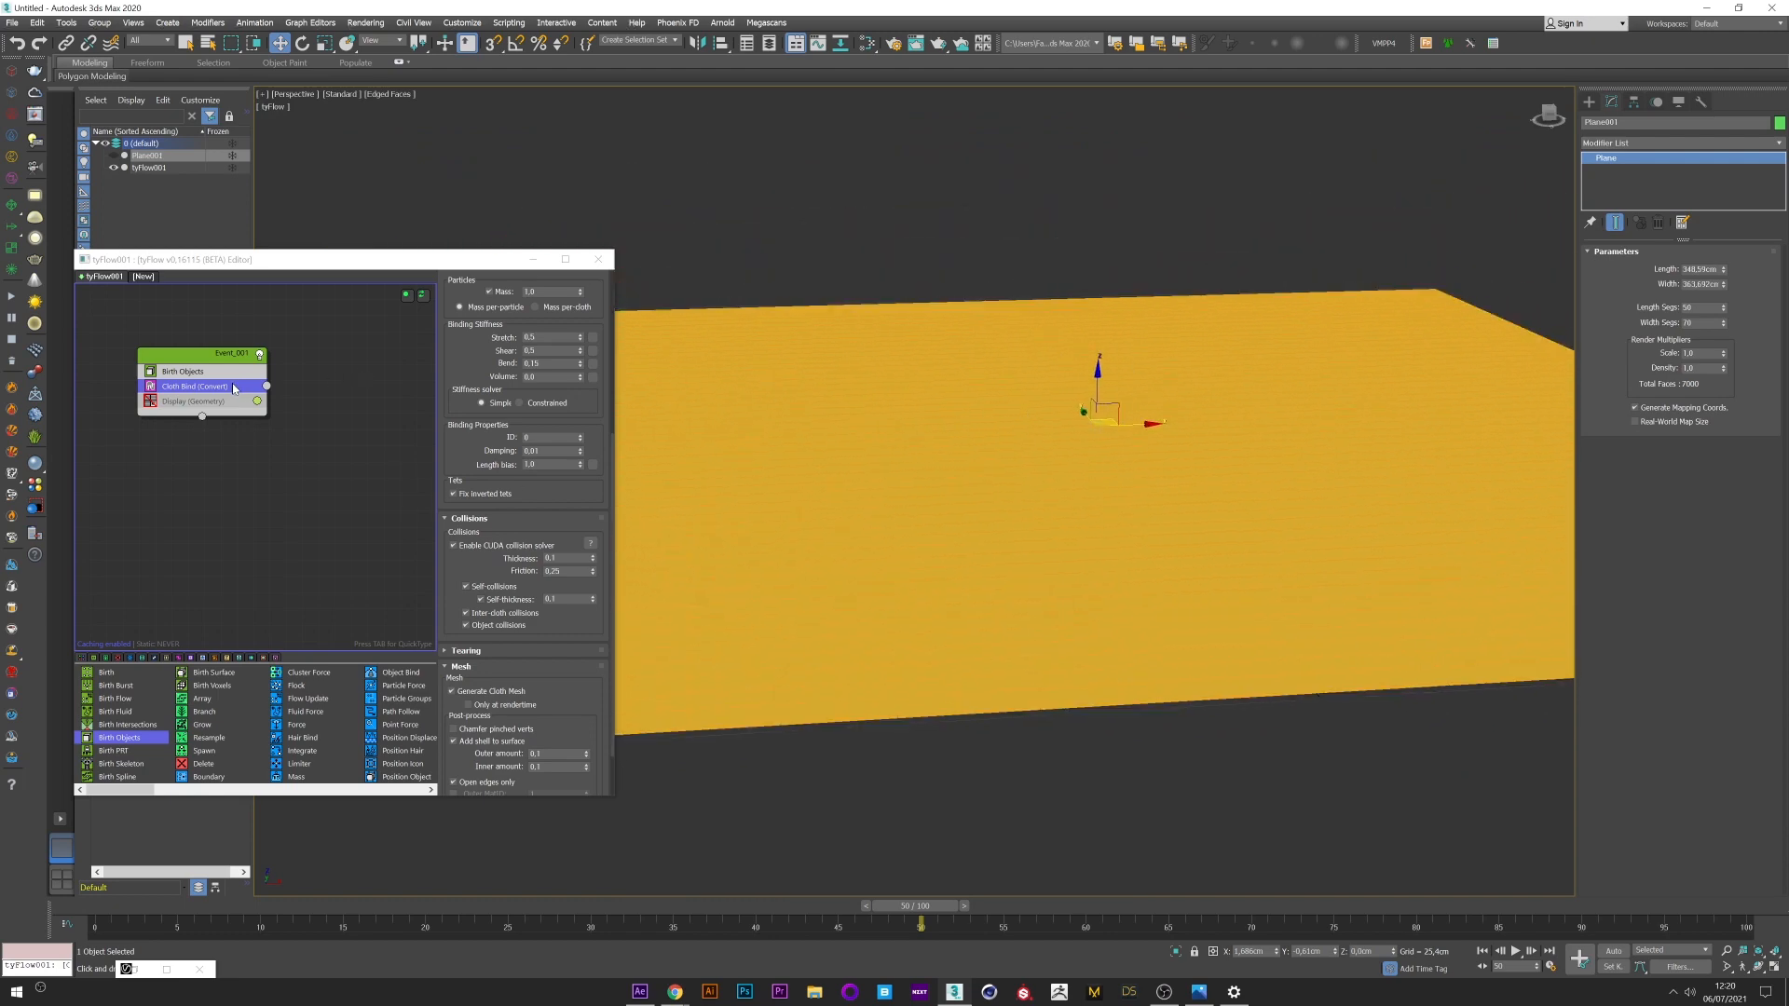
mouse_move(222, 395)
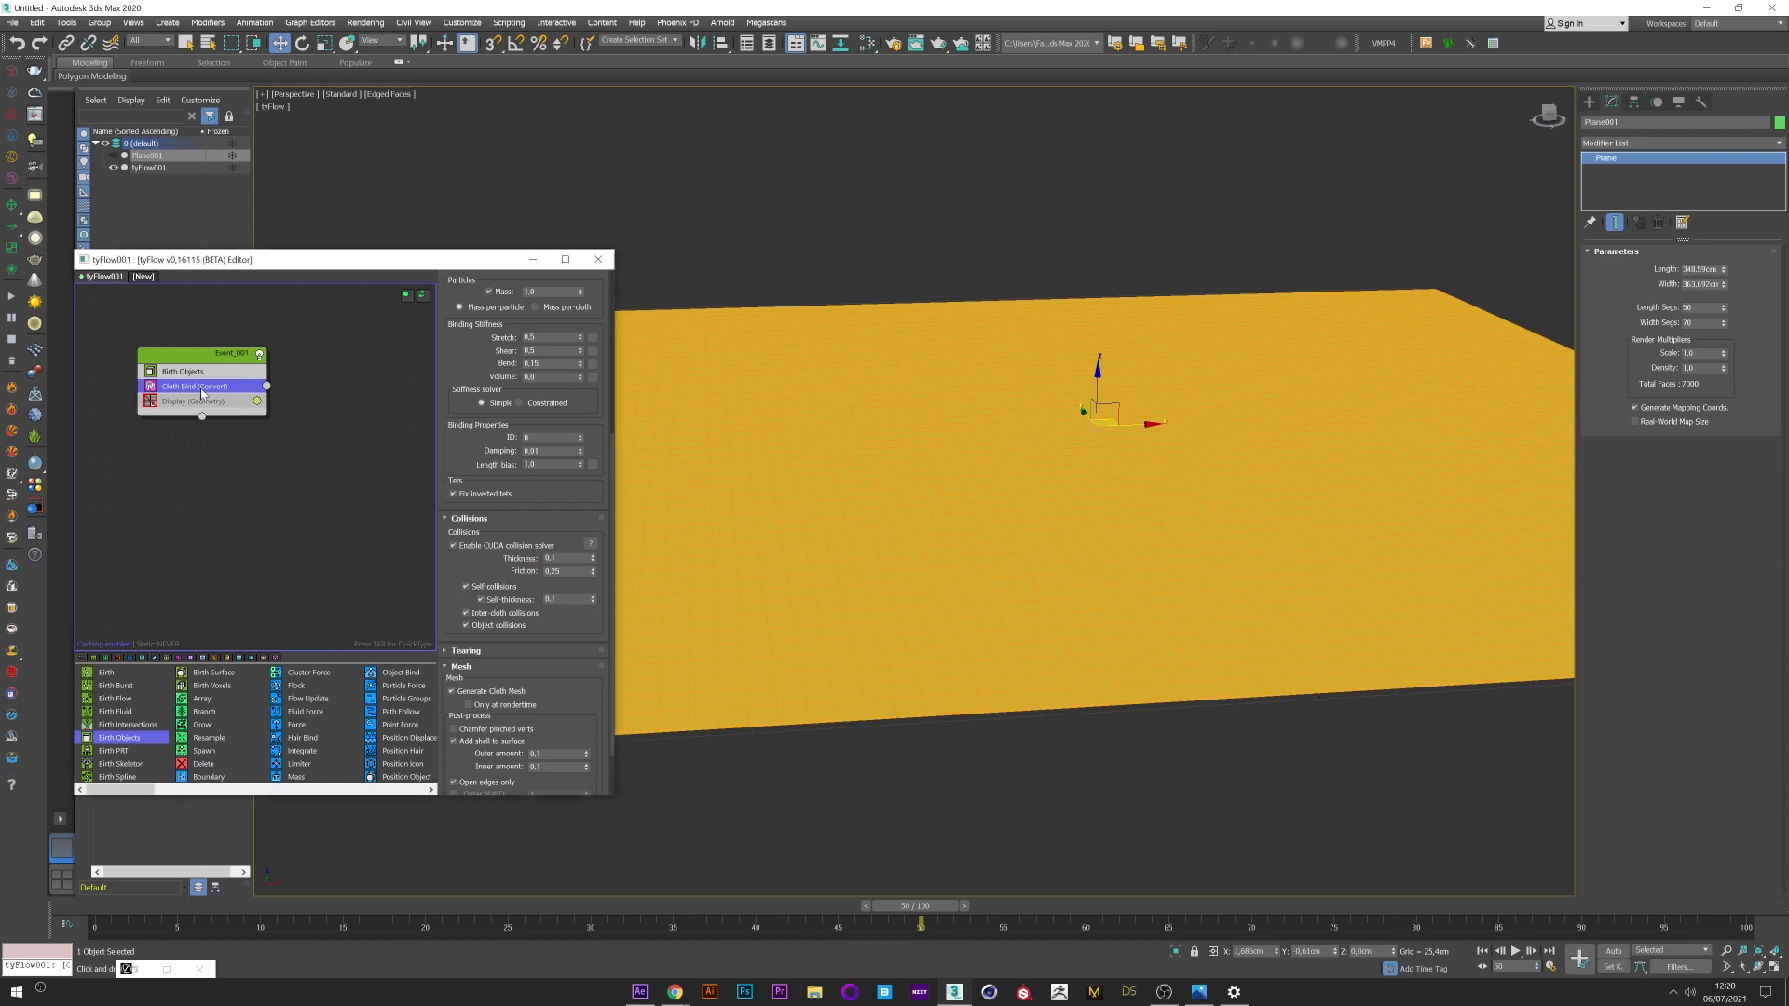
Step: Add a Force operator after Cloth Bind with gravity and turbulent noise to crumple the cloth
left_click(200, 386)
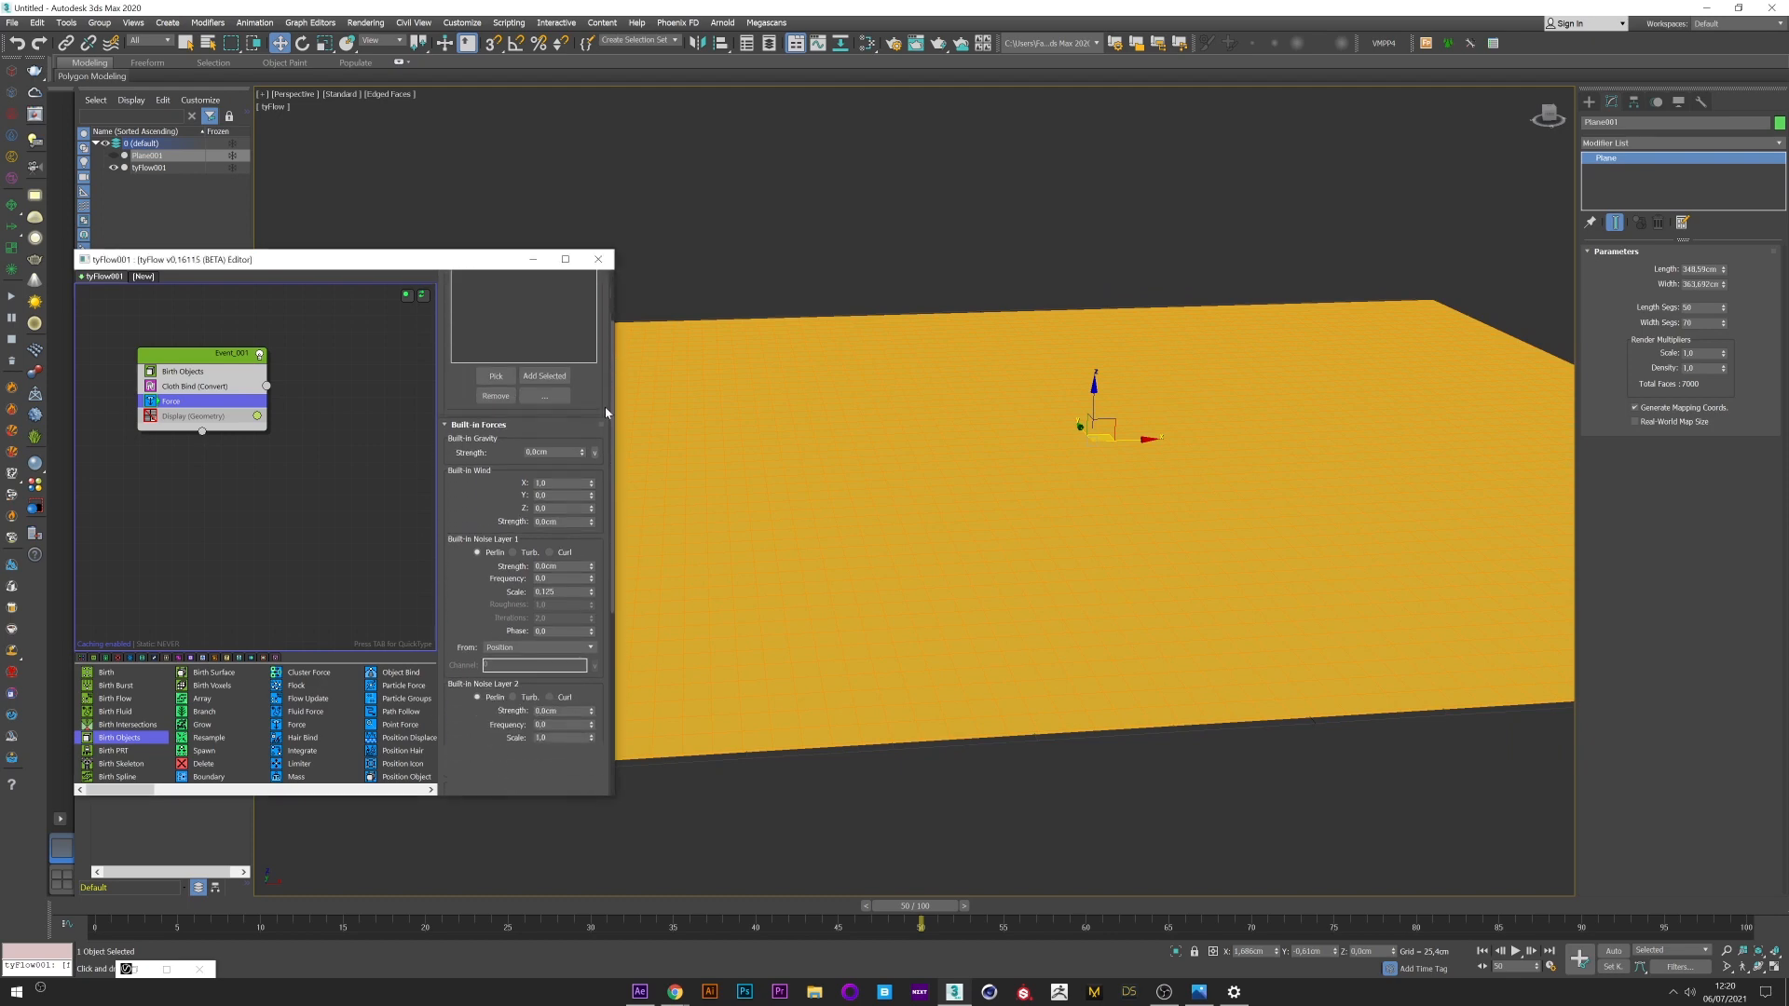
scroll("down", 3)
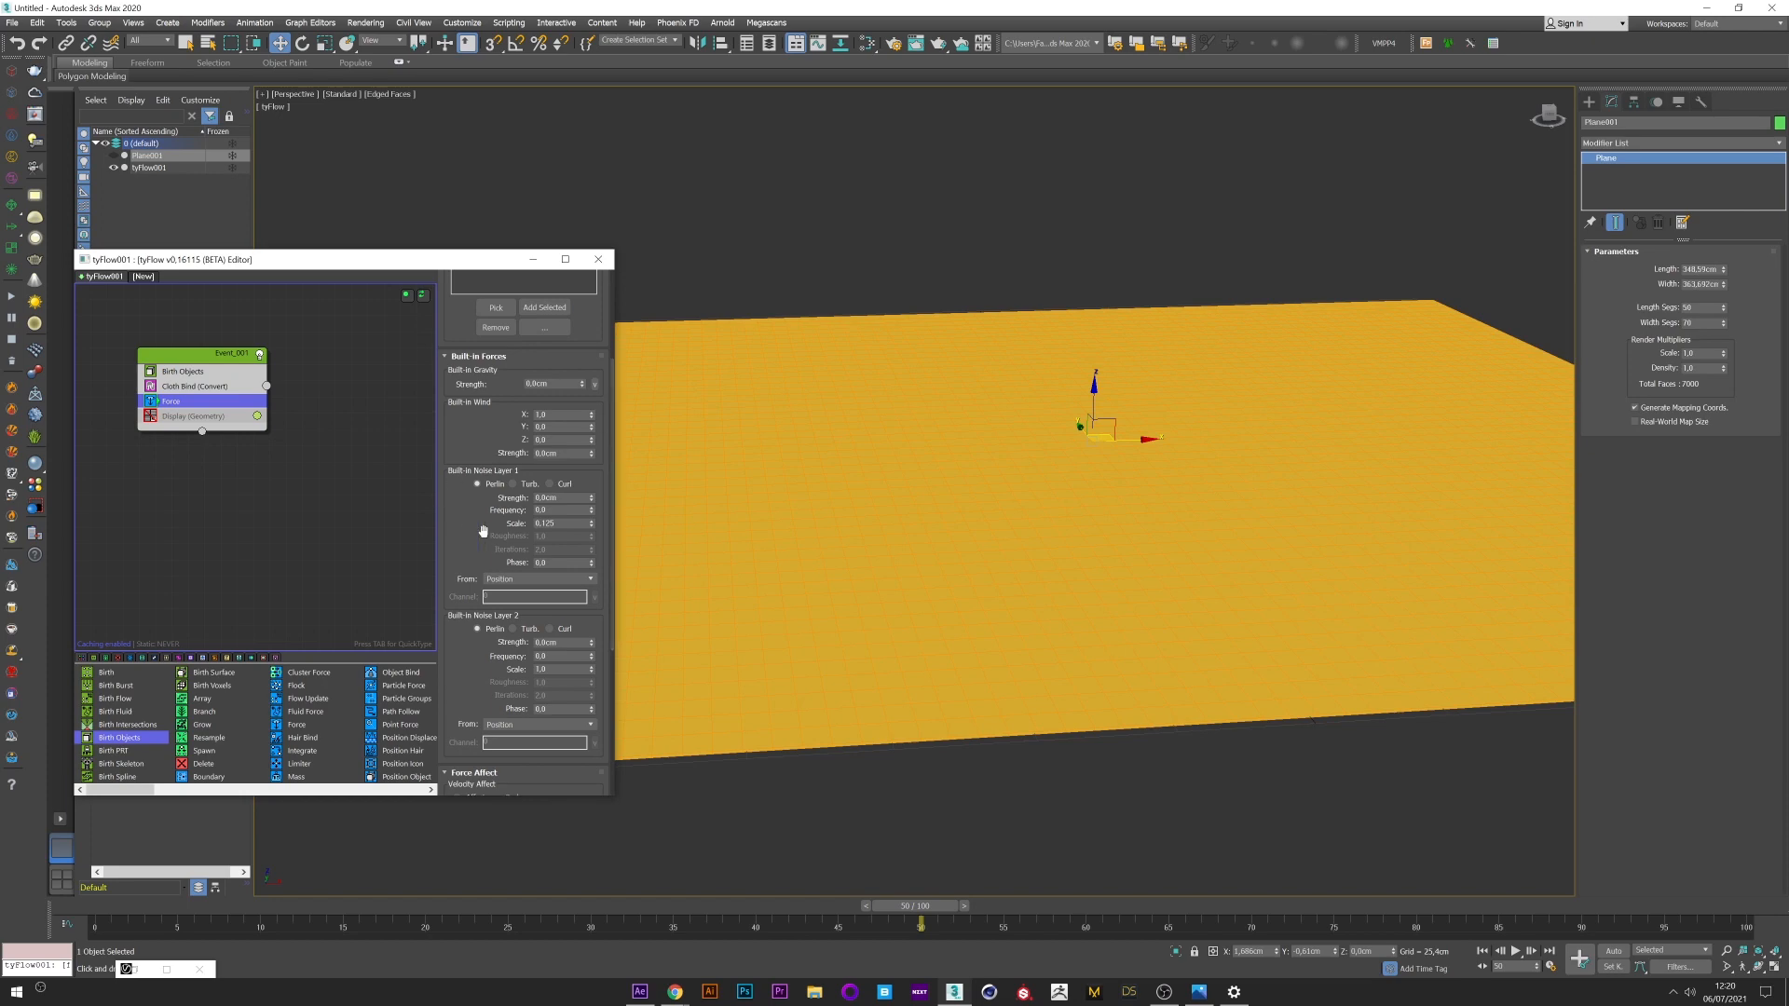
mouse_move(520, 490)
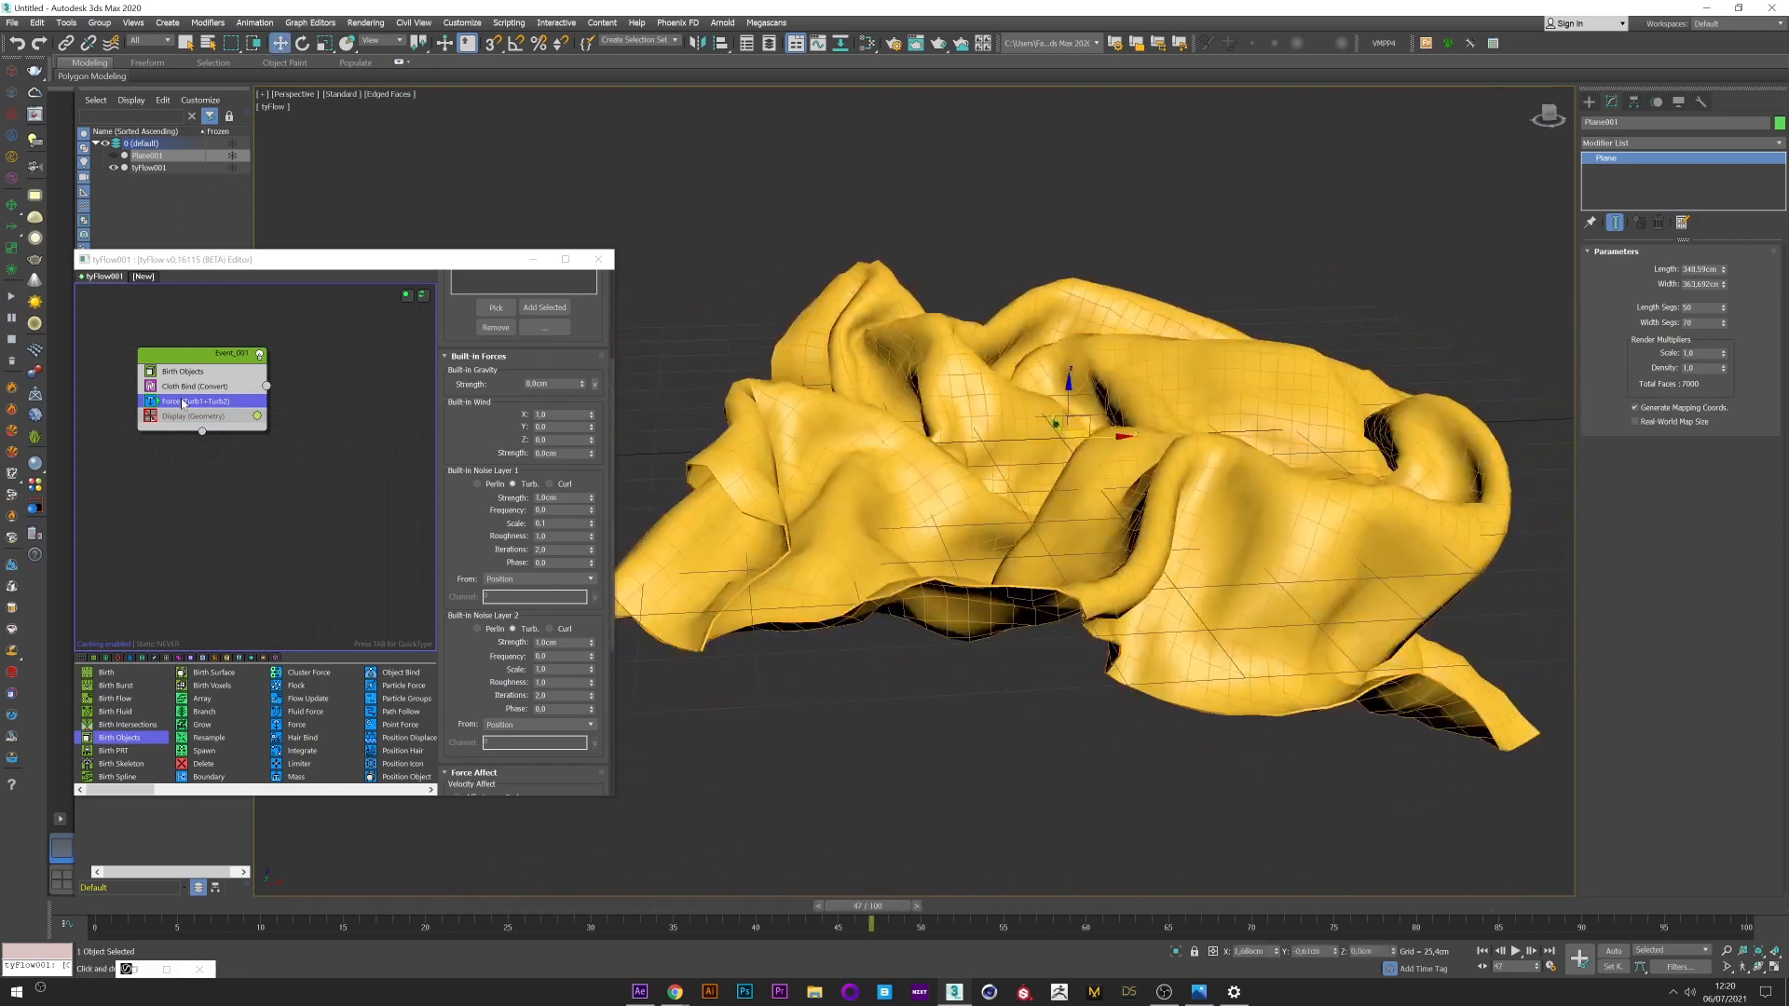
left_click(193, 386)
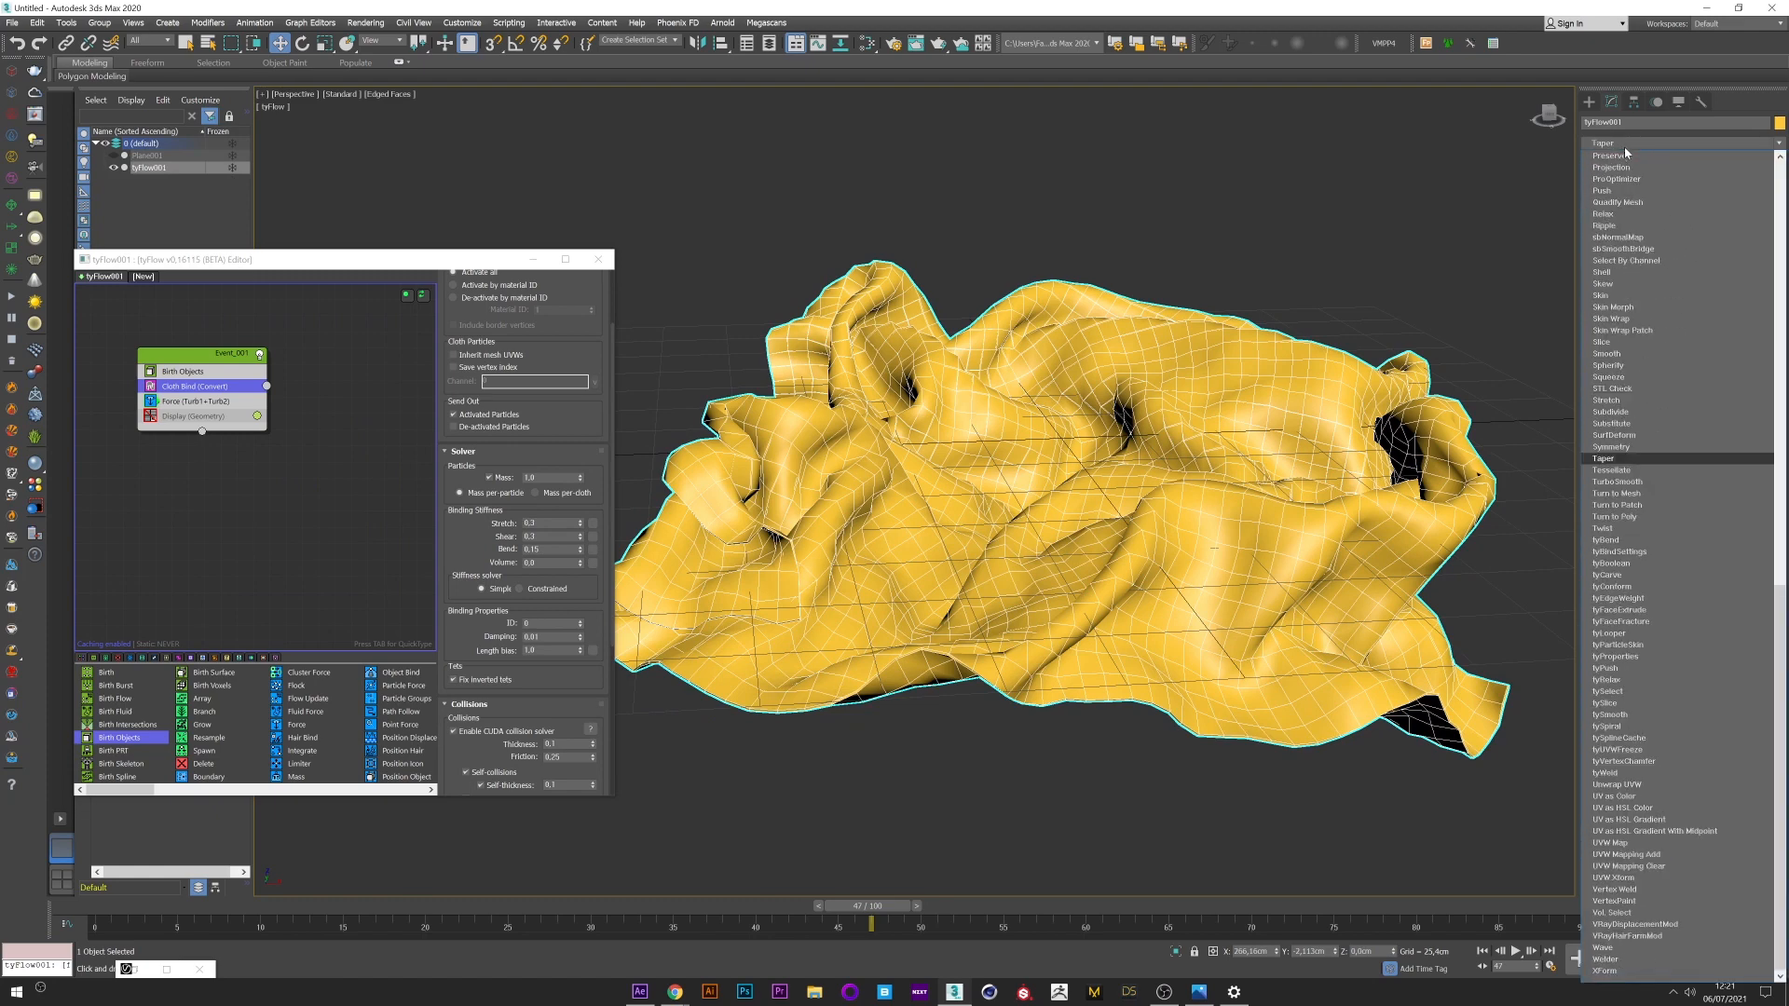
Step: Apply a smoothing modifier to tyFlow001 and scrub to a later frame to see the softened folds
left_click(1613, 480)
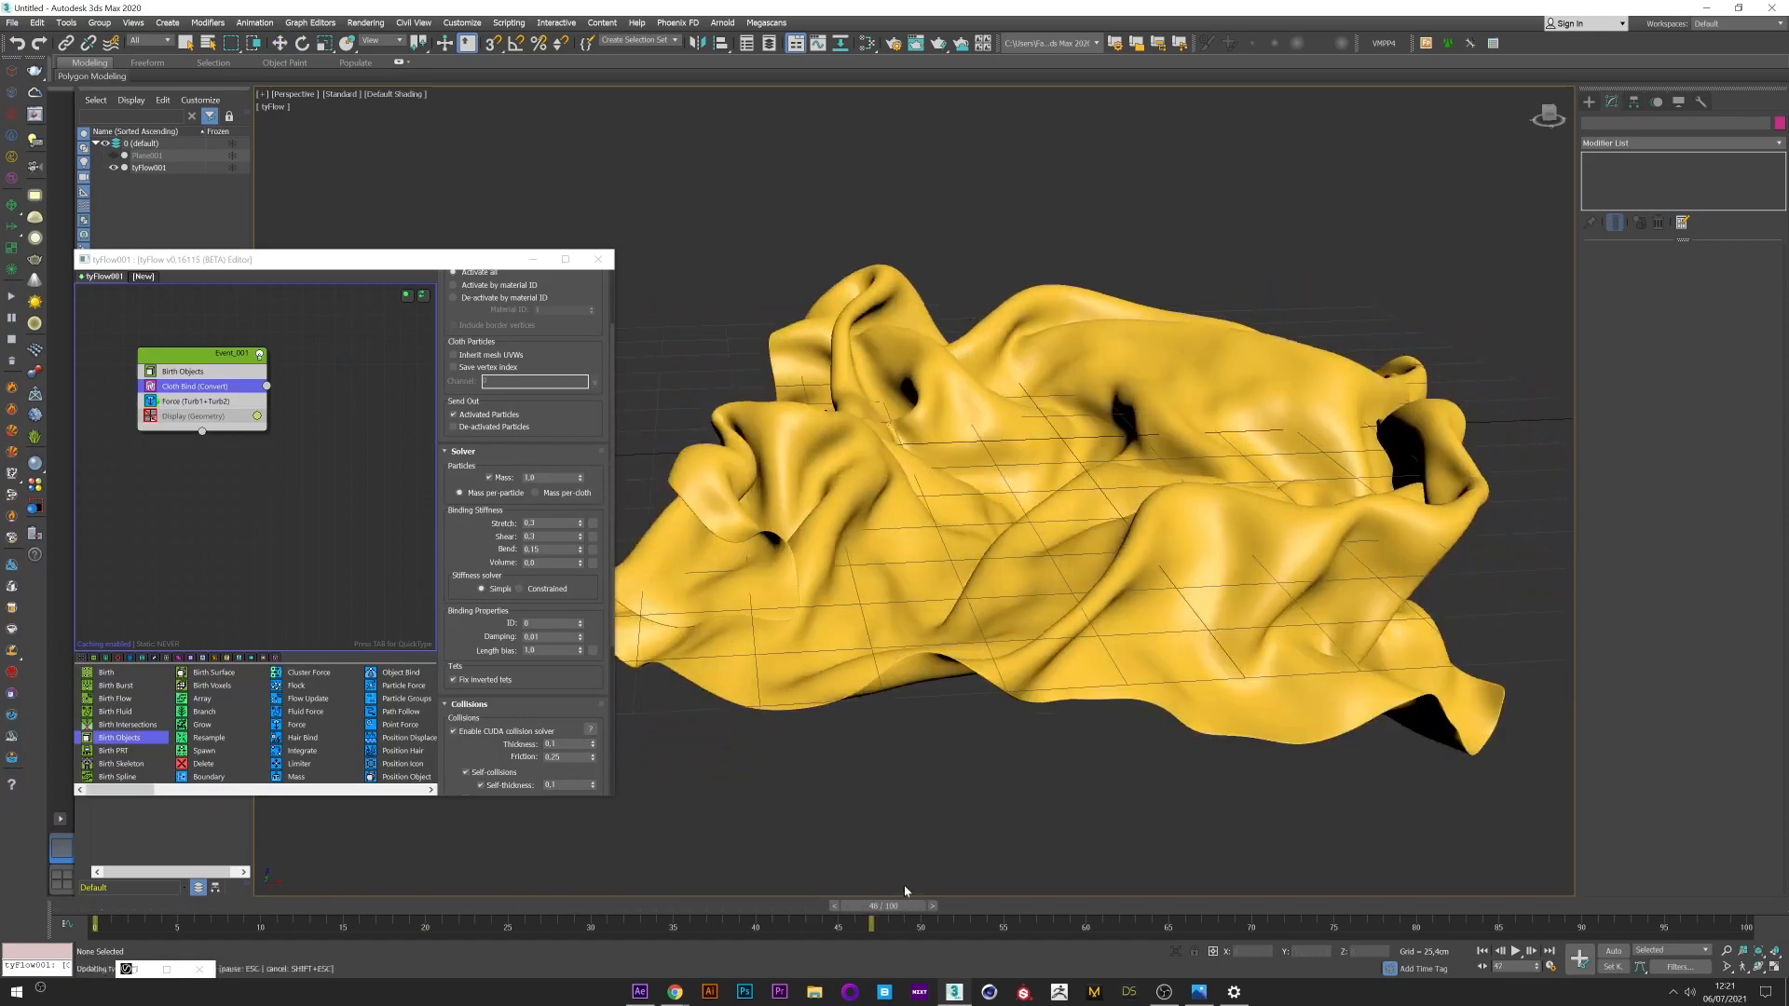
left_click_drag(872, 906, 97, 906)
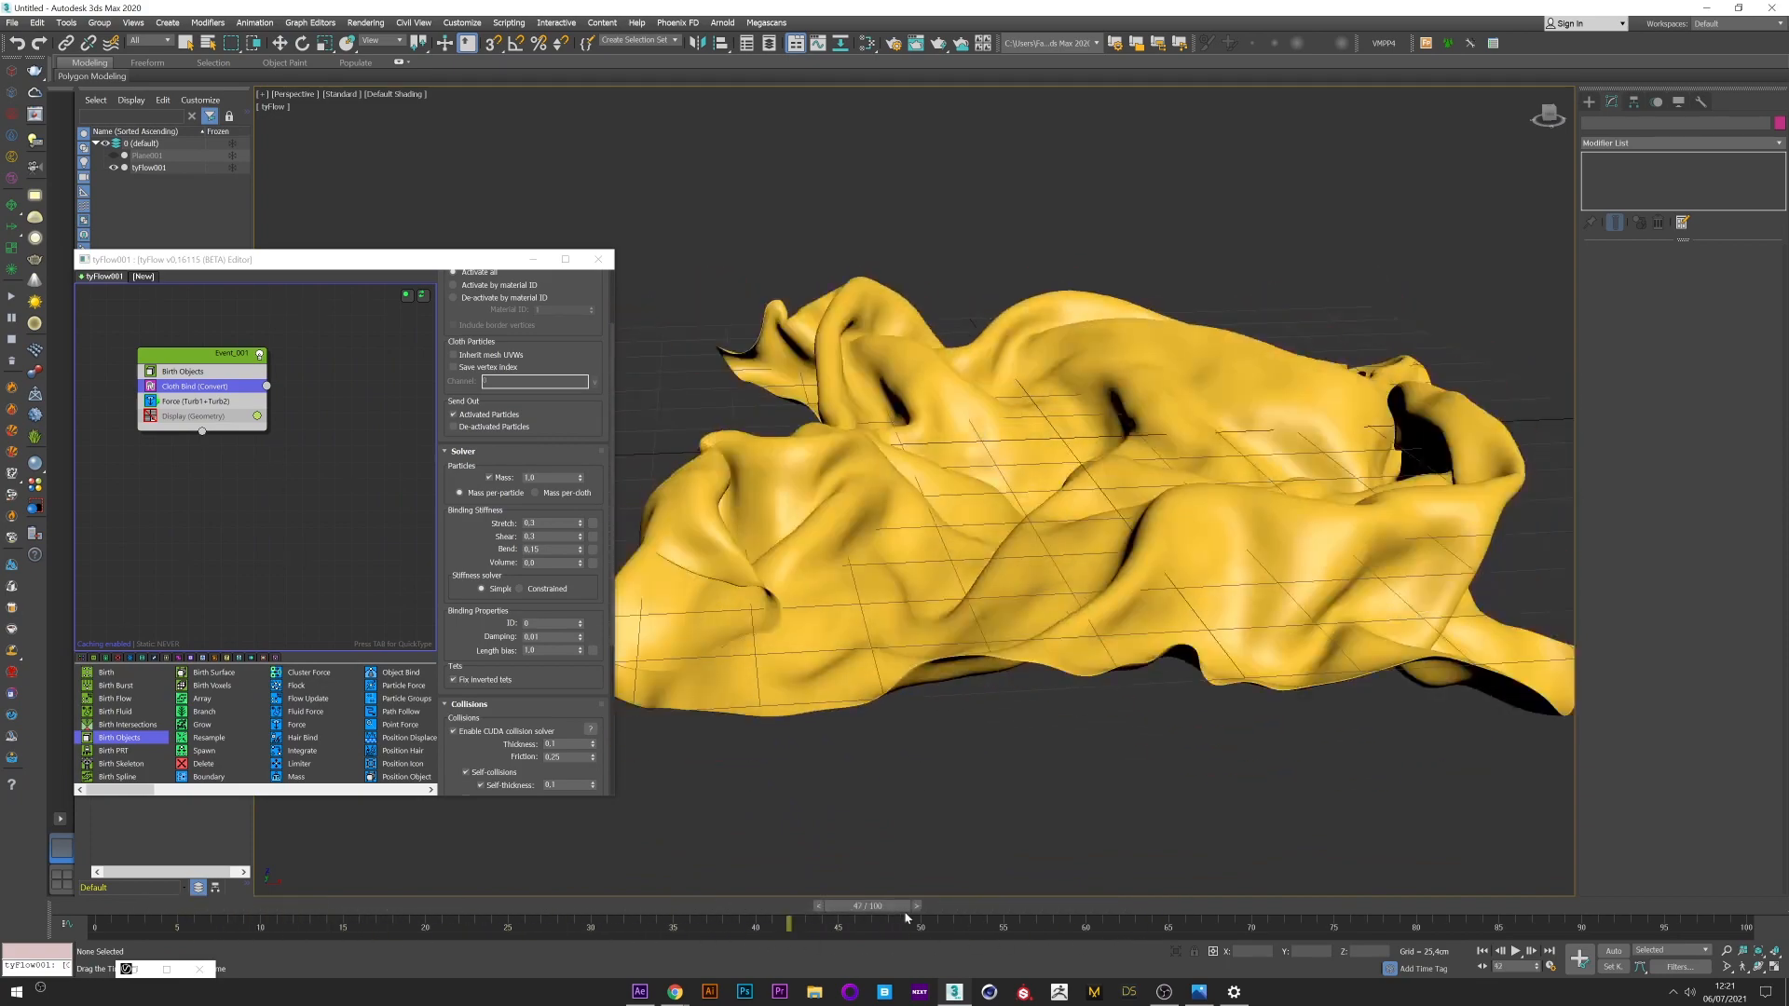
Step: Enable the tyFlow simulation retimer by speed at about 50% to slow the cloth to half speed
left_click_drag(866, 906, 919, 906)
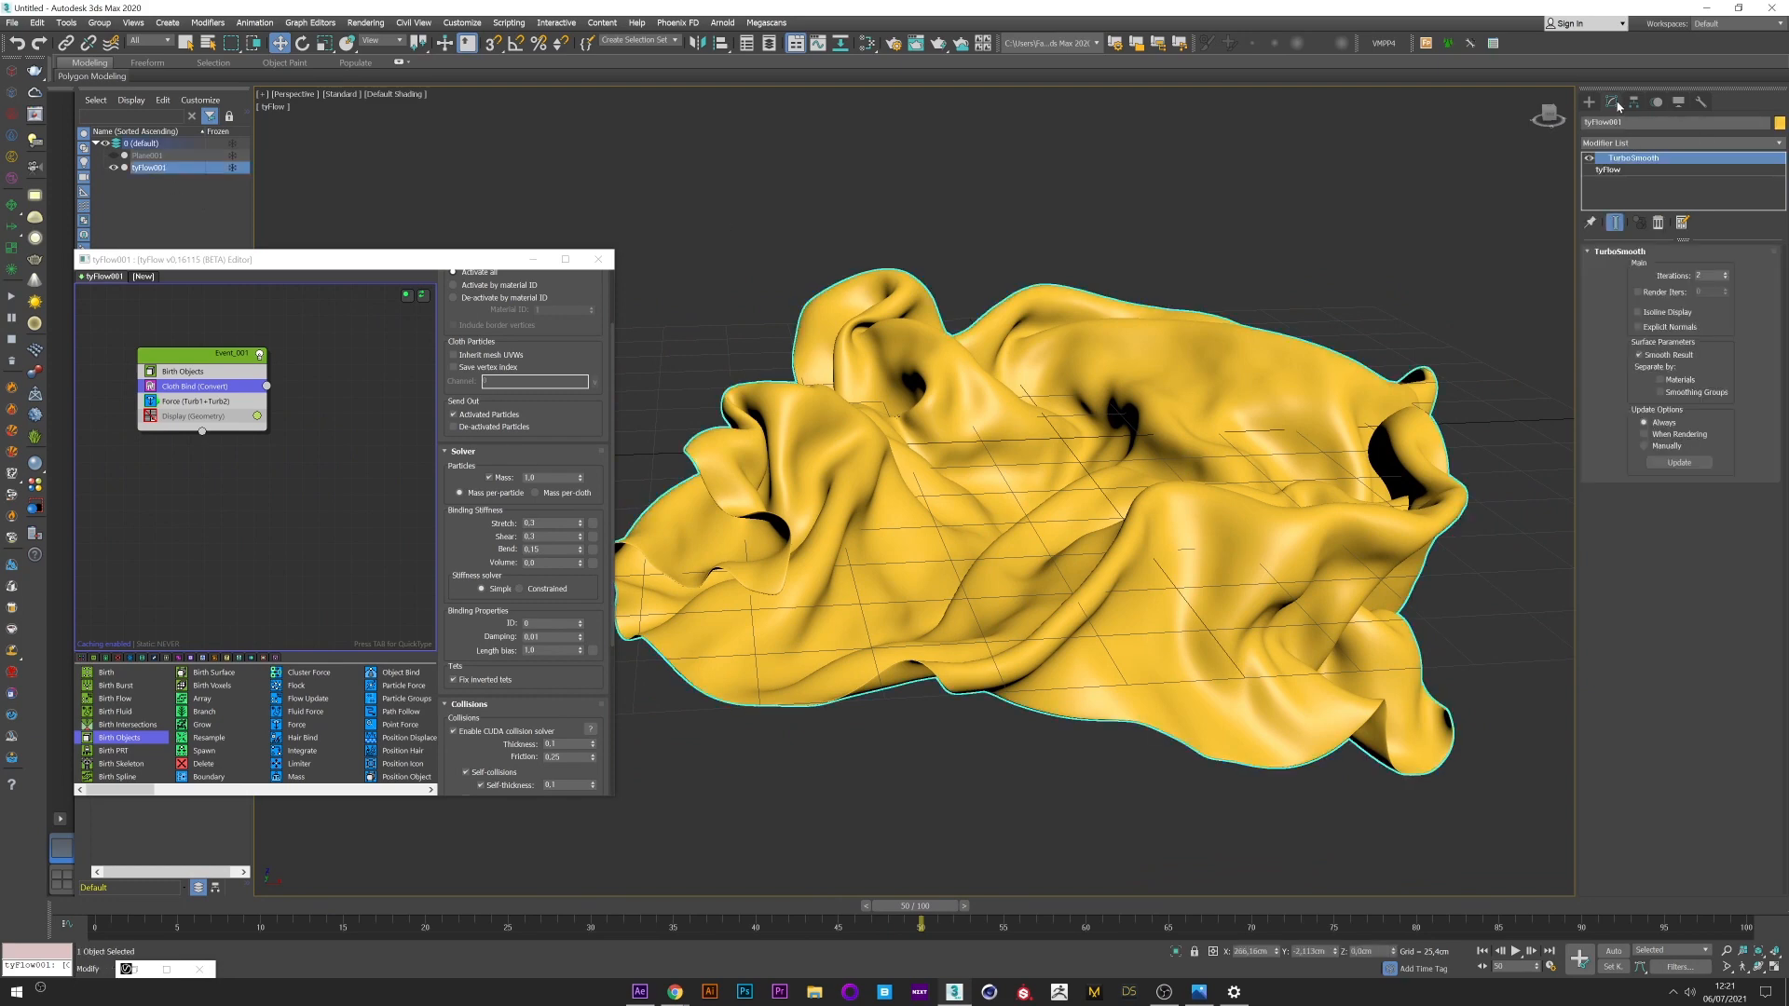
left_click(1608, 169)
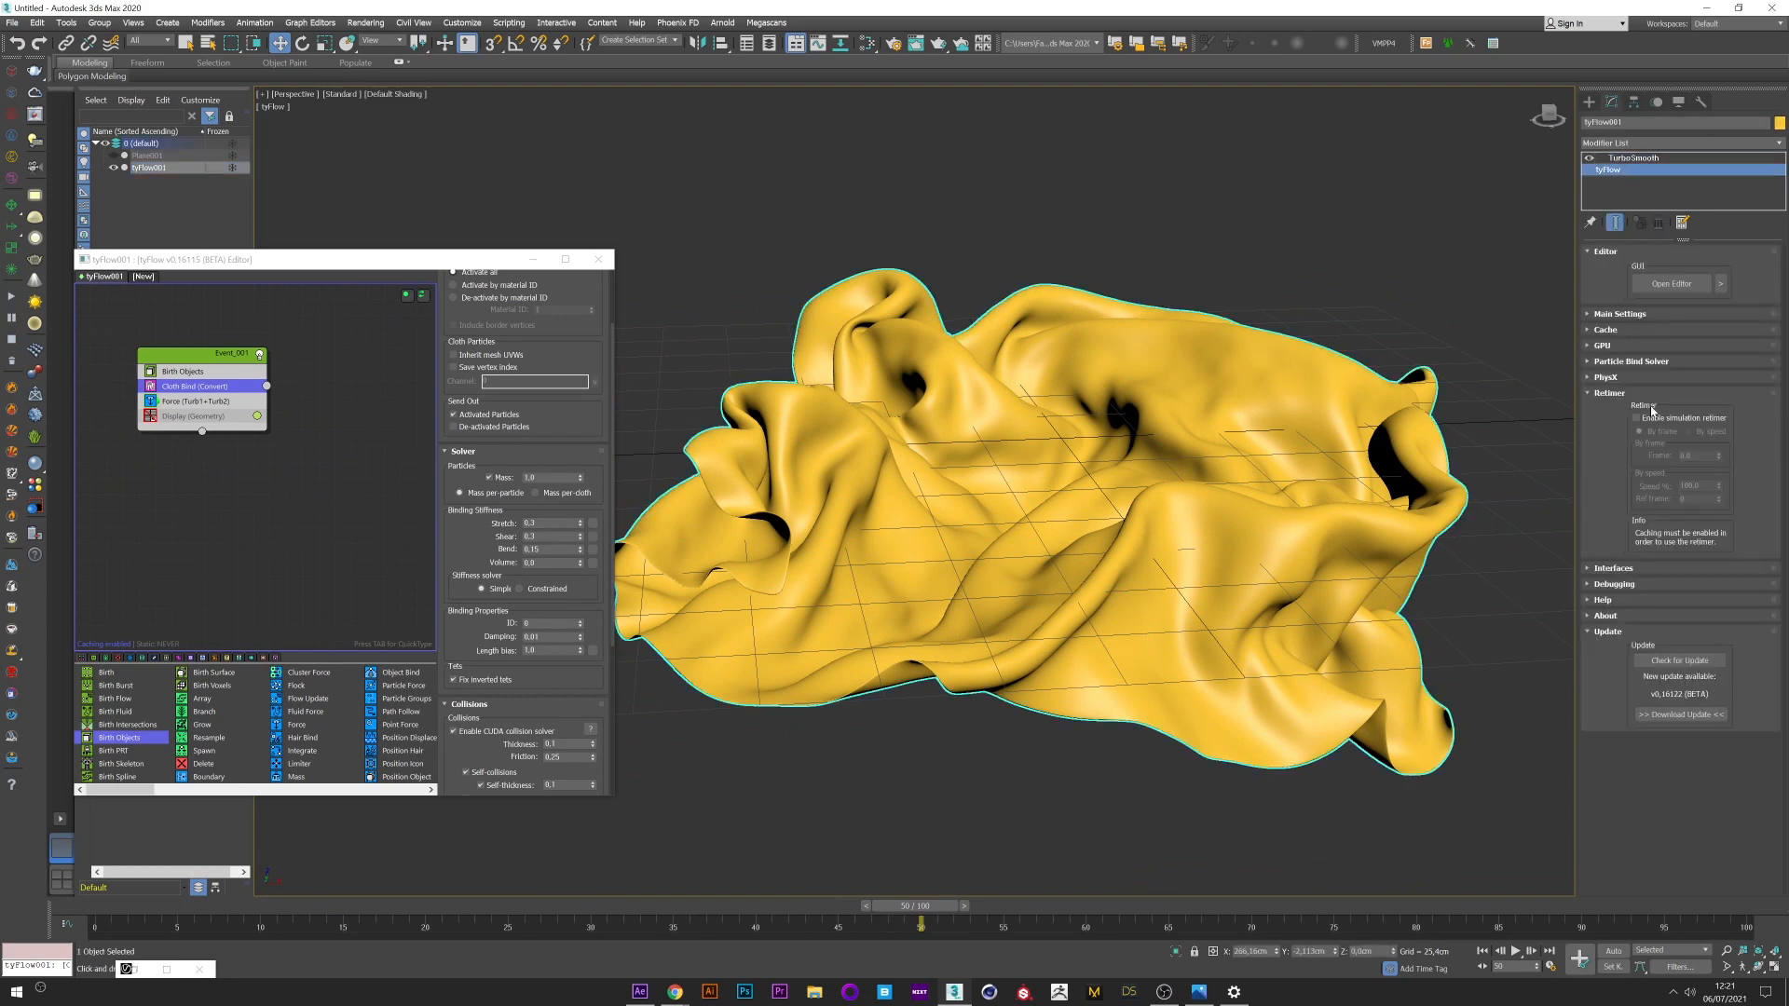
left_click(1610, 393)
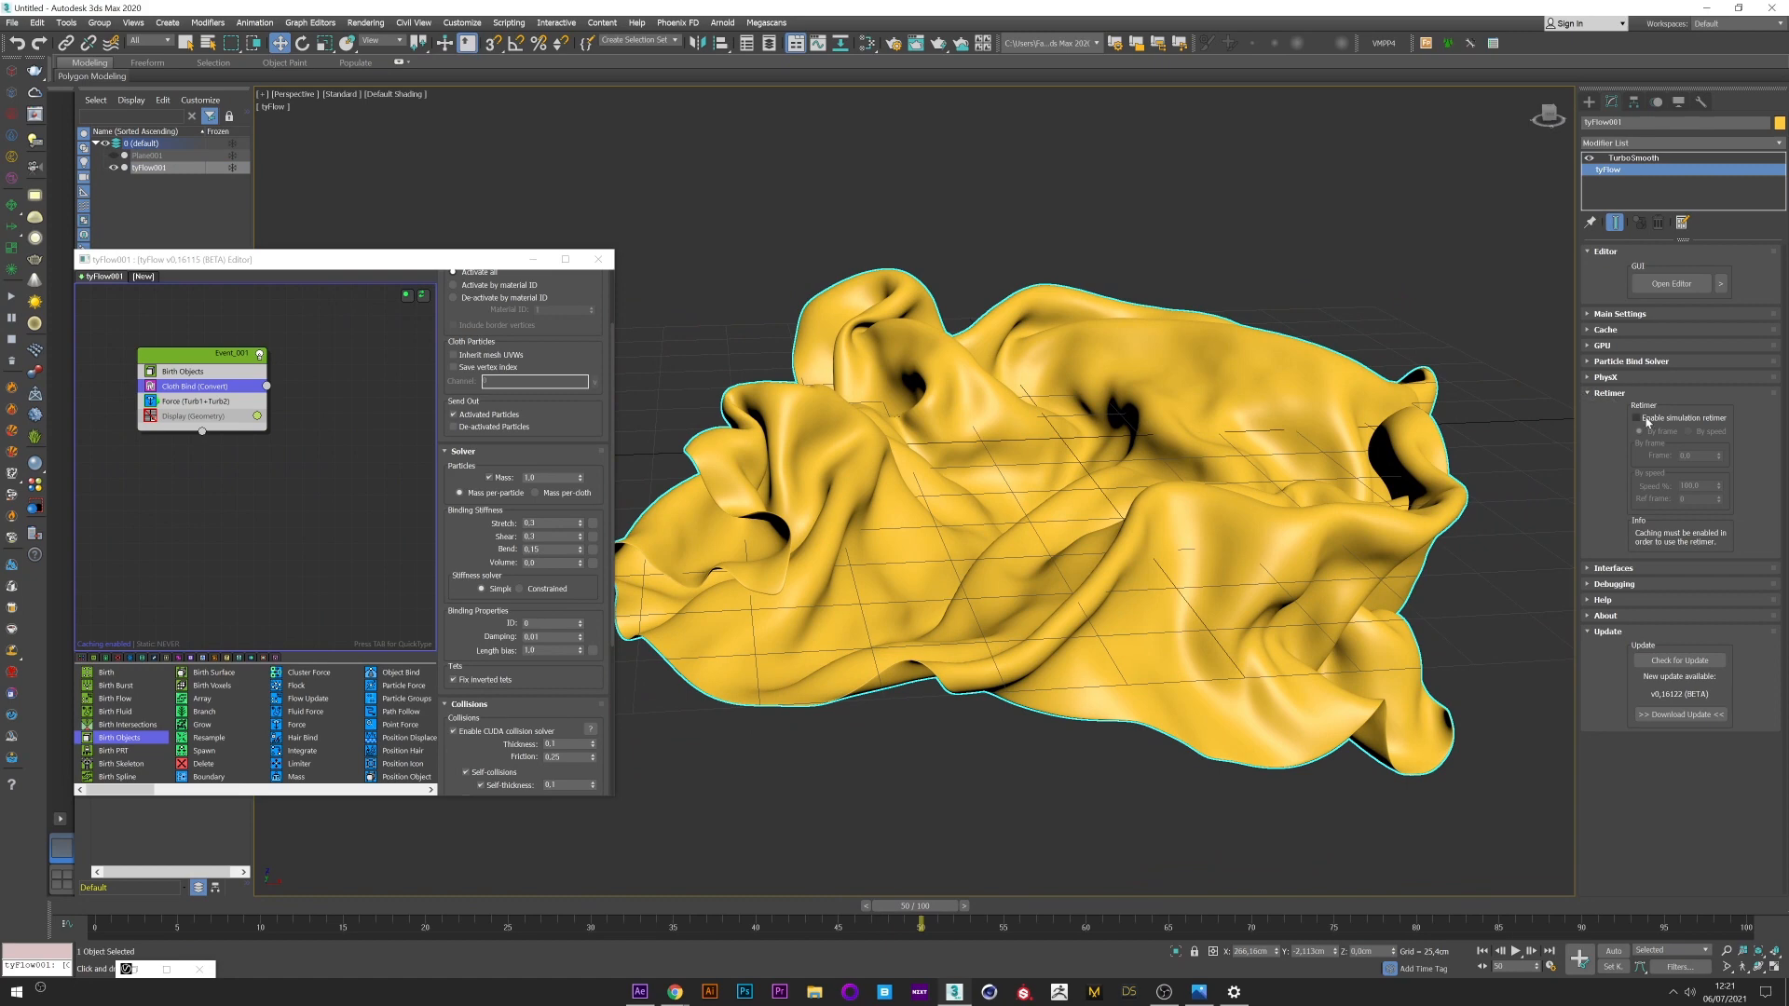
left_click(1688, 430)
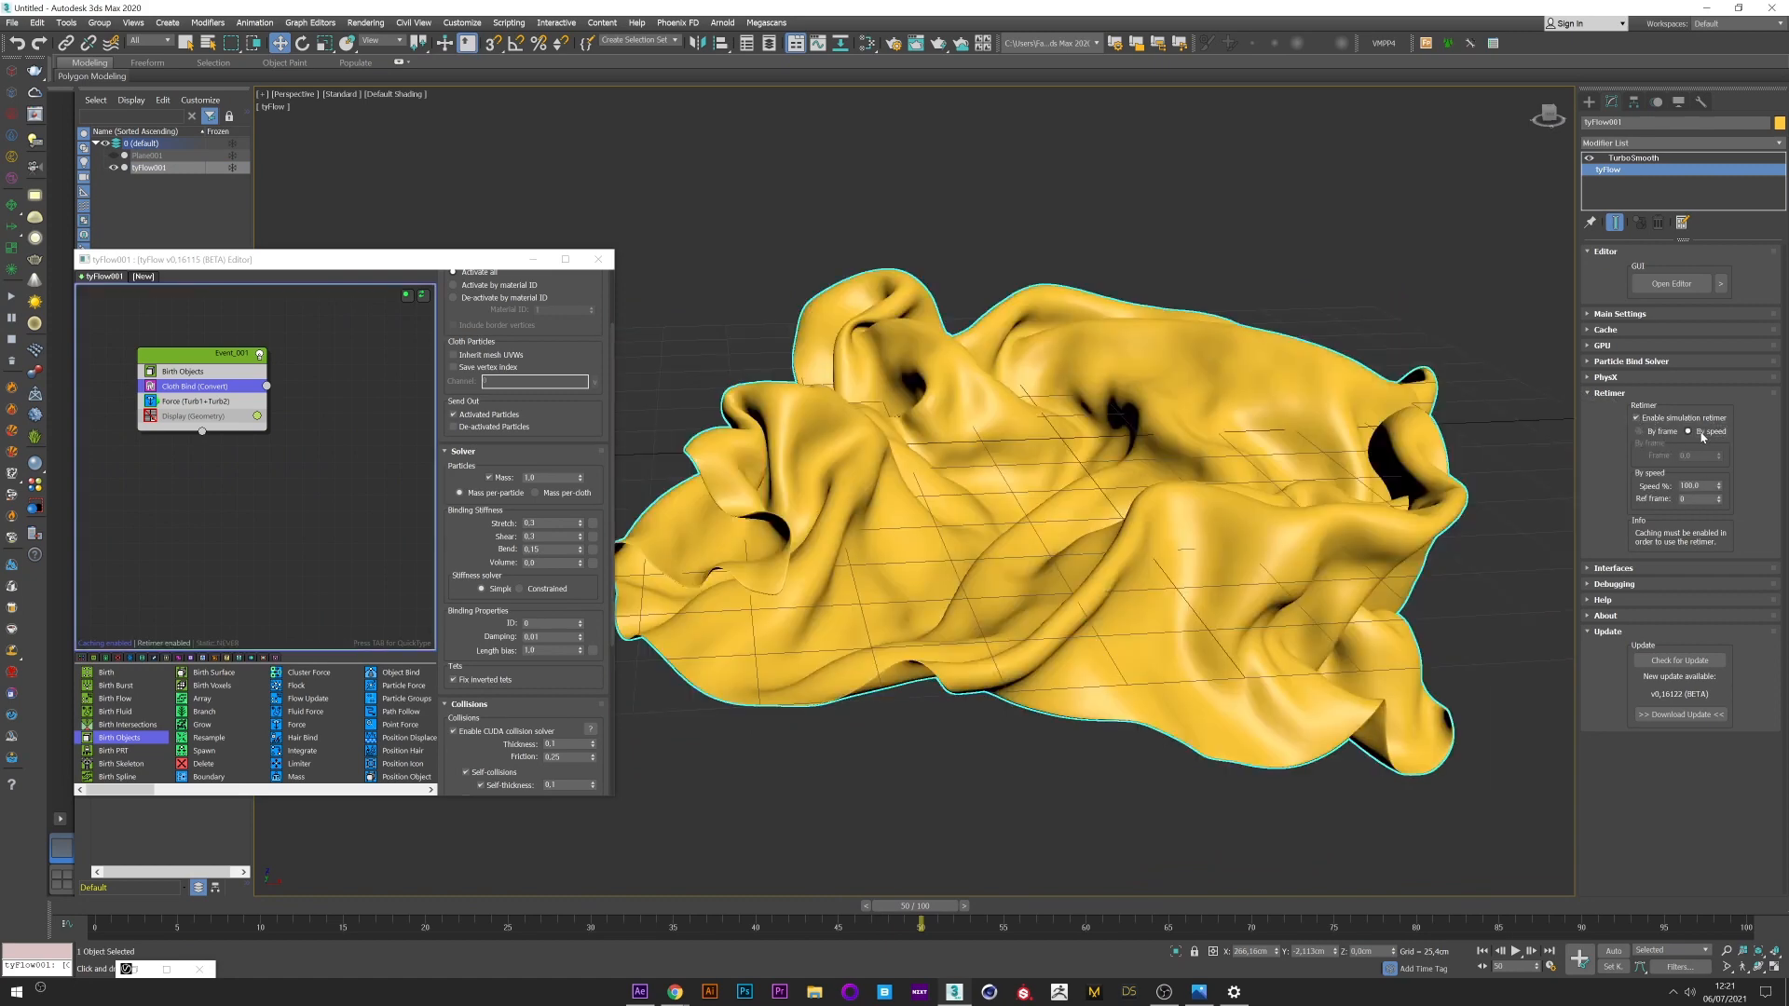
left_click(1690, 430)
type("50")
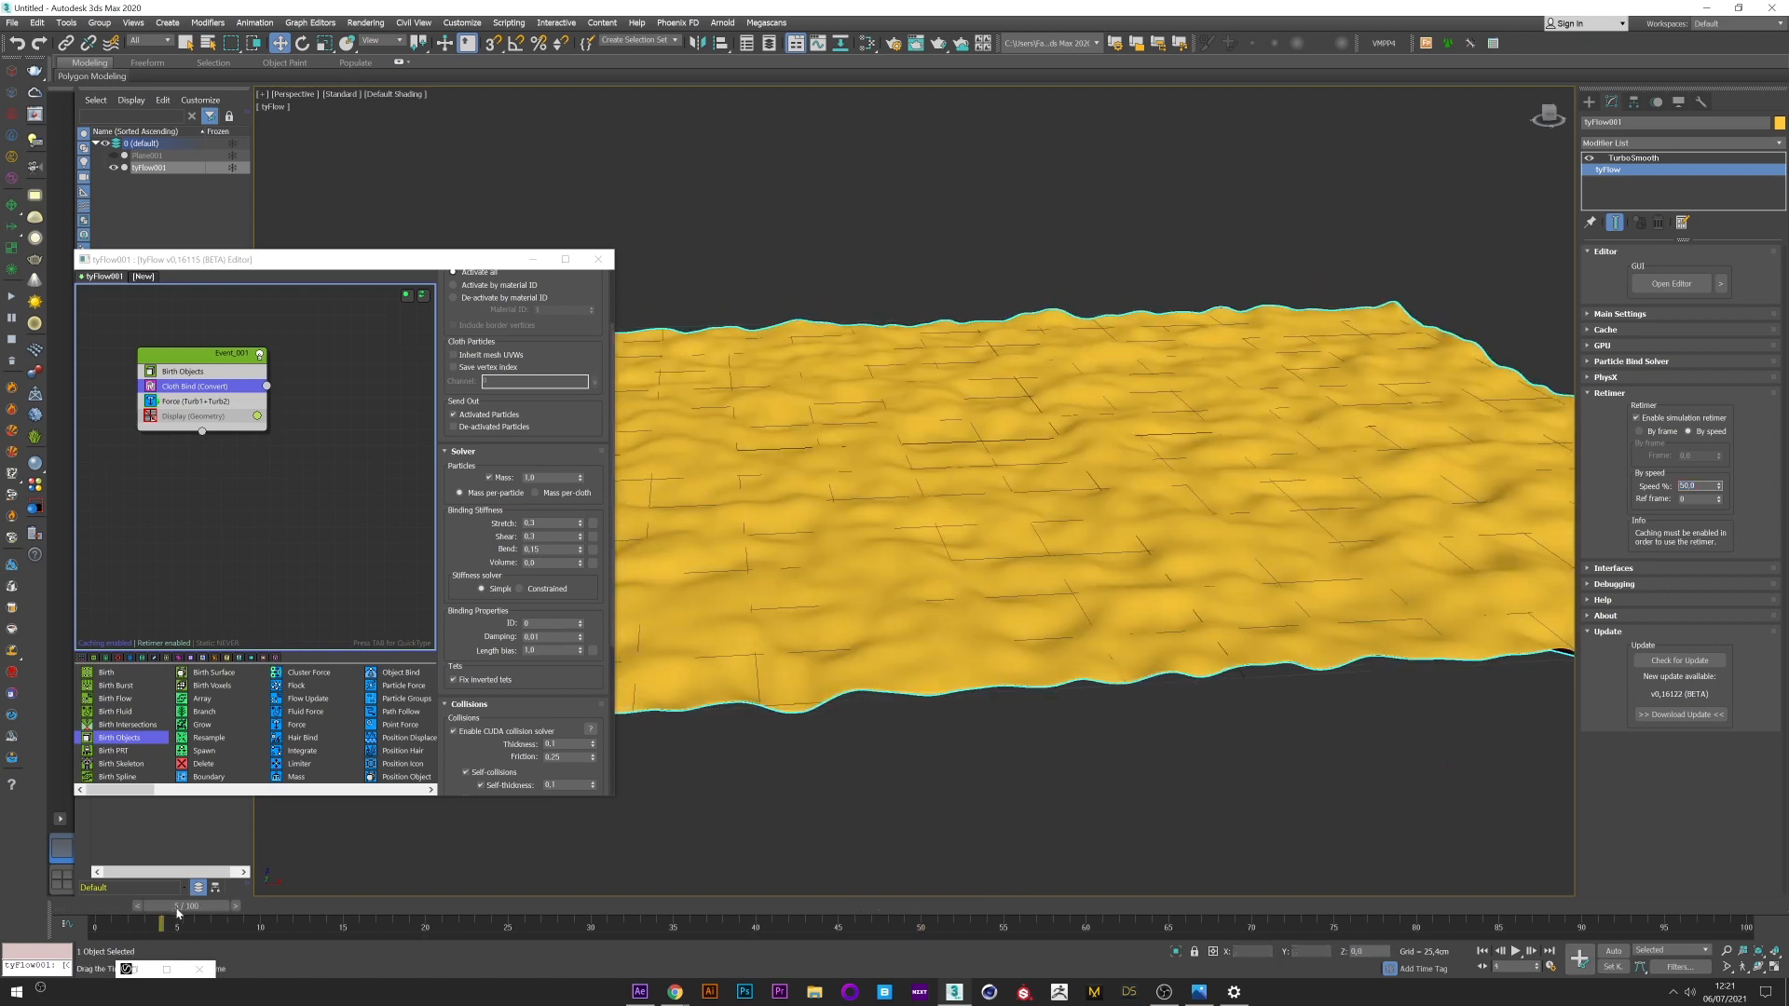
Step: Scrub the timeline from the start through later frames to review the slowed cloth motion
left_click_drag(177, 906, 822, 906)
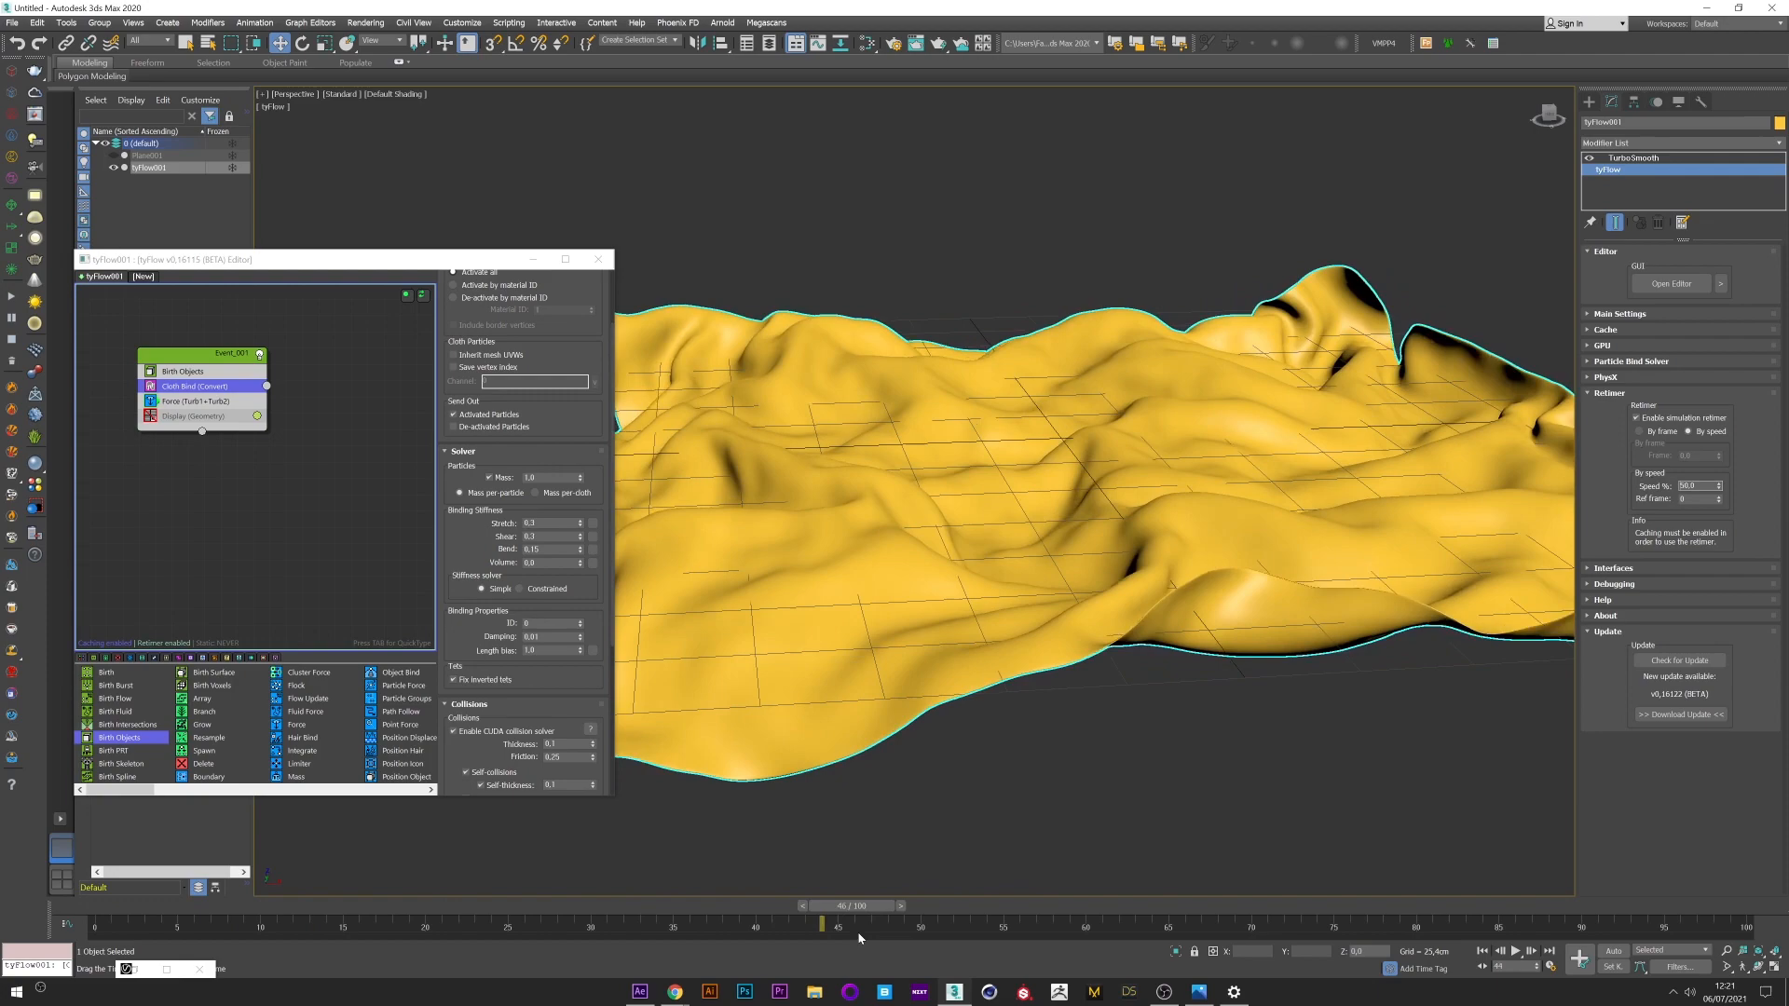
left_click_drag(822, 918, 1619, 919)
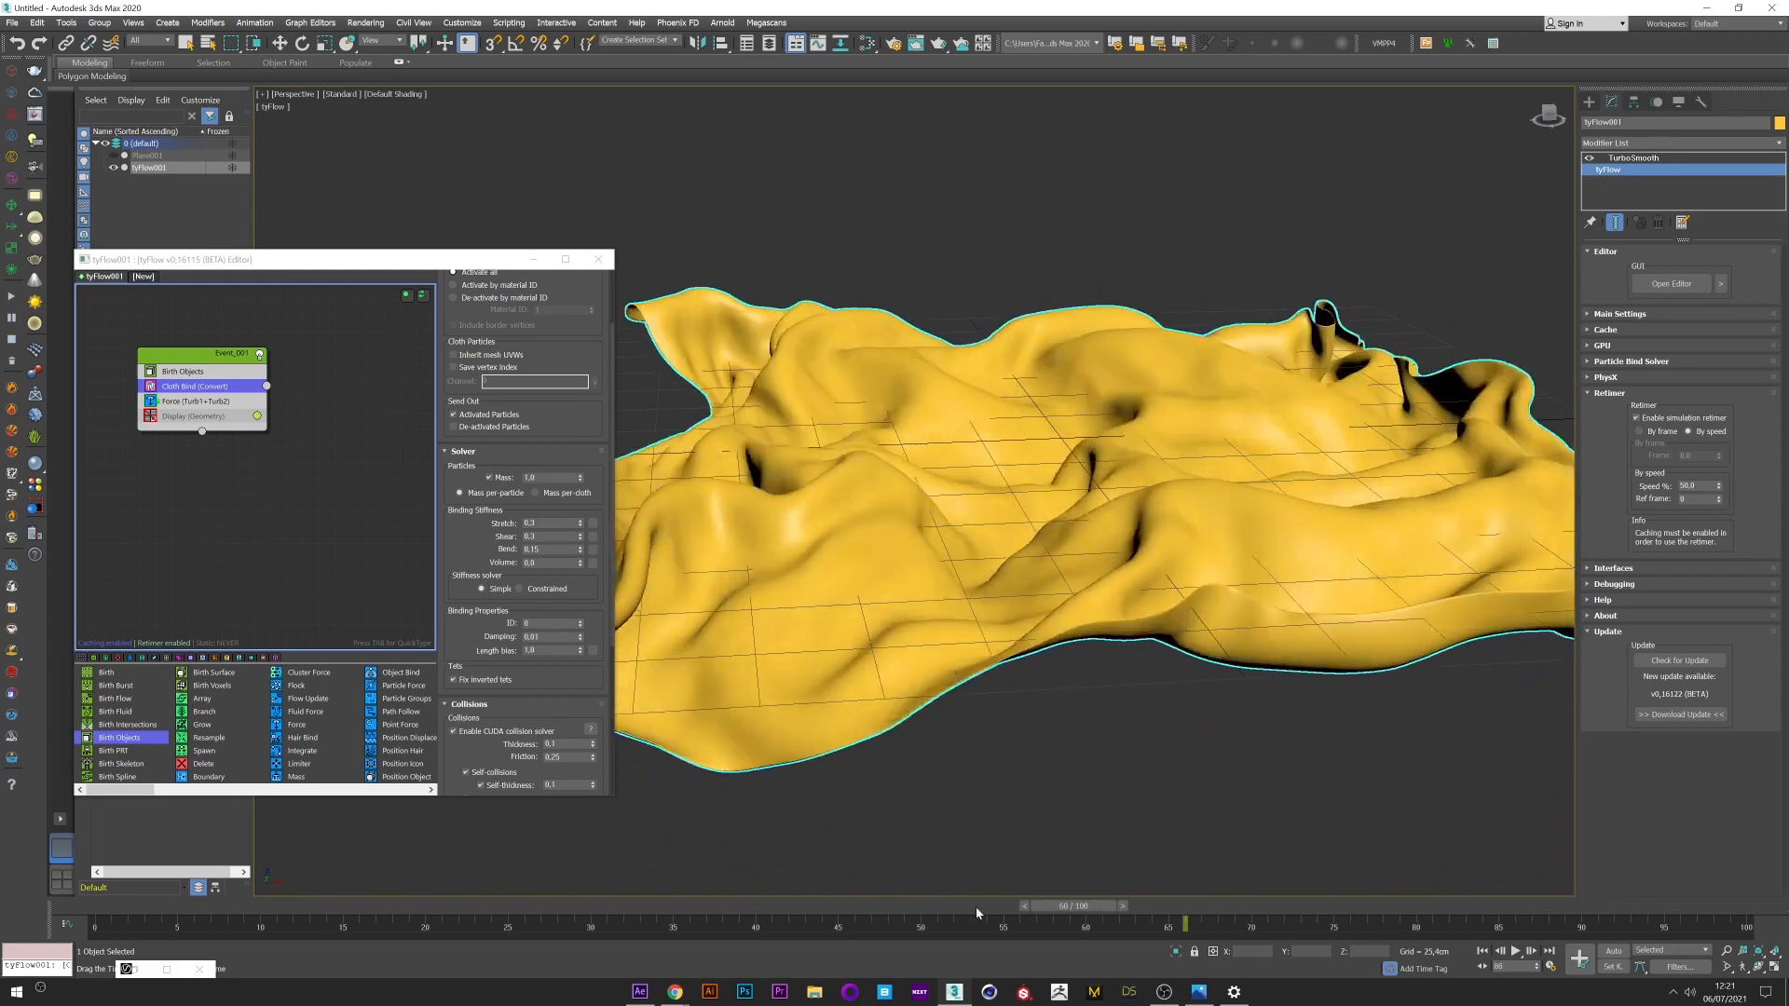
left_click_drag(1187, 923, 1345, 922)
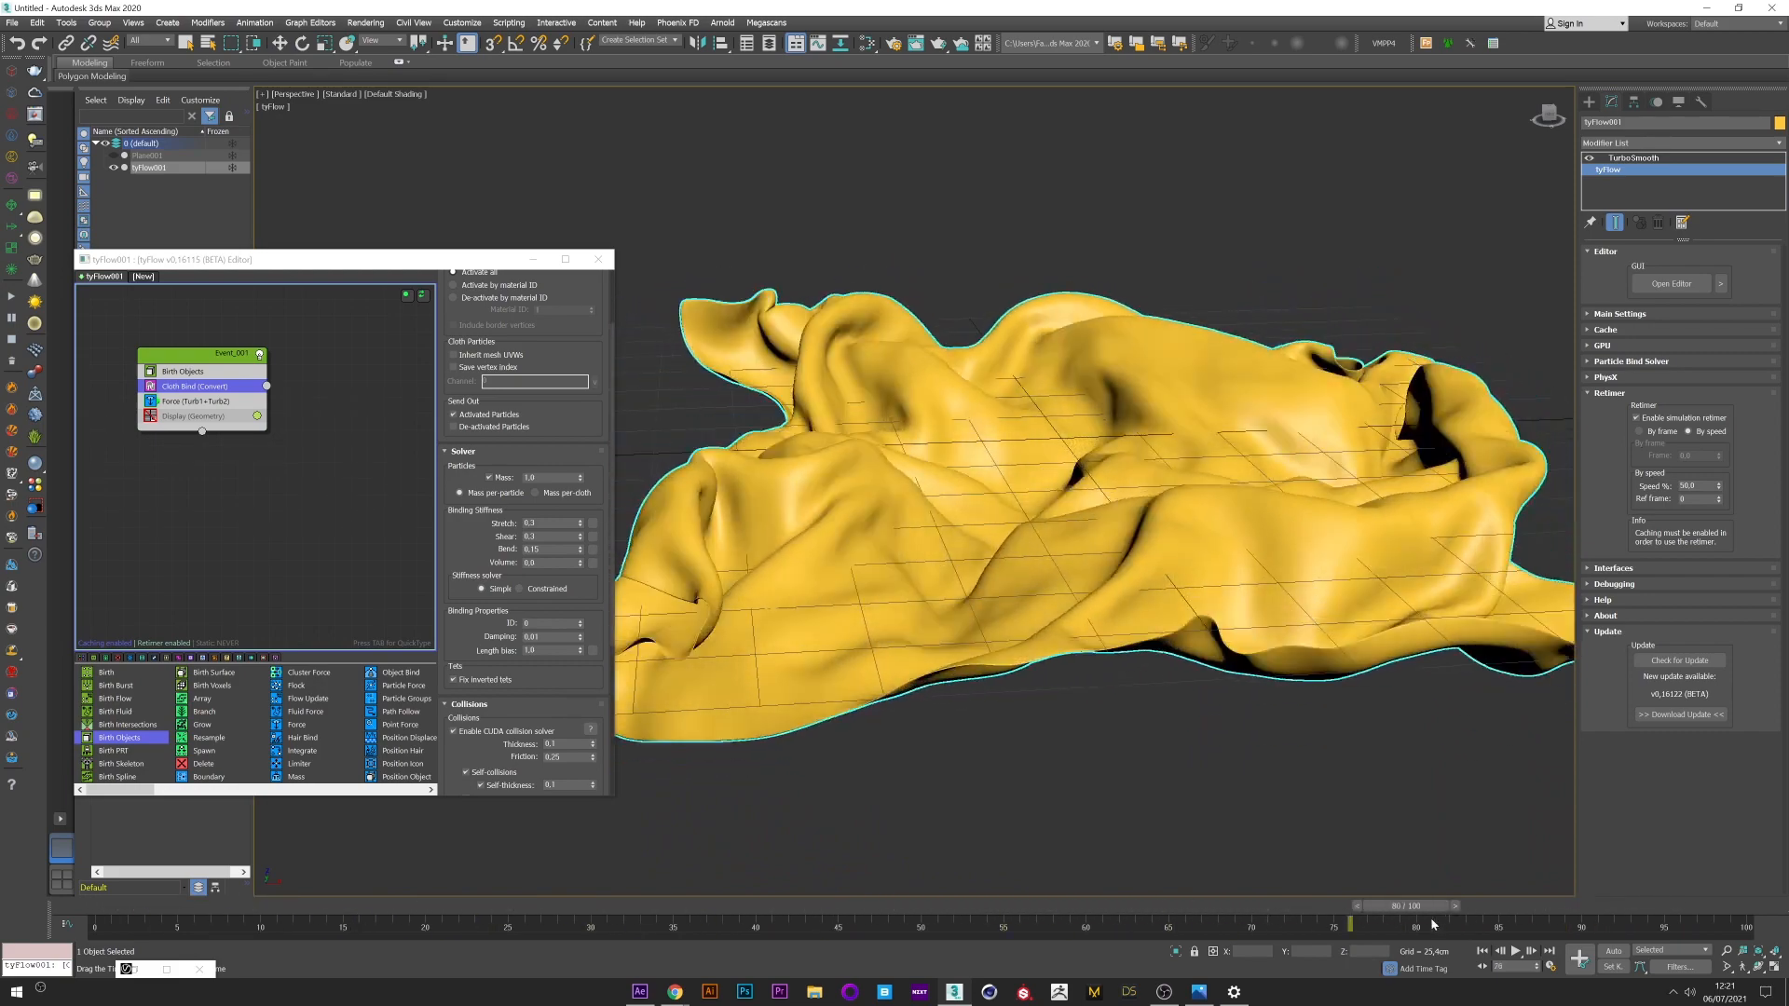
left_click_drag(1391, 906, 1313, 906)
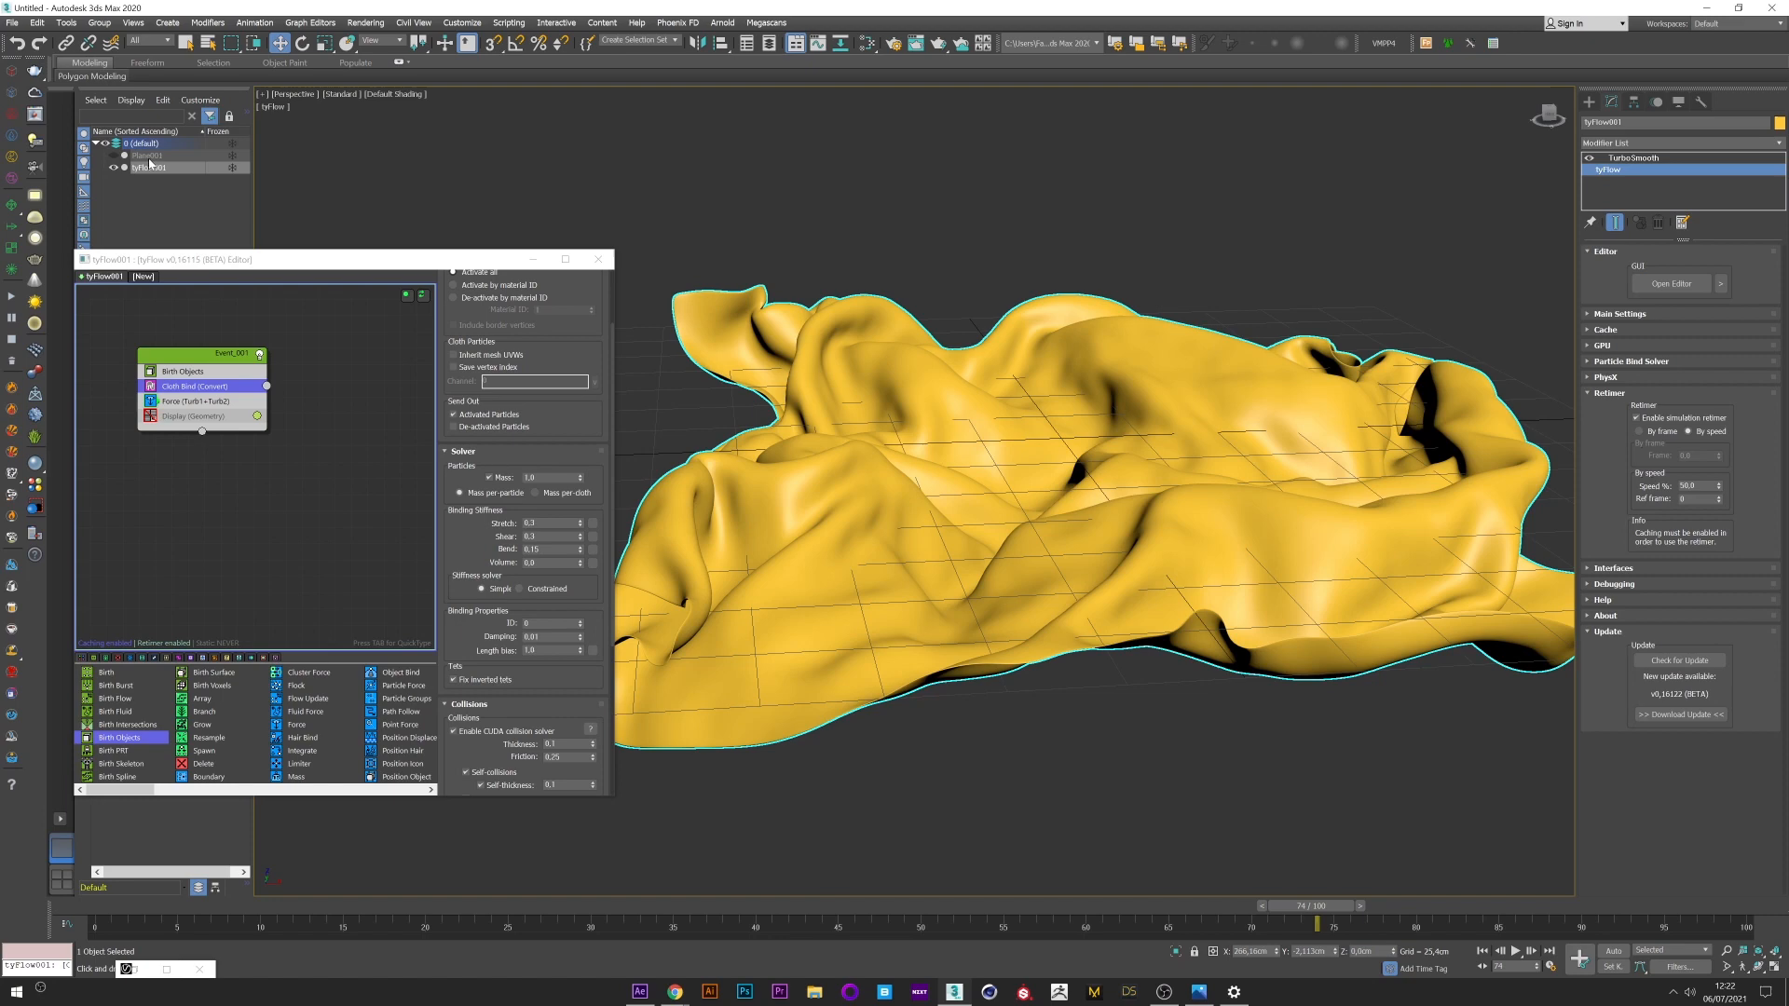
Step: Add a Tessellate modifier to Plane001 and scrub the timeline to check the denser cloth wrinkles
left_click(146, 154)
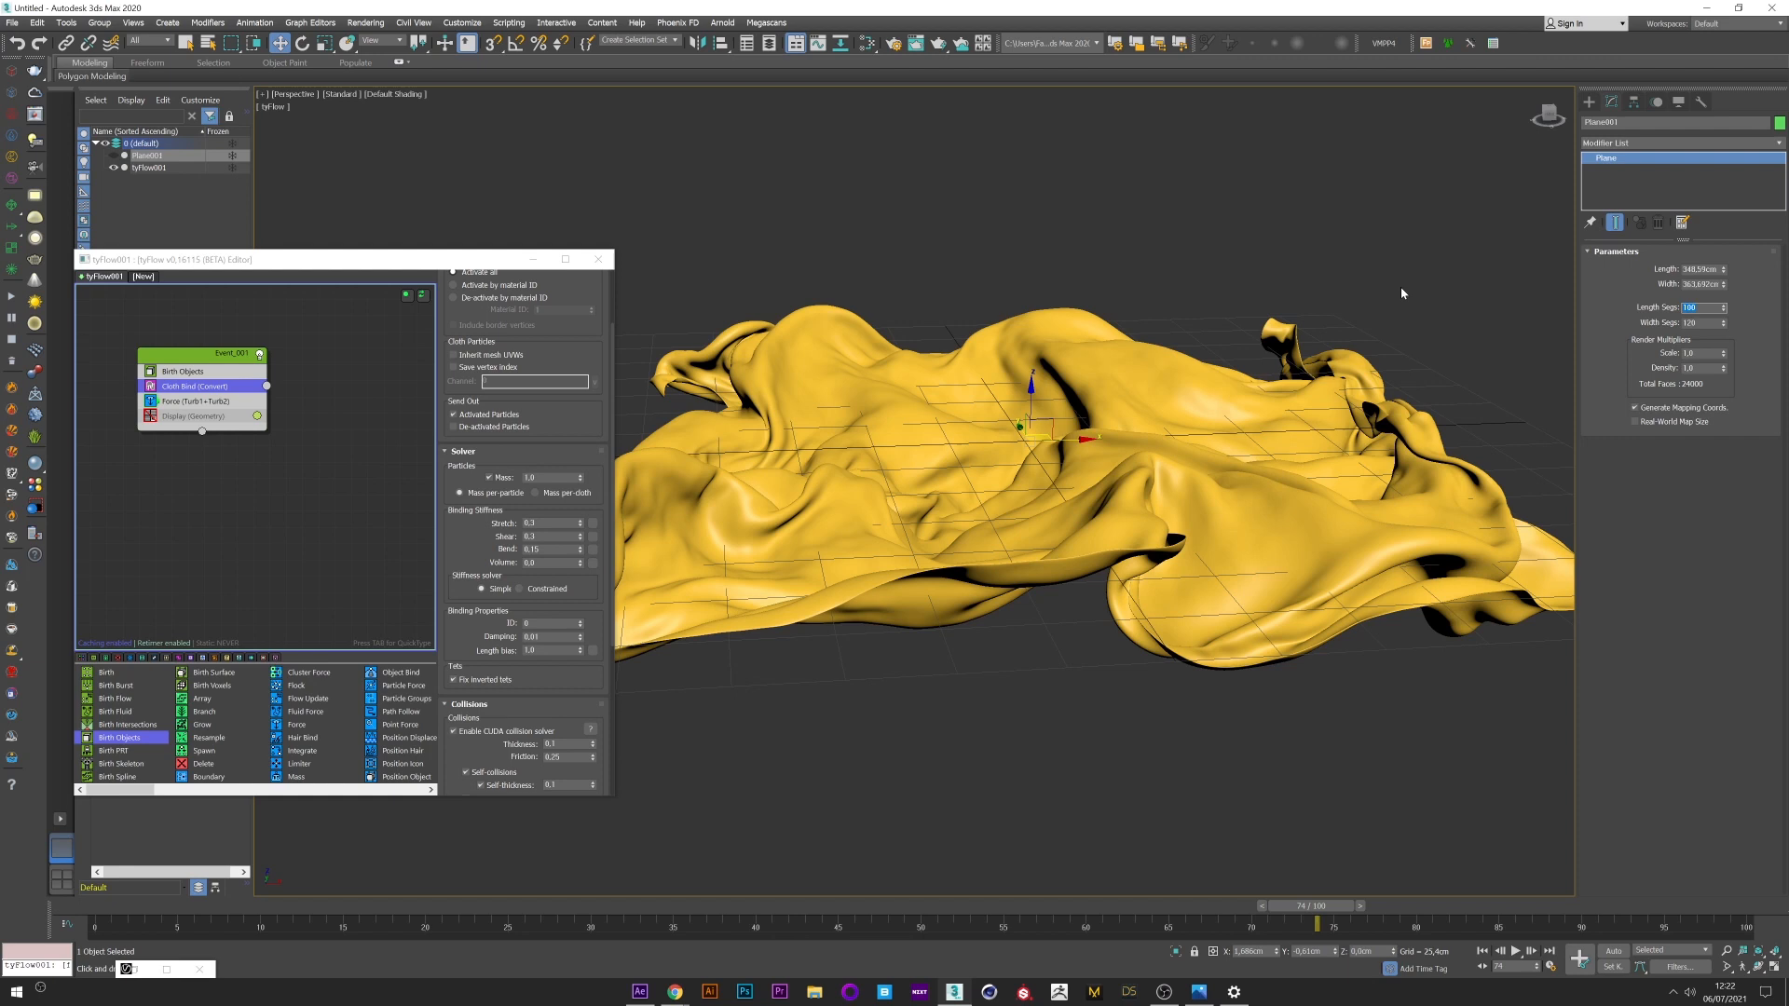
left_click(149, 166)
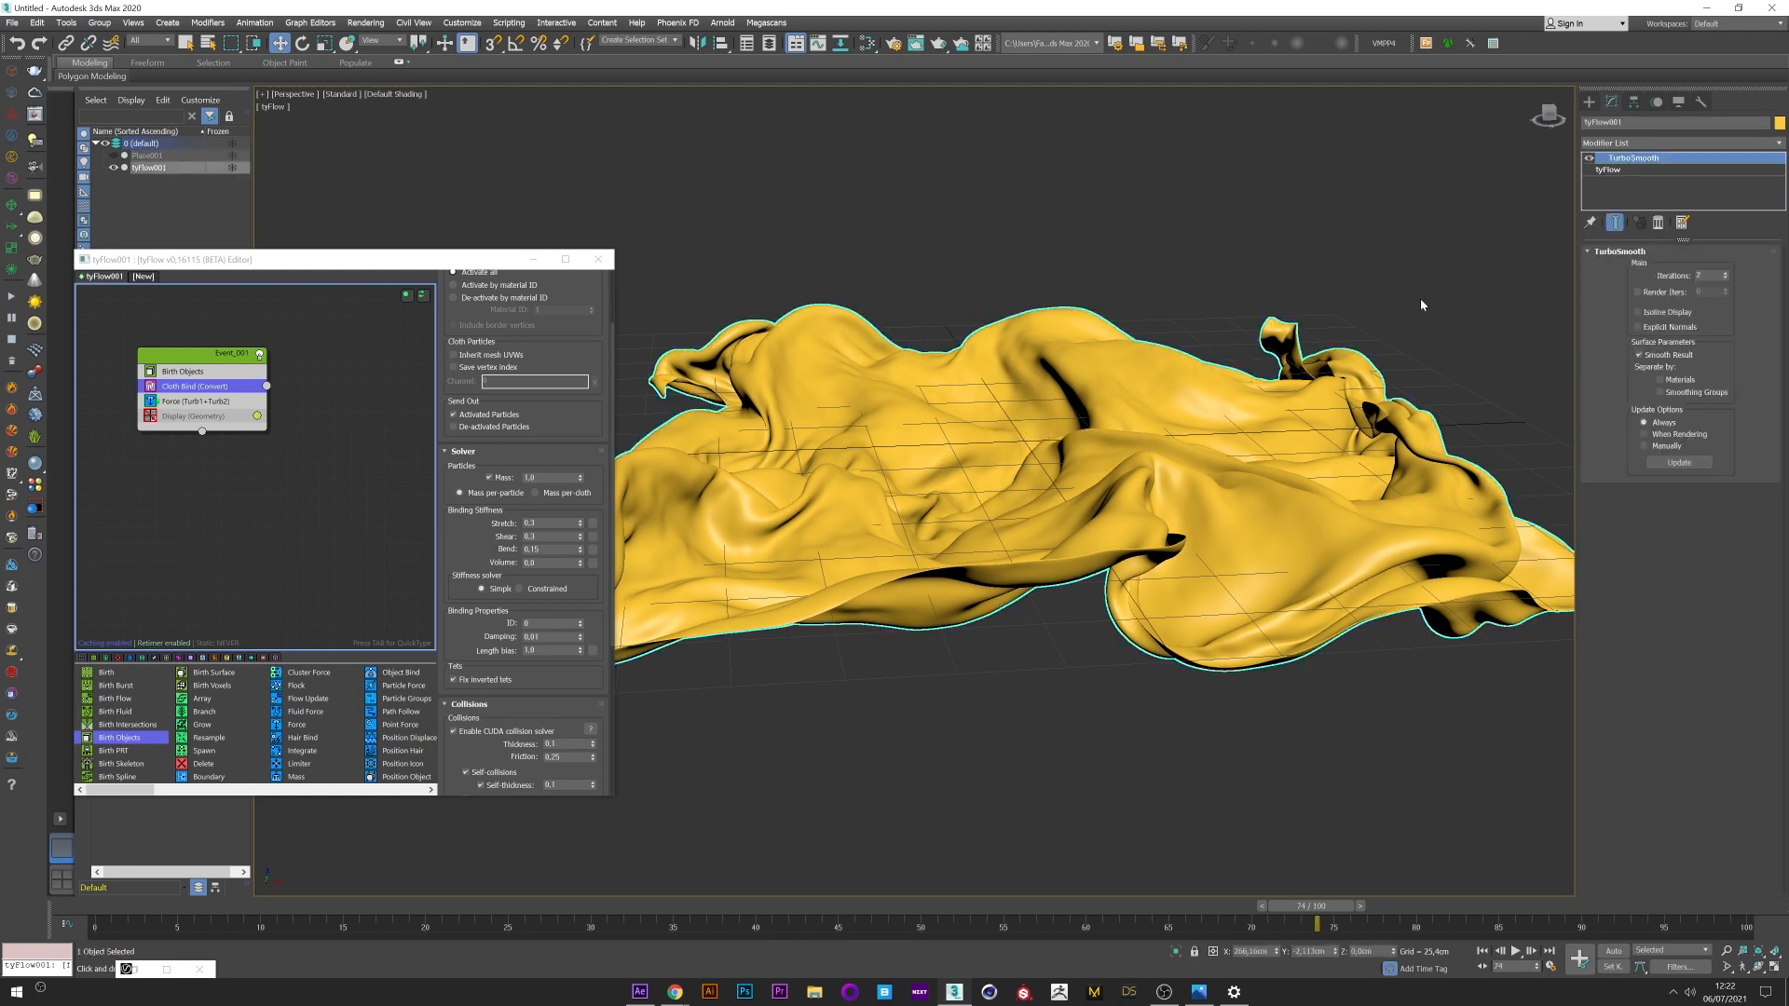
left_click(143, 155)
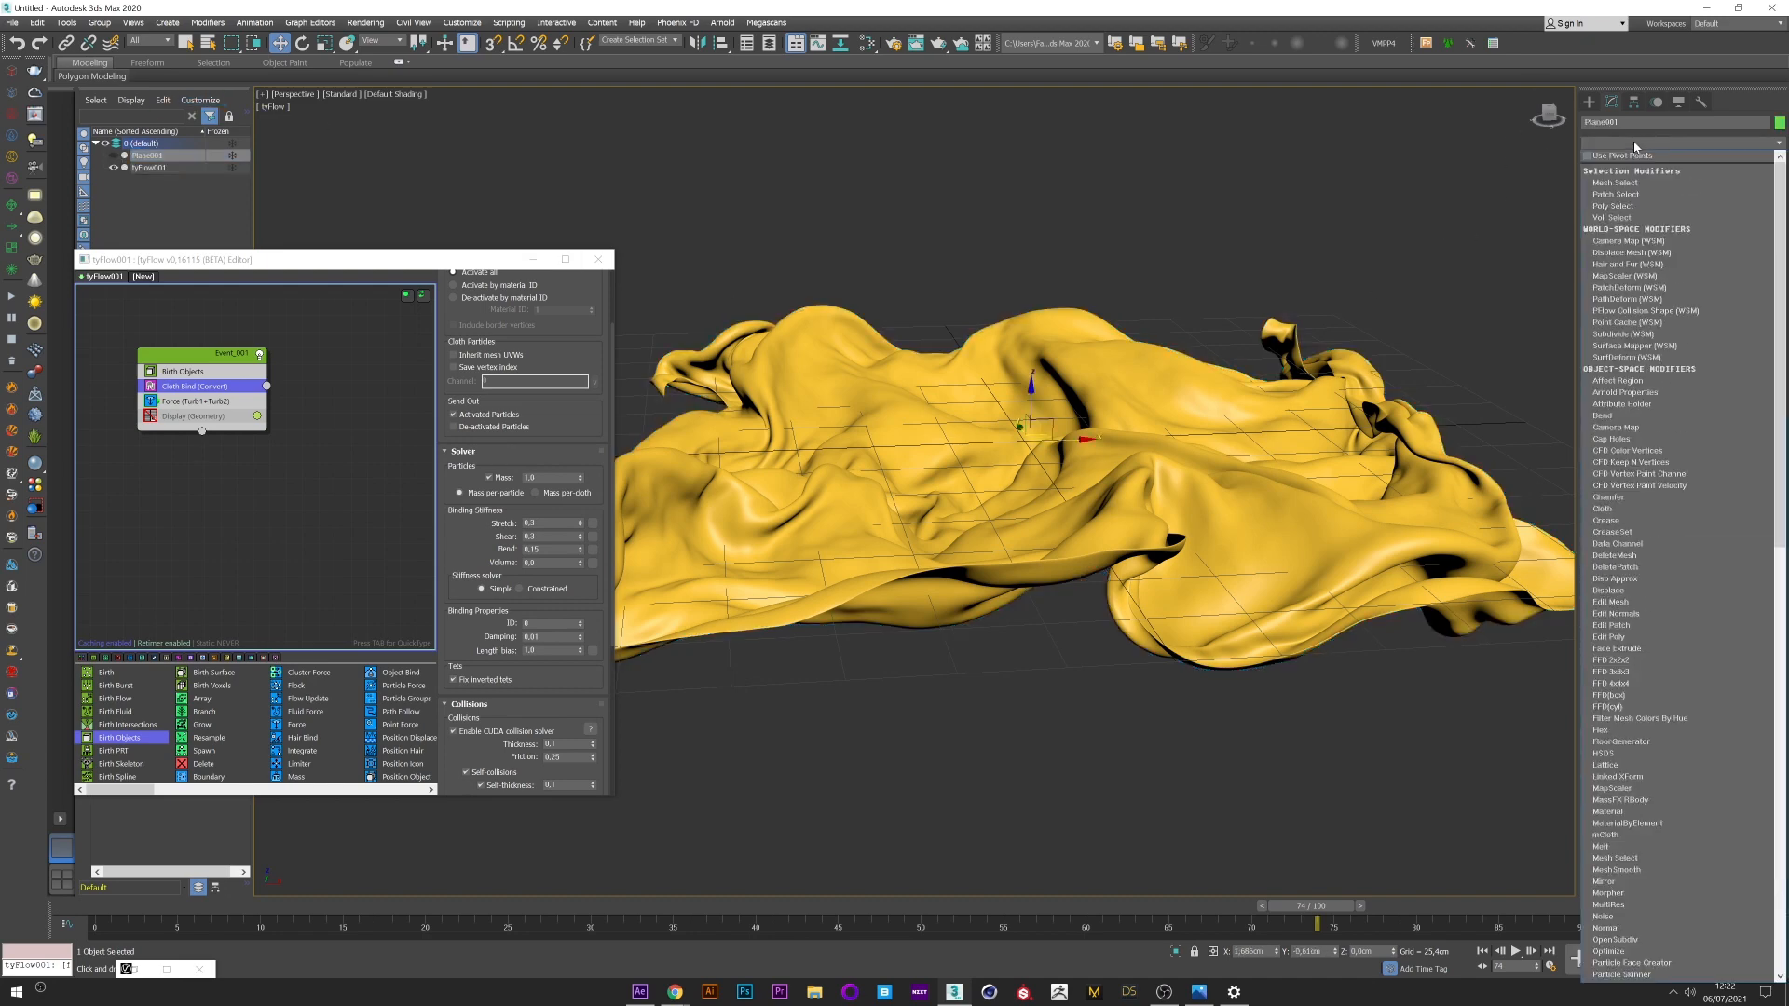
scroll("down", 3)
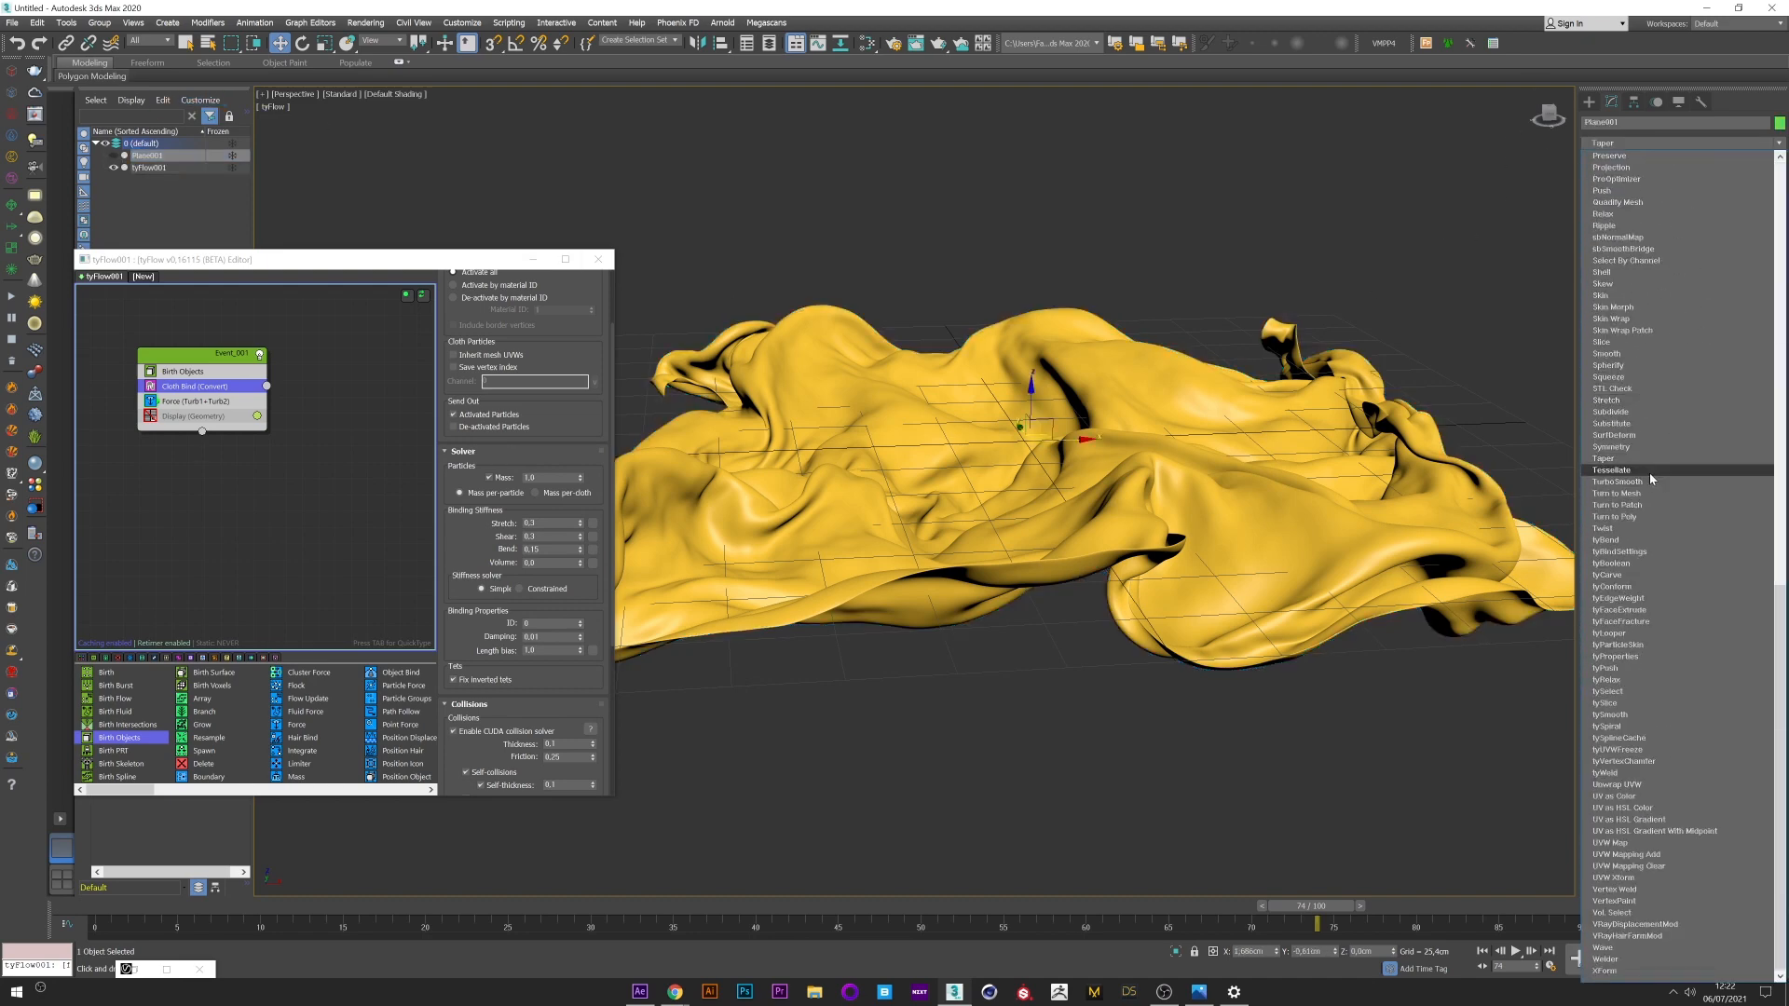
left_click(1610, 469)
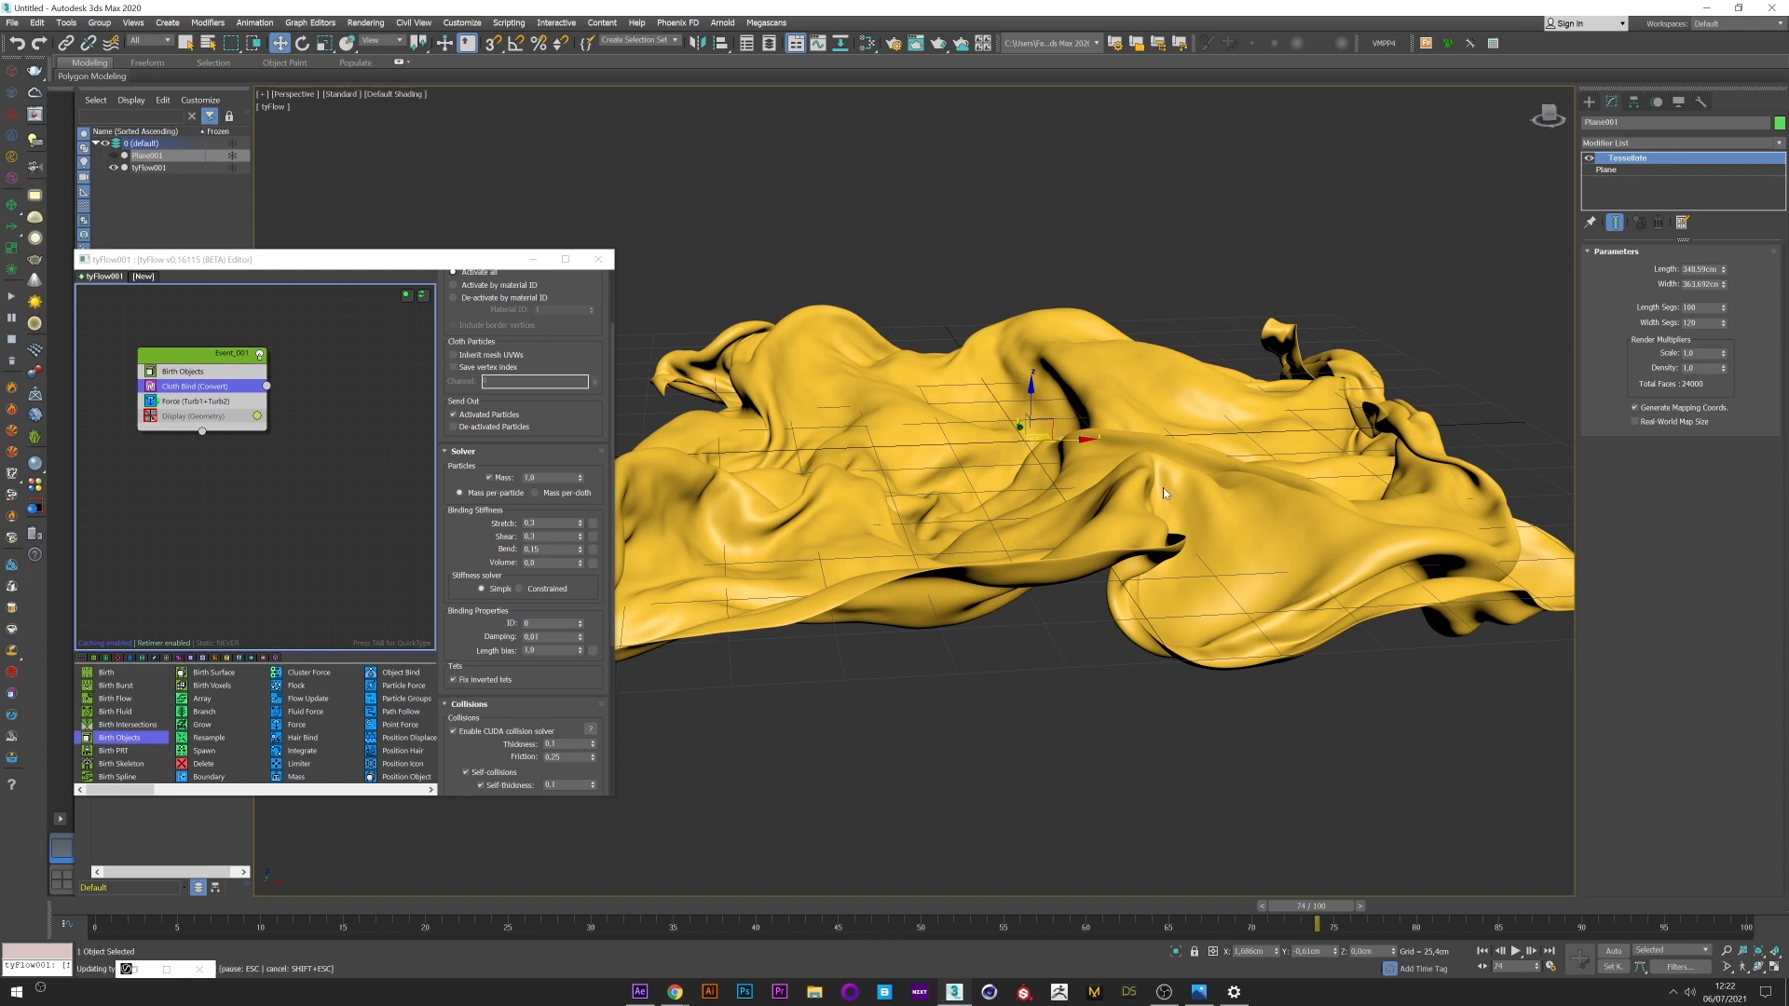
mouse_move(1105, 343)
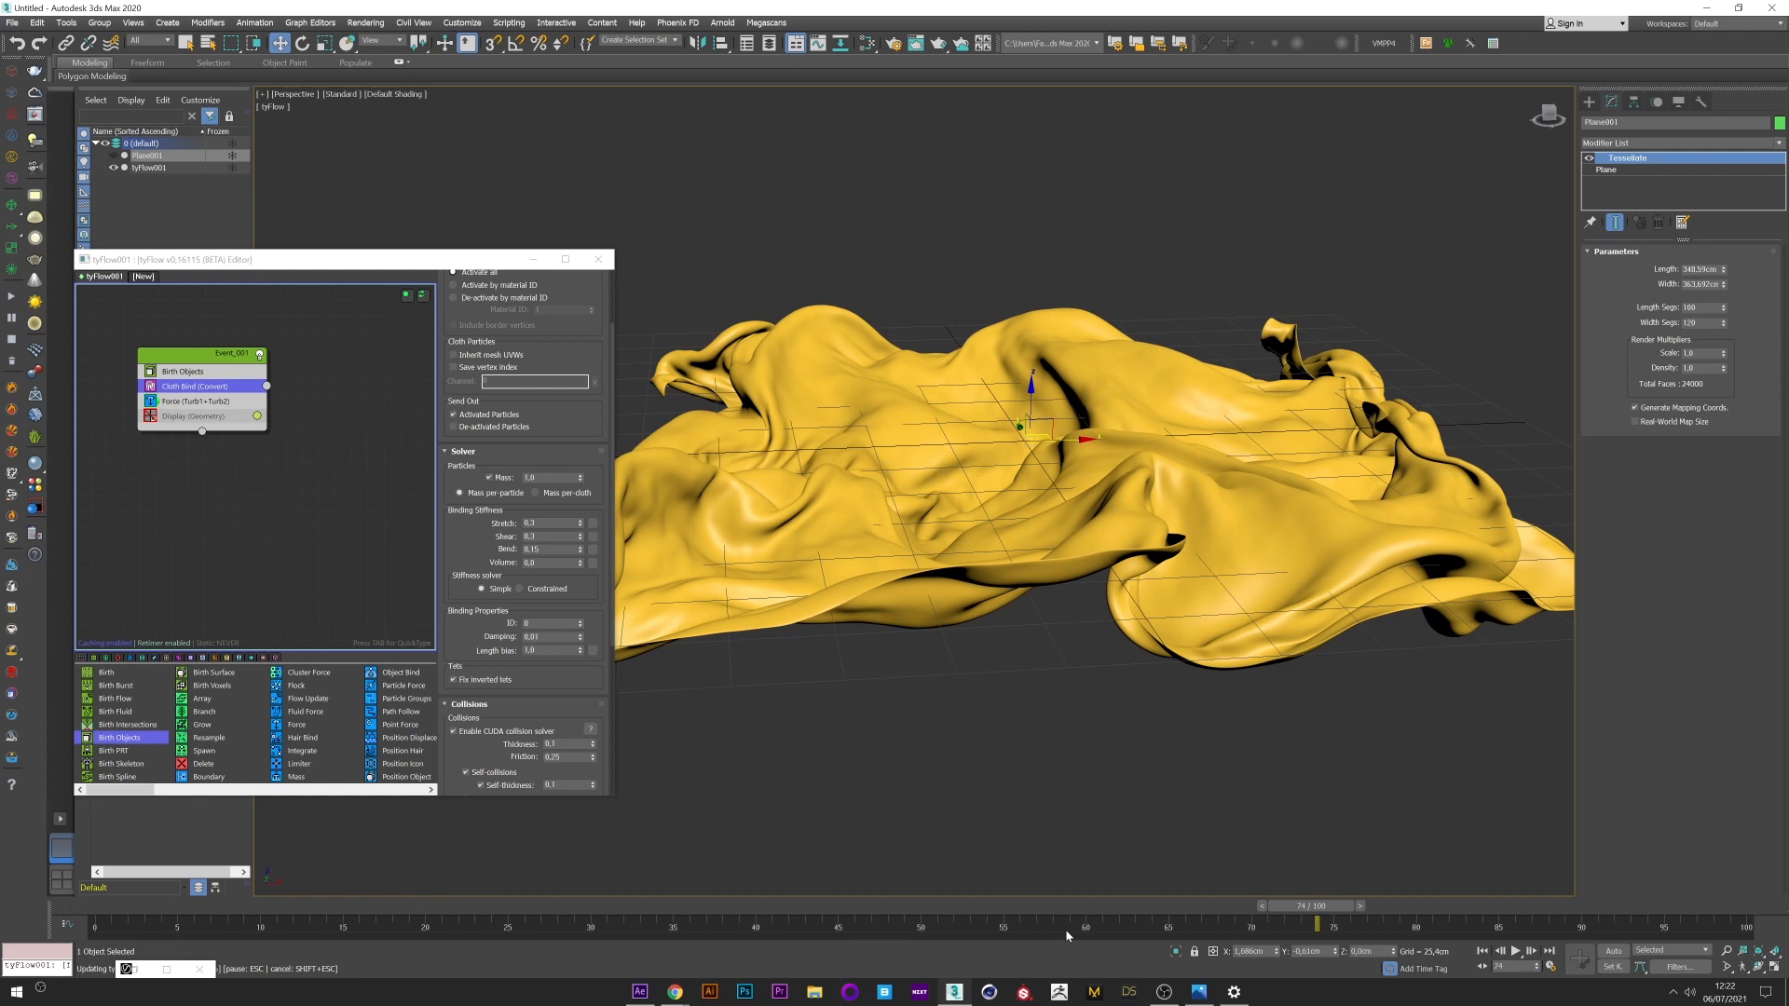
mouse_move(313, 988)
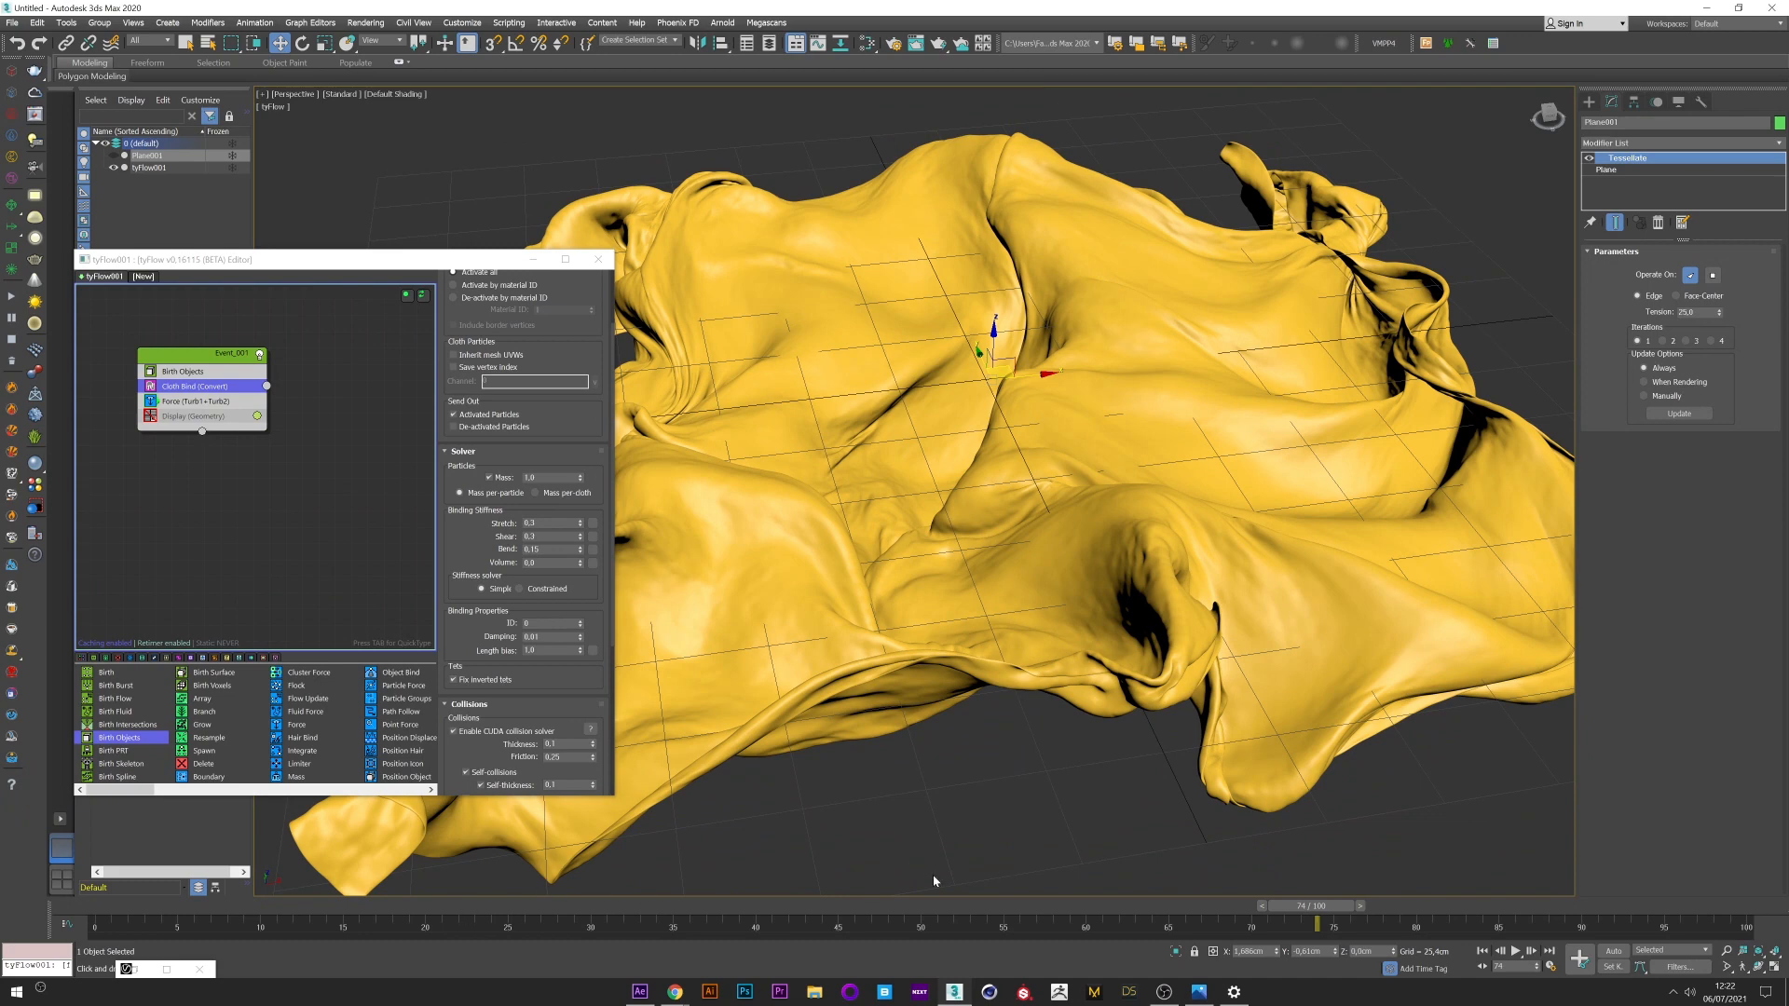
mouse_move(1200, 944)
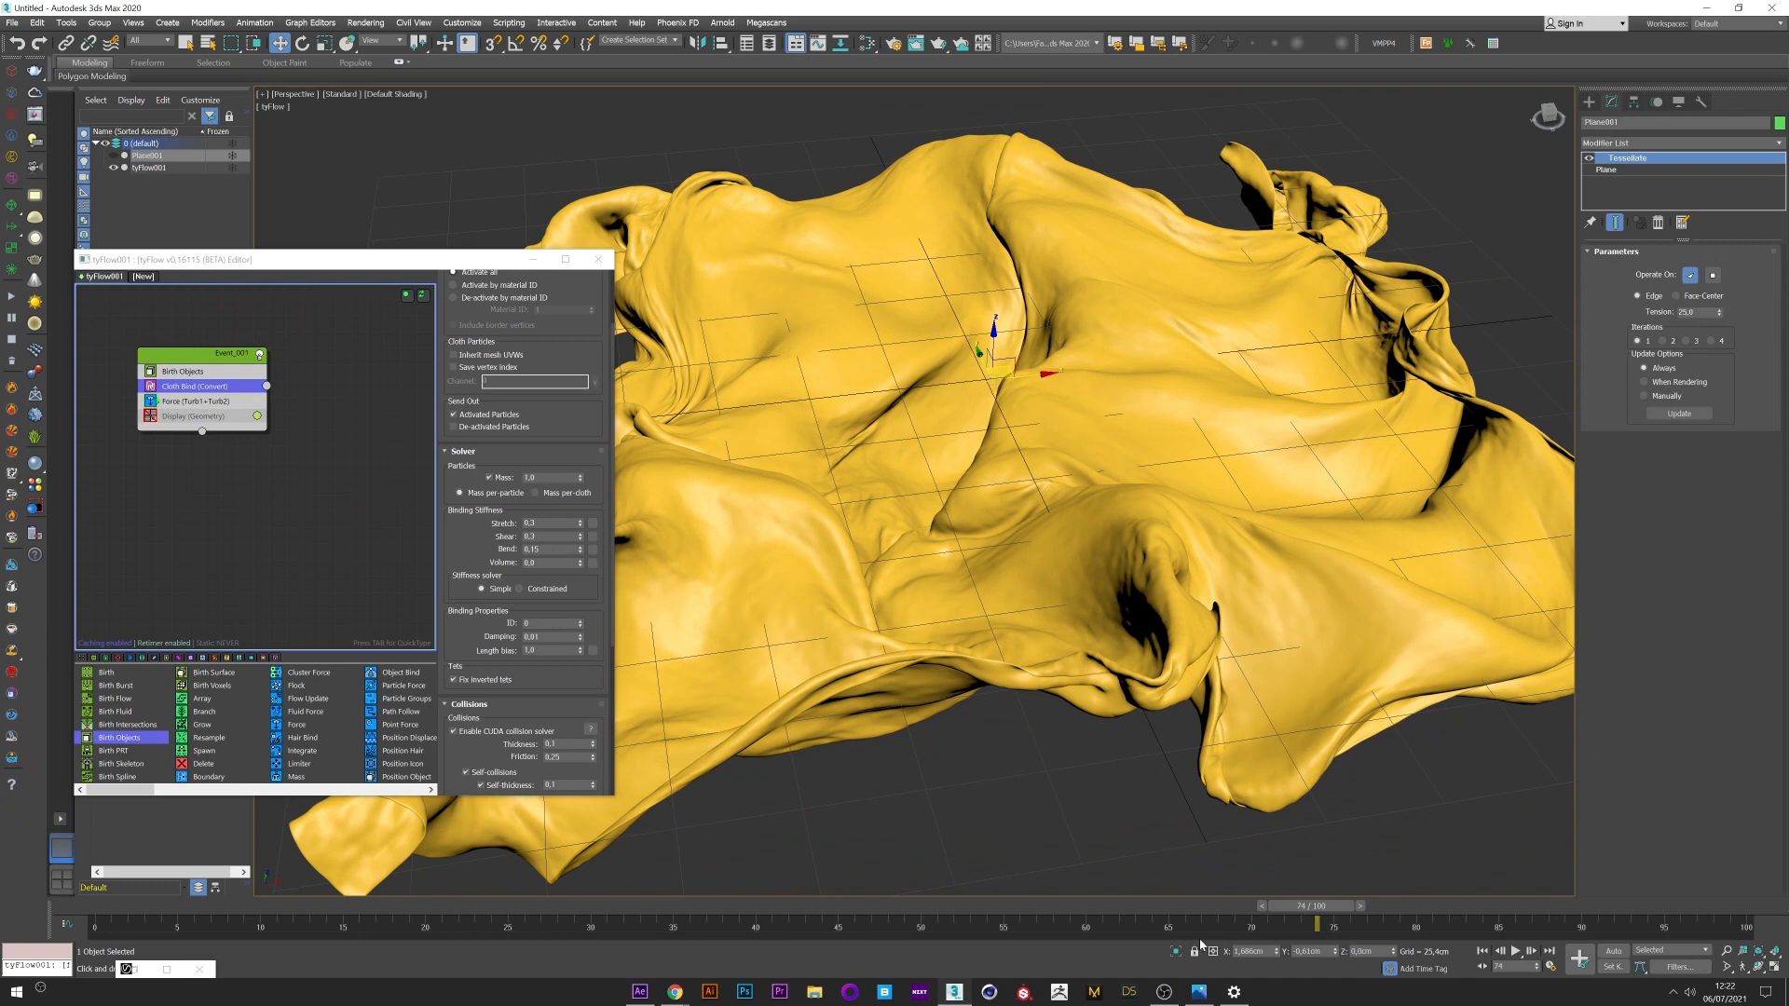
left_click_drag(1312, 906, 376, 906)
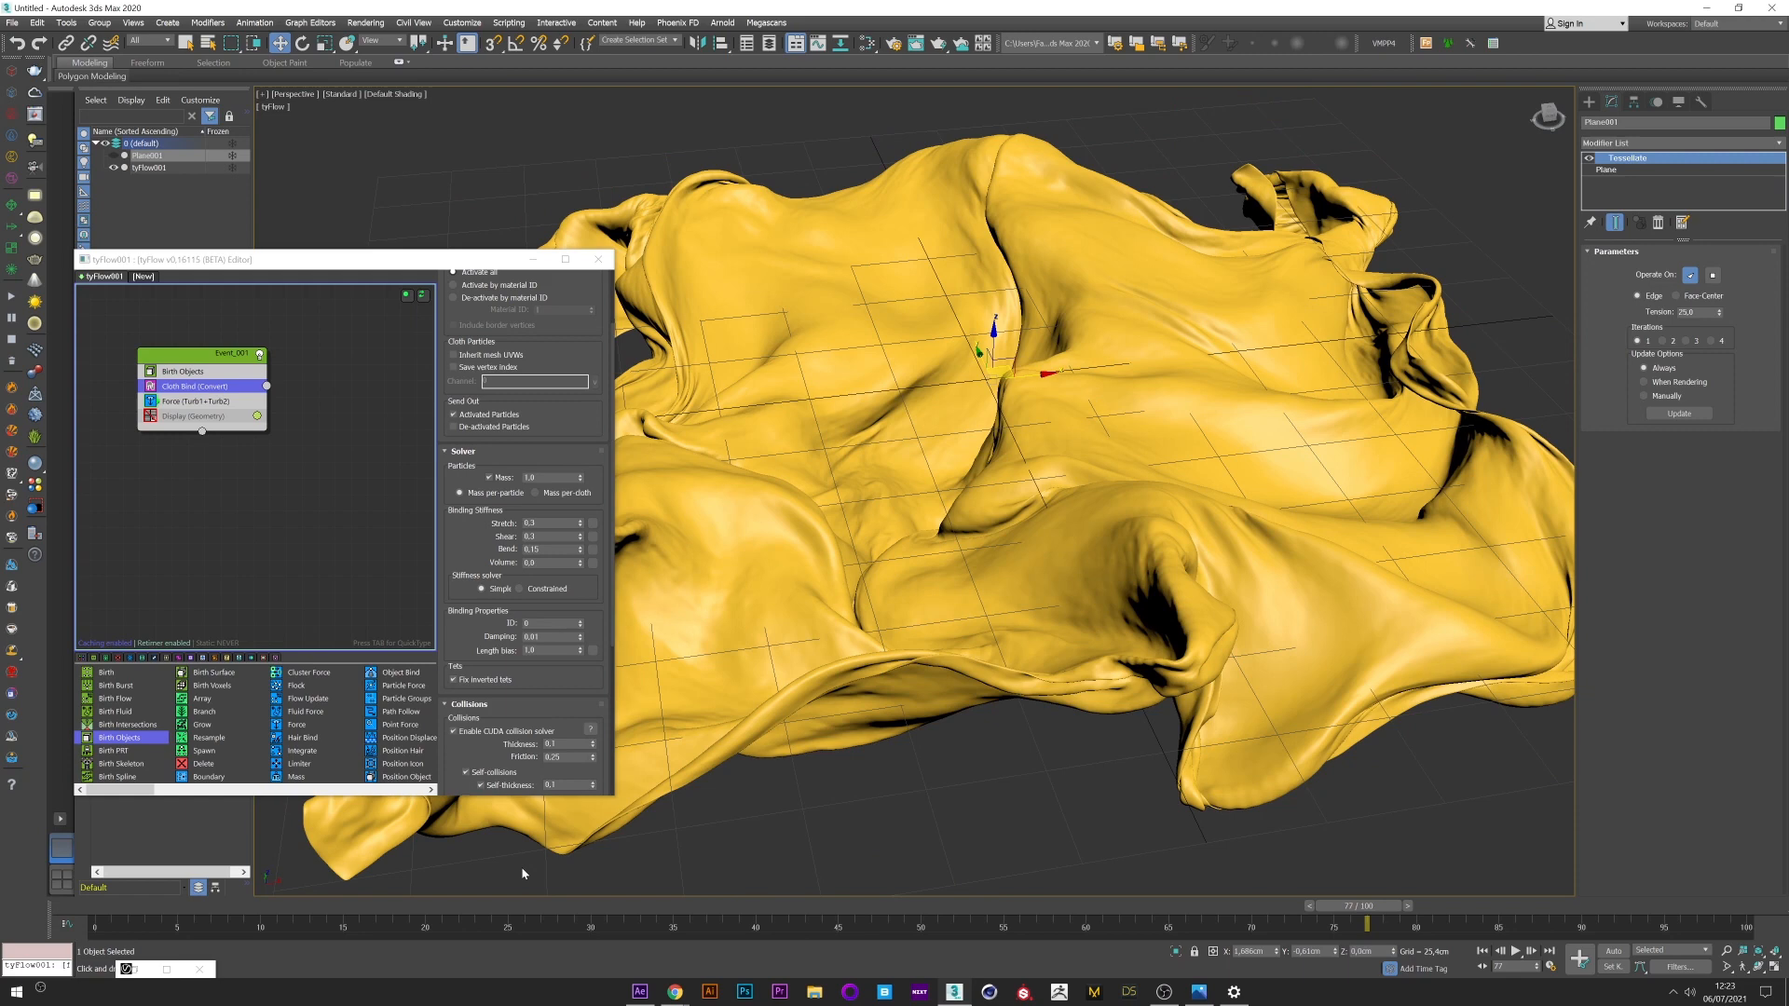
mouse_move(710, 935)
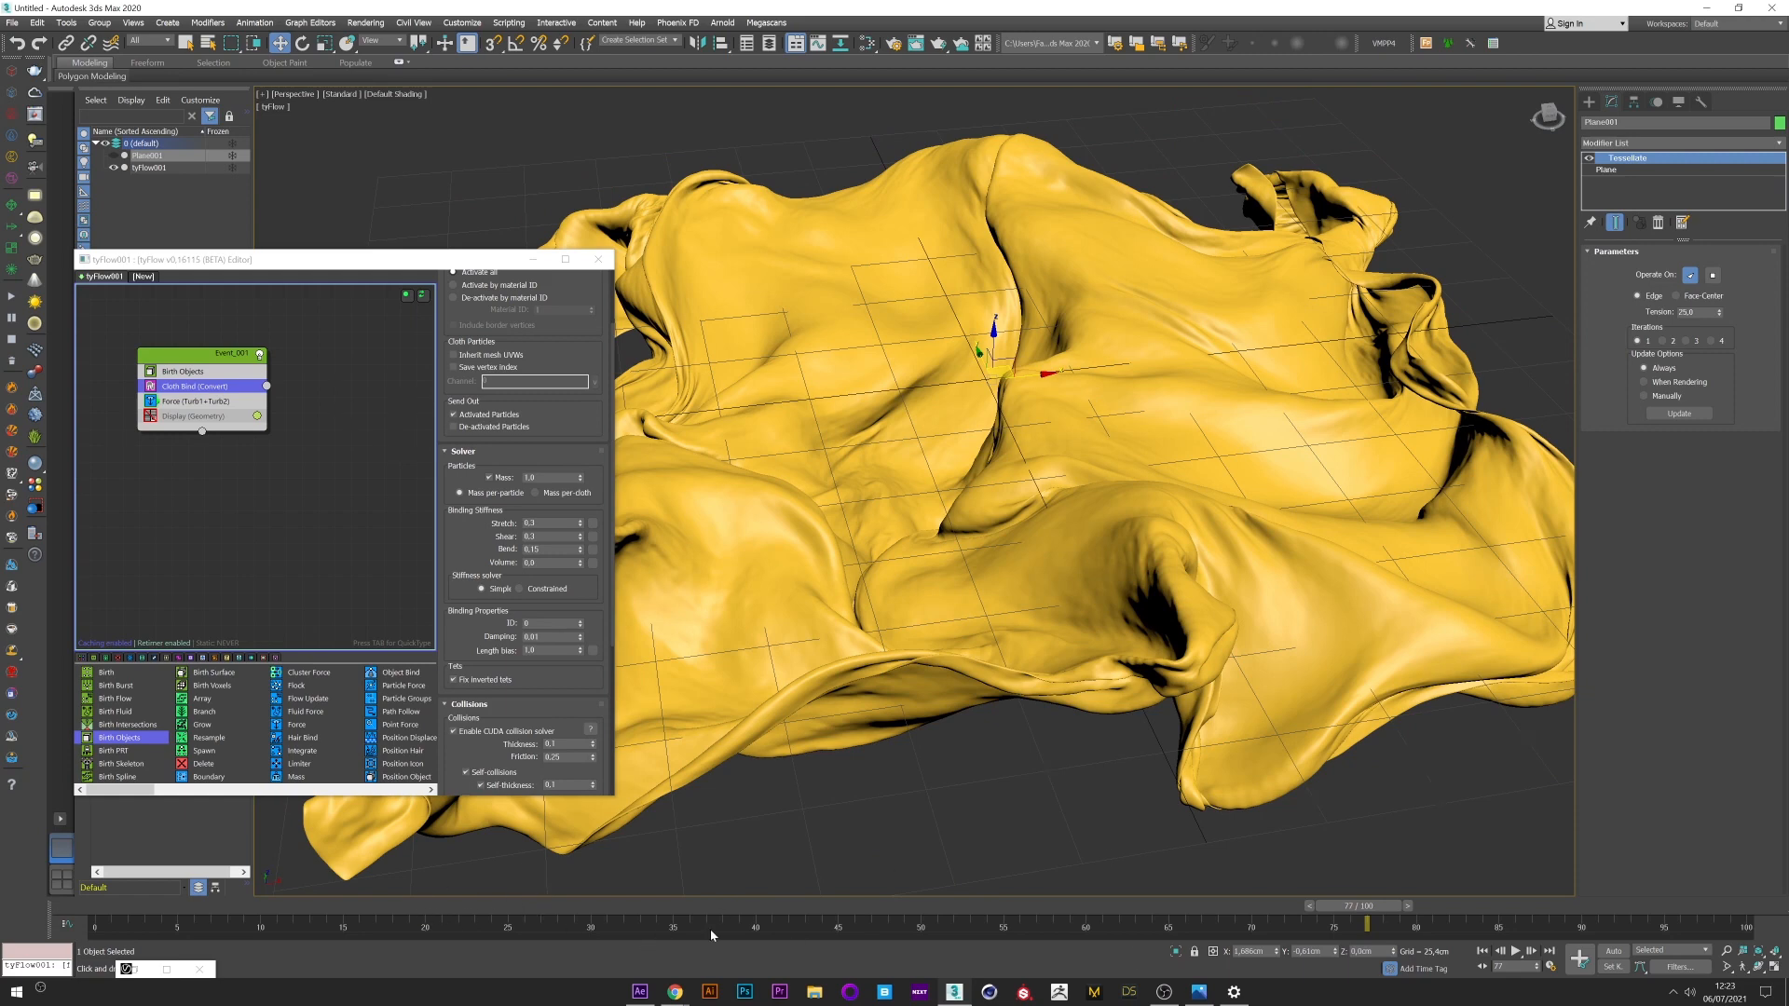
mouse_move(1080, 893)
type("expo")
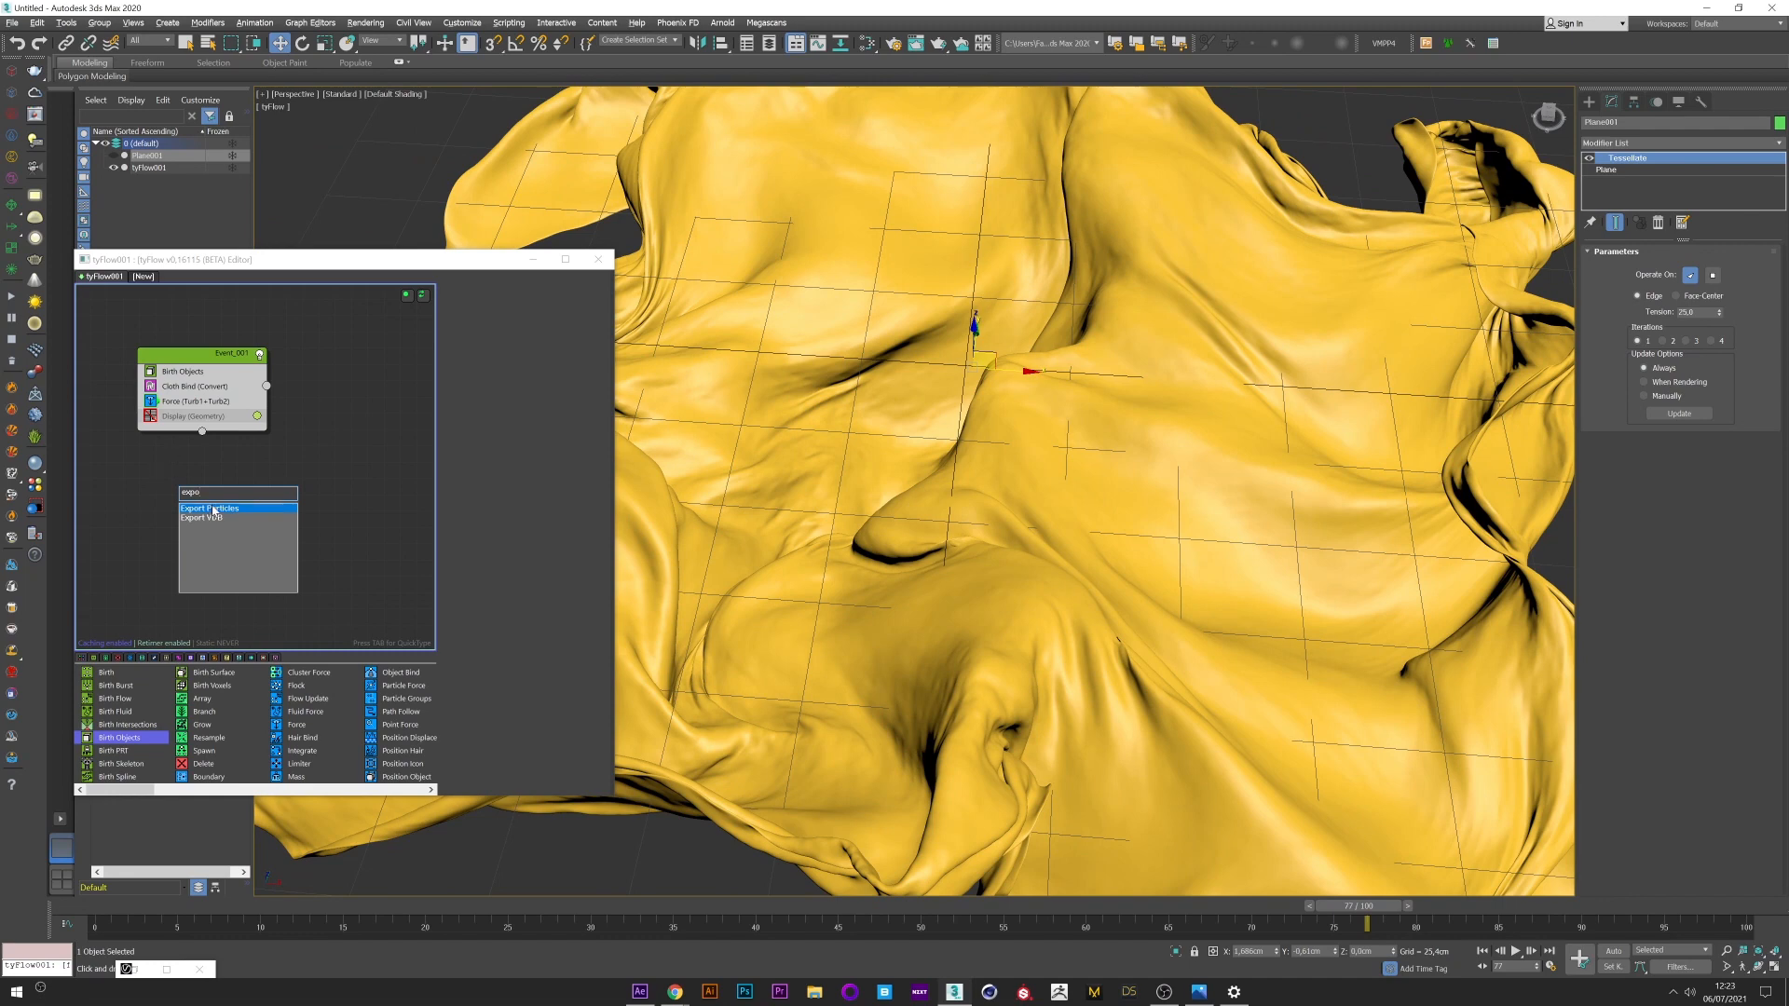
Step: Add an Export Particles operator set to Alembic mesh, adjust its frame range and generate the .abc file
left_click(211, 507)
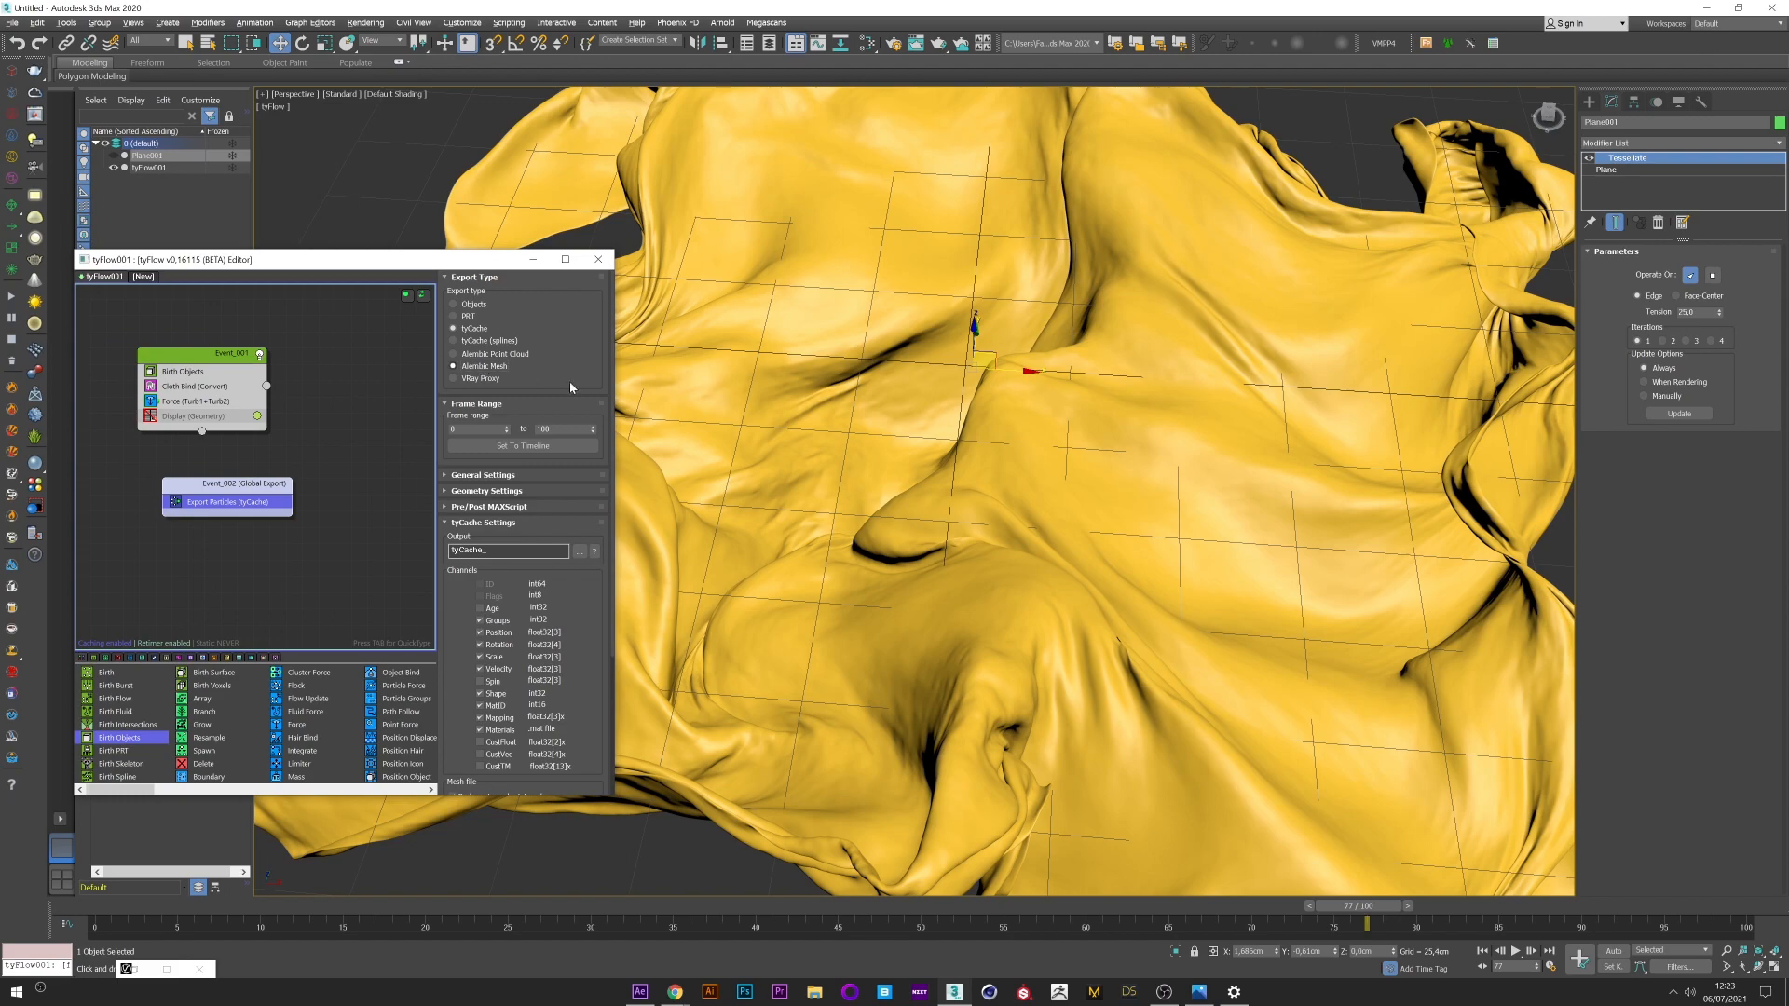
left_click(455, 365)
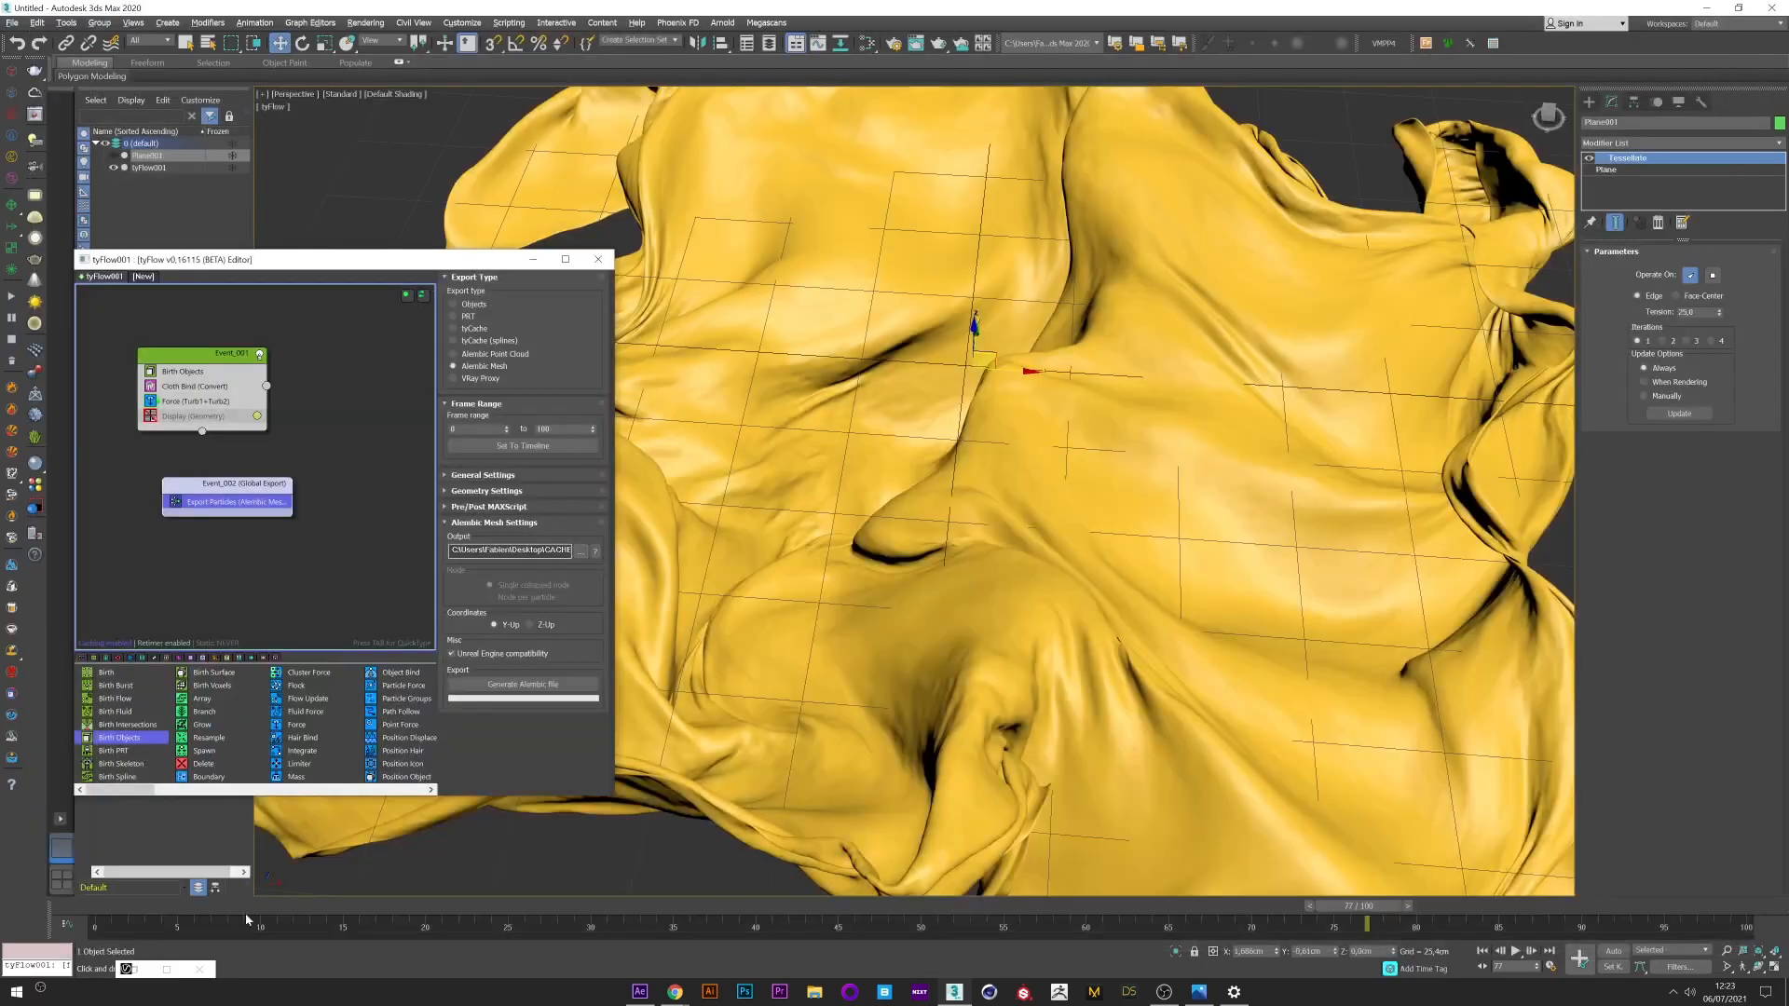
left_click(522, 445)
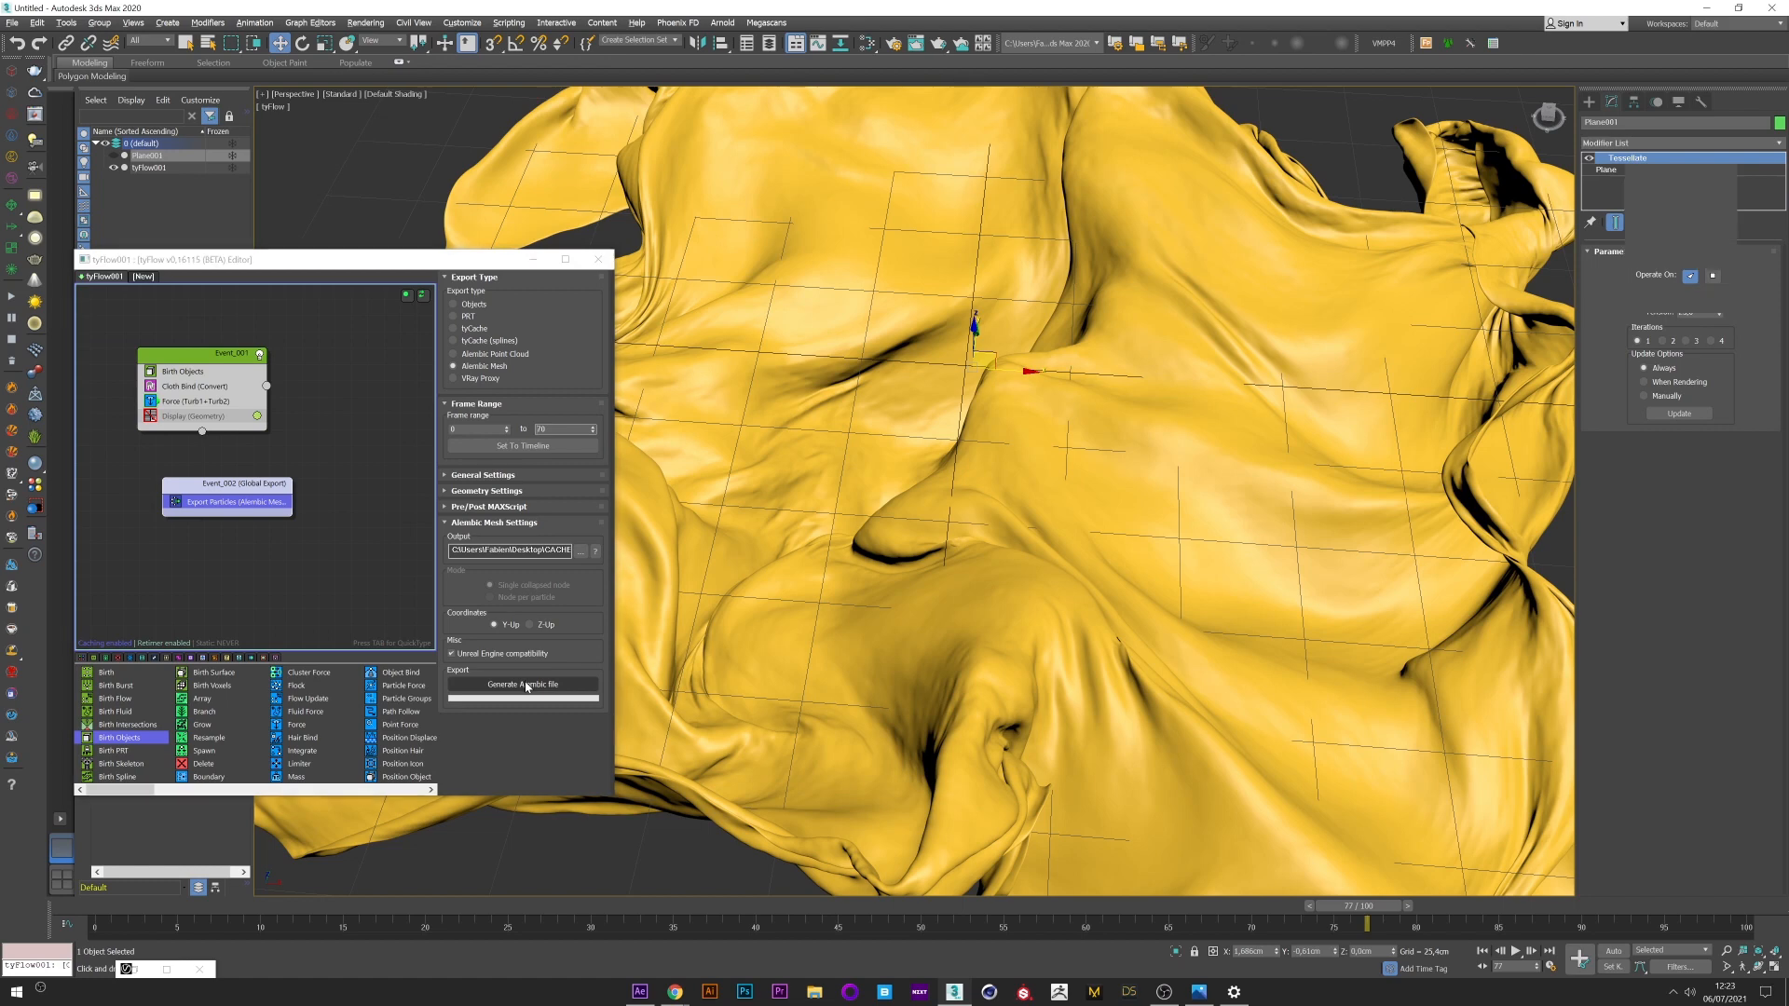
left_click(522, 684)
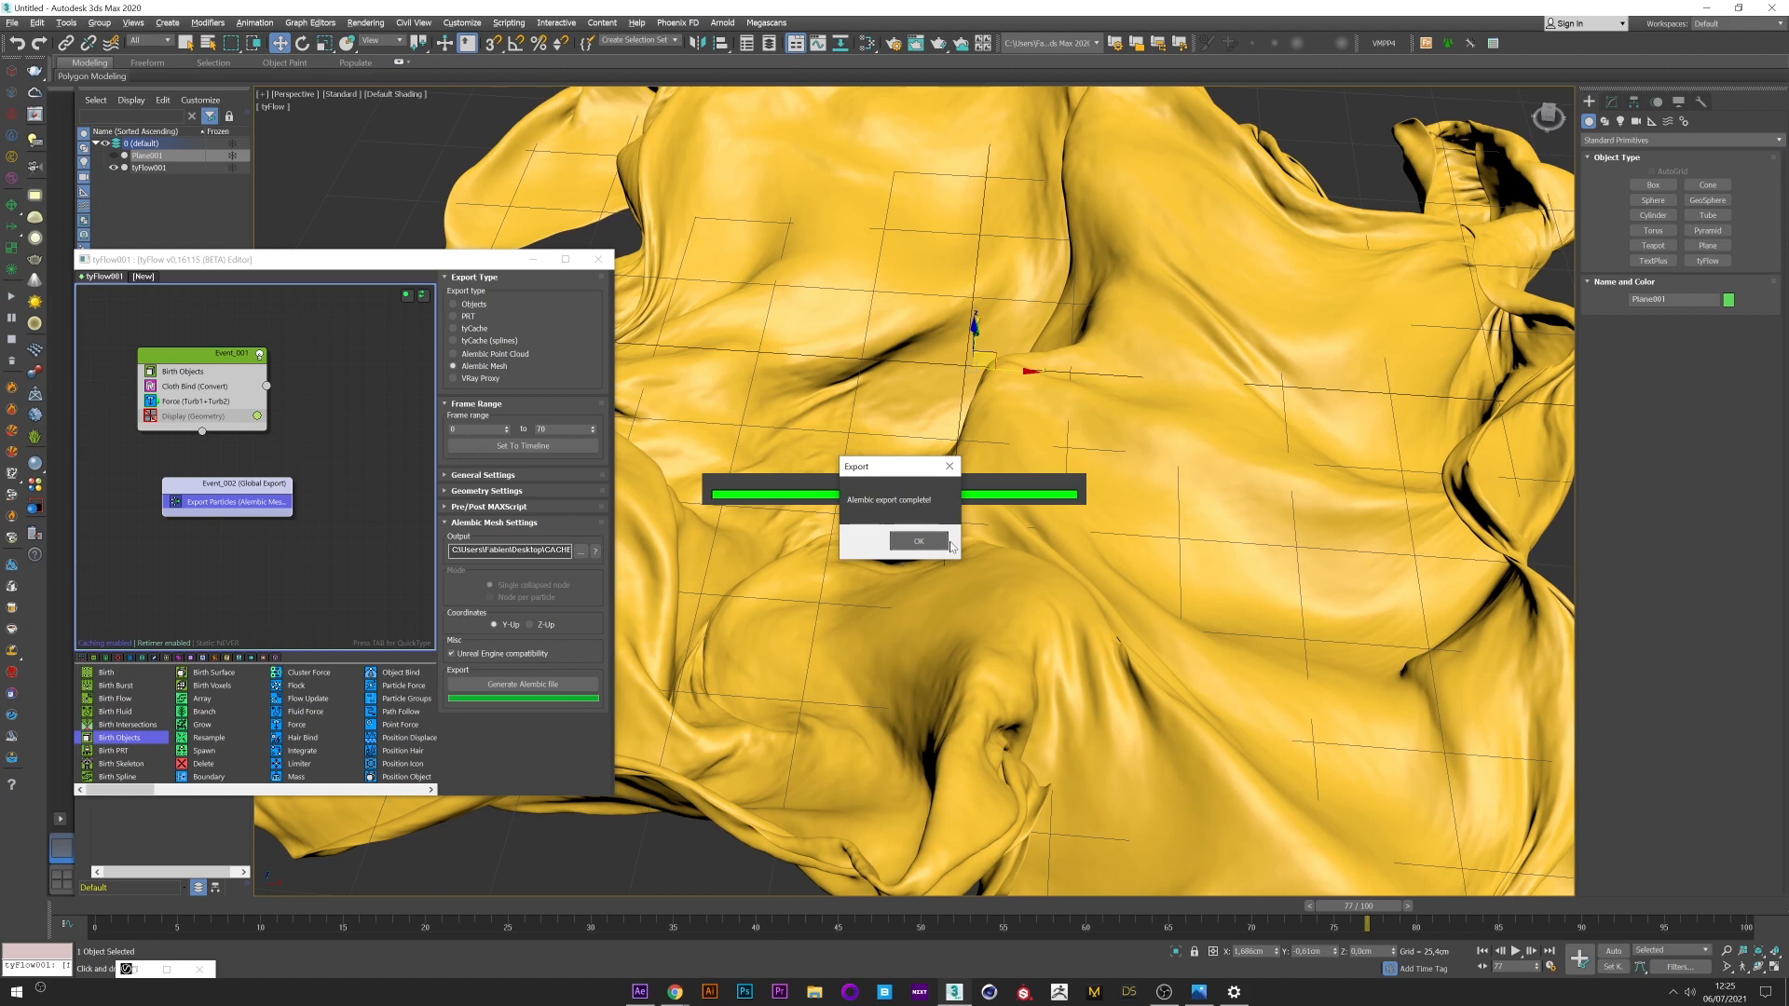
mouse_move(317, 557)
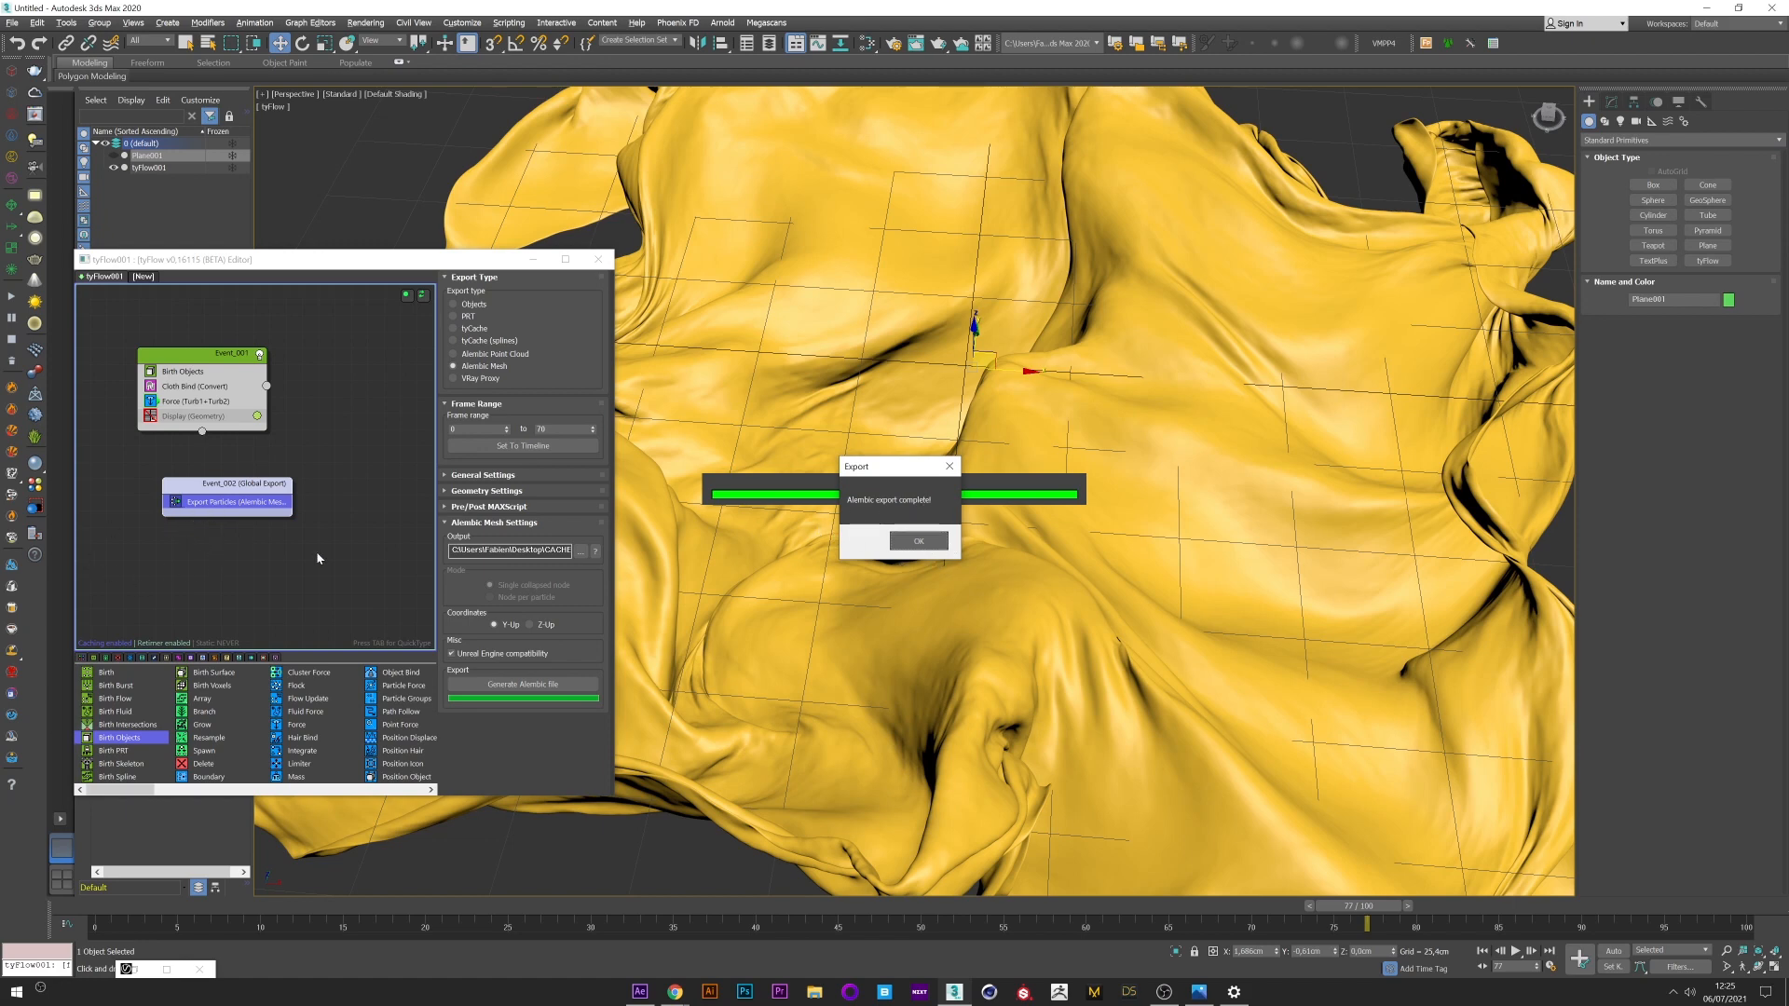
mouse_move(699, 529)
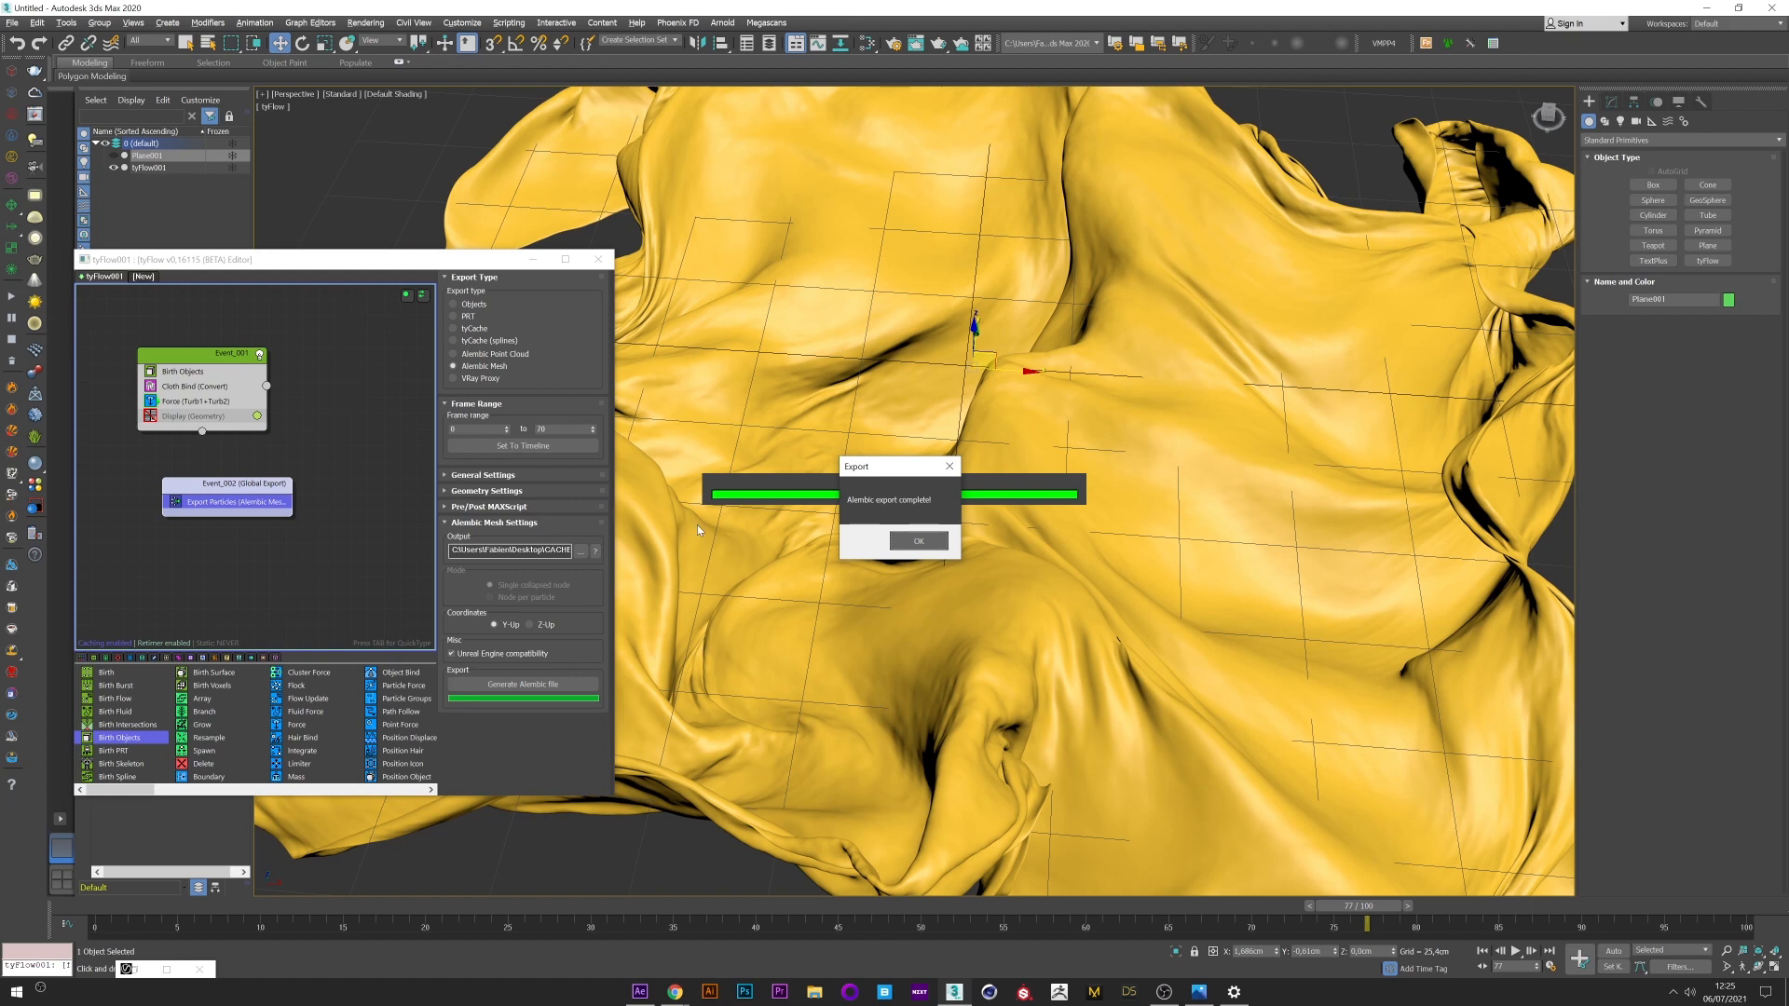
mouse_move(753, 561)
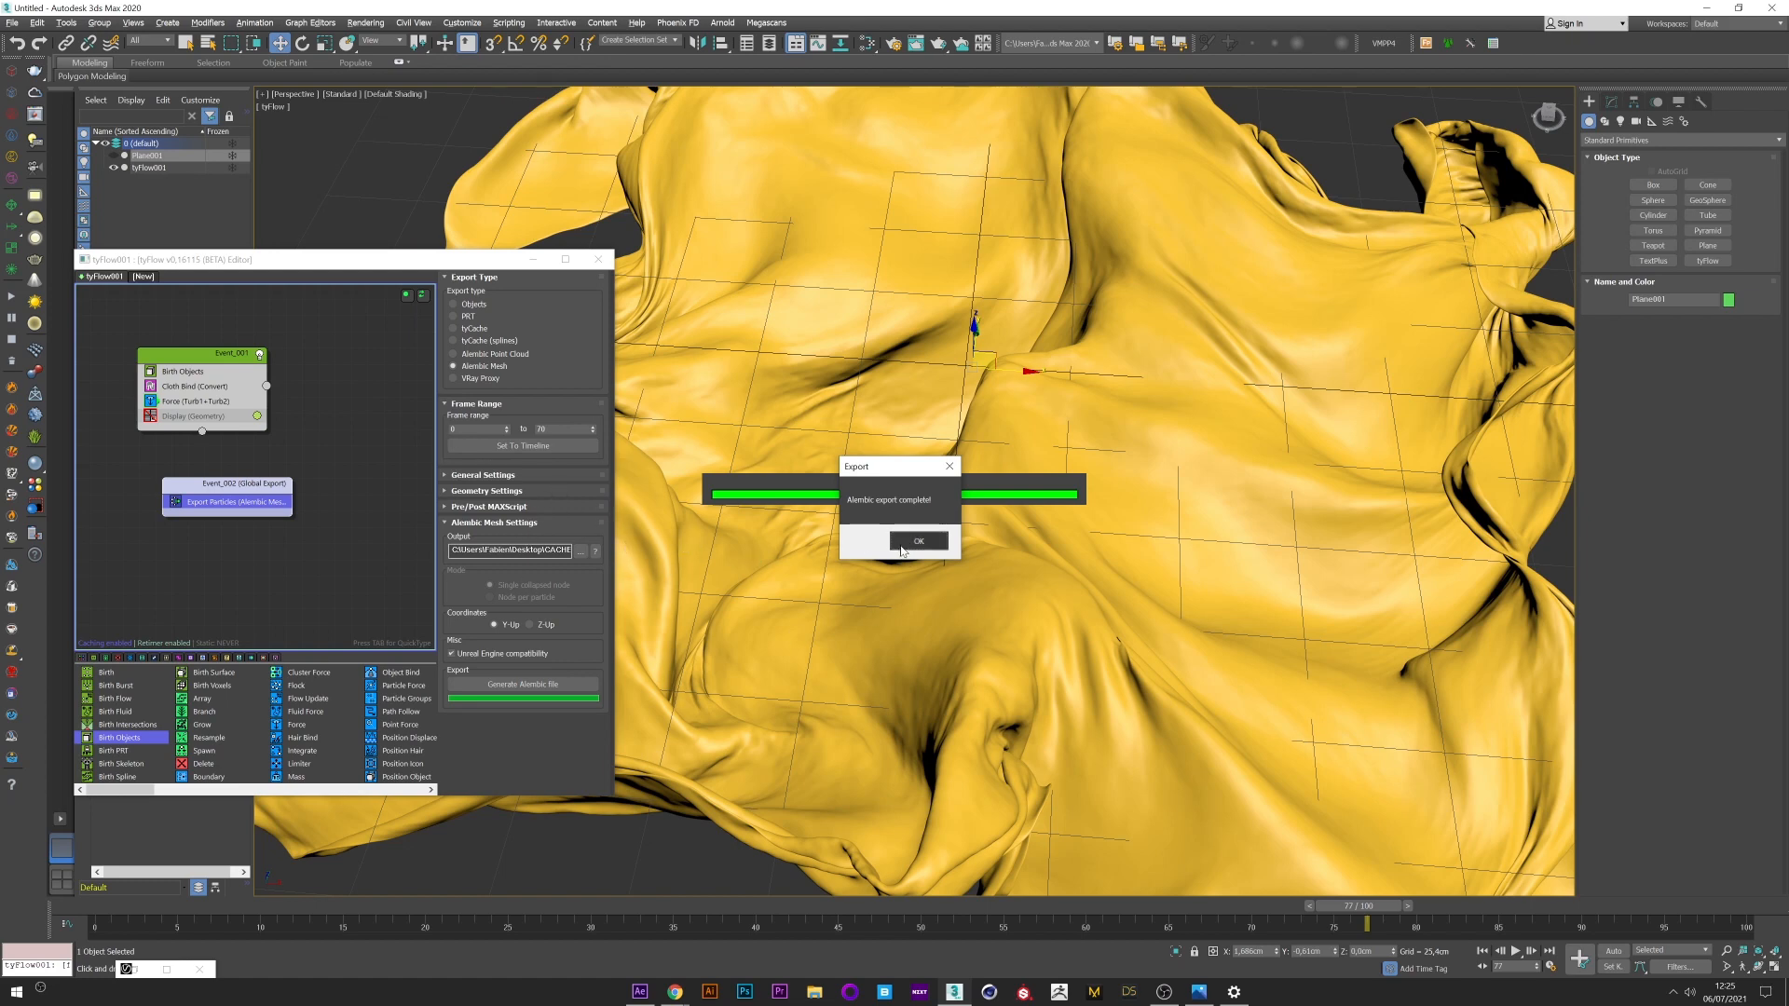
left_click(916, 541)
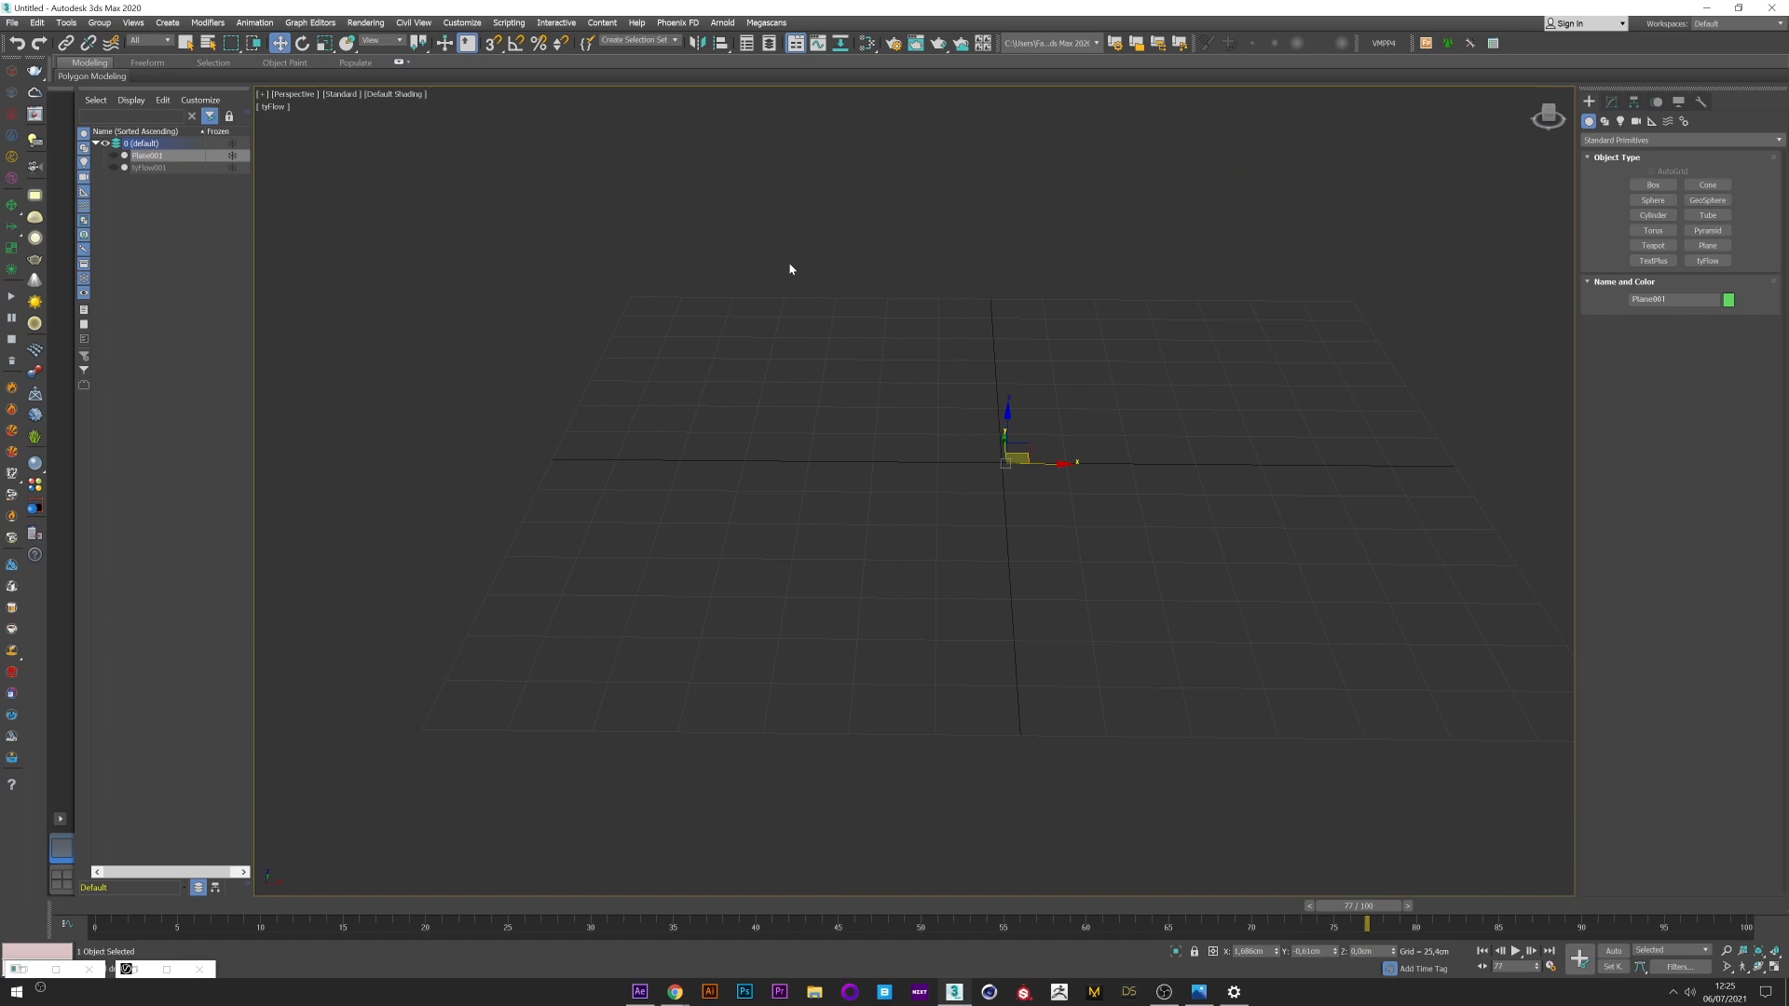
Step: Import the exported .abc cloth mesh via Alembic Import Options and switch viewport shading to Performance
left_click(11, 22)
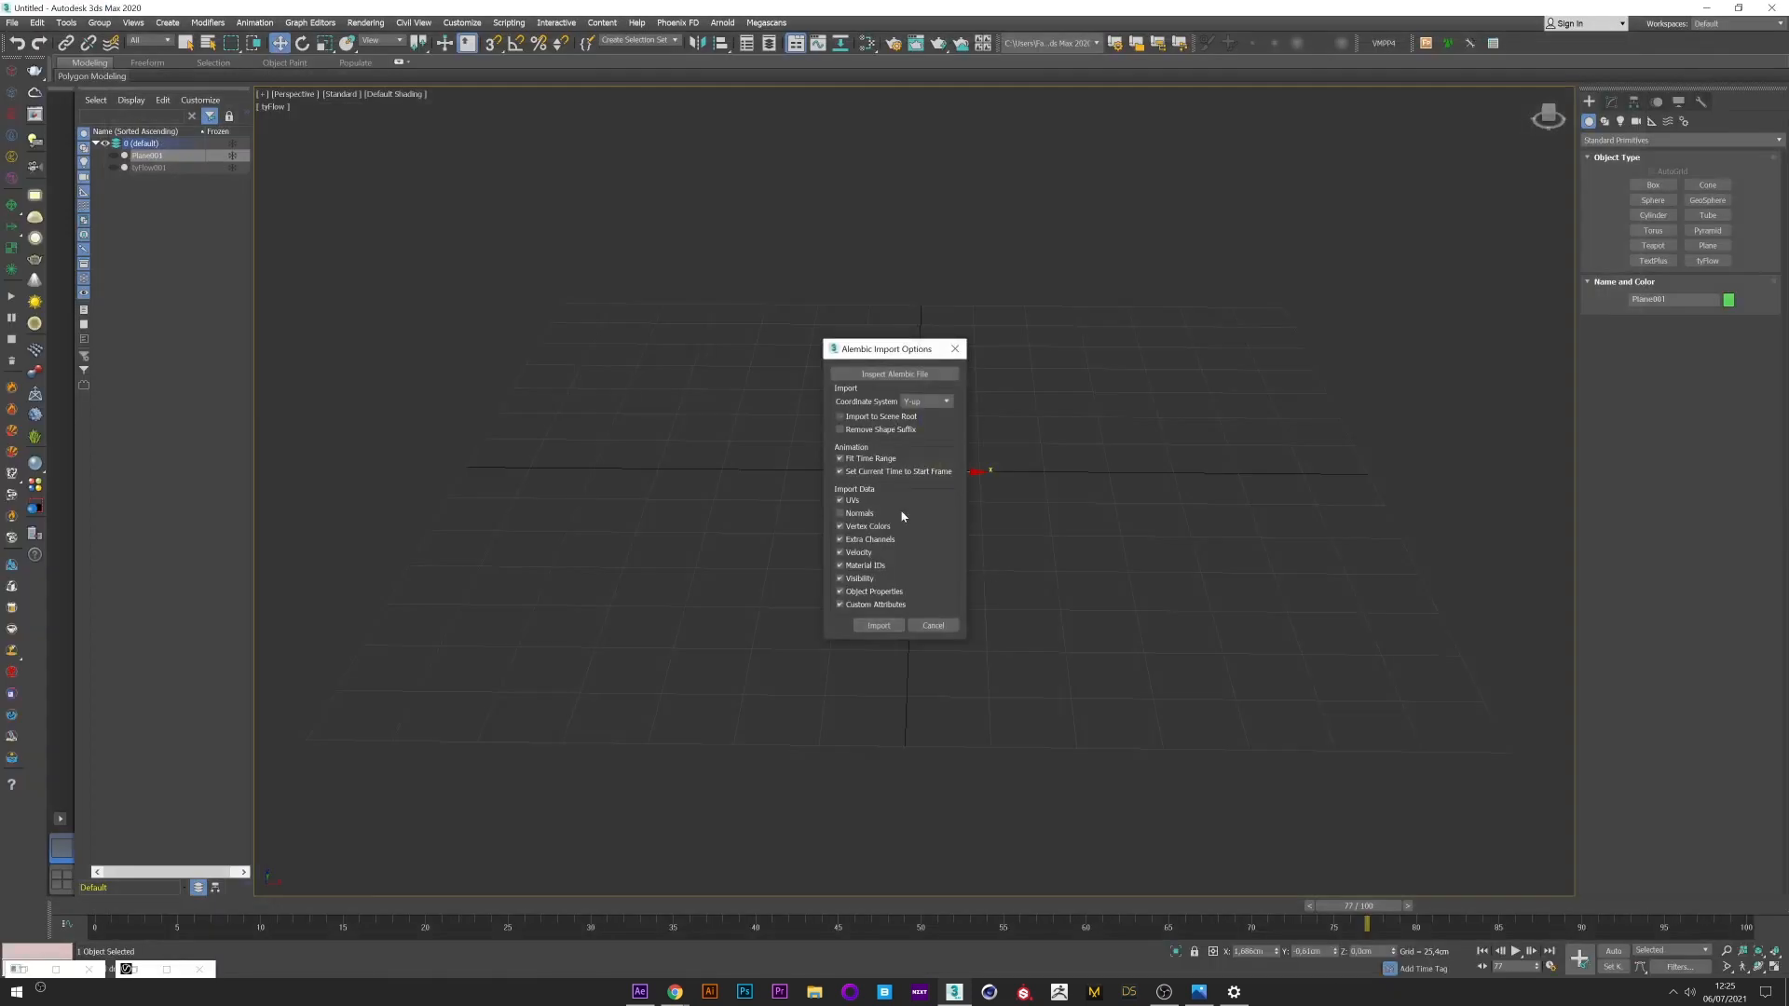
left_click(840, 512)
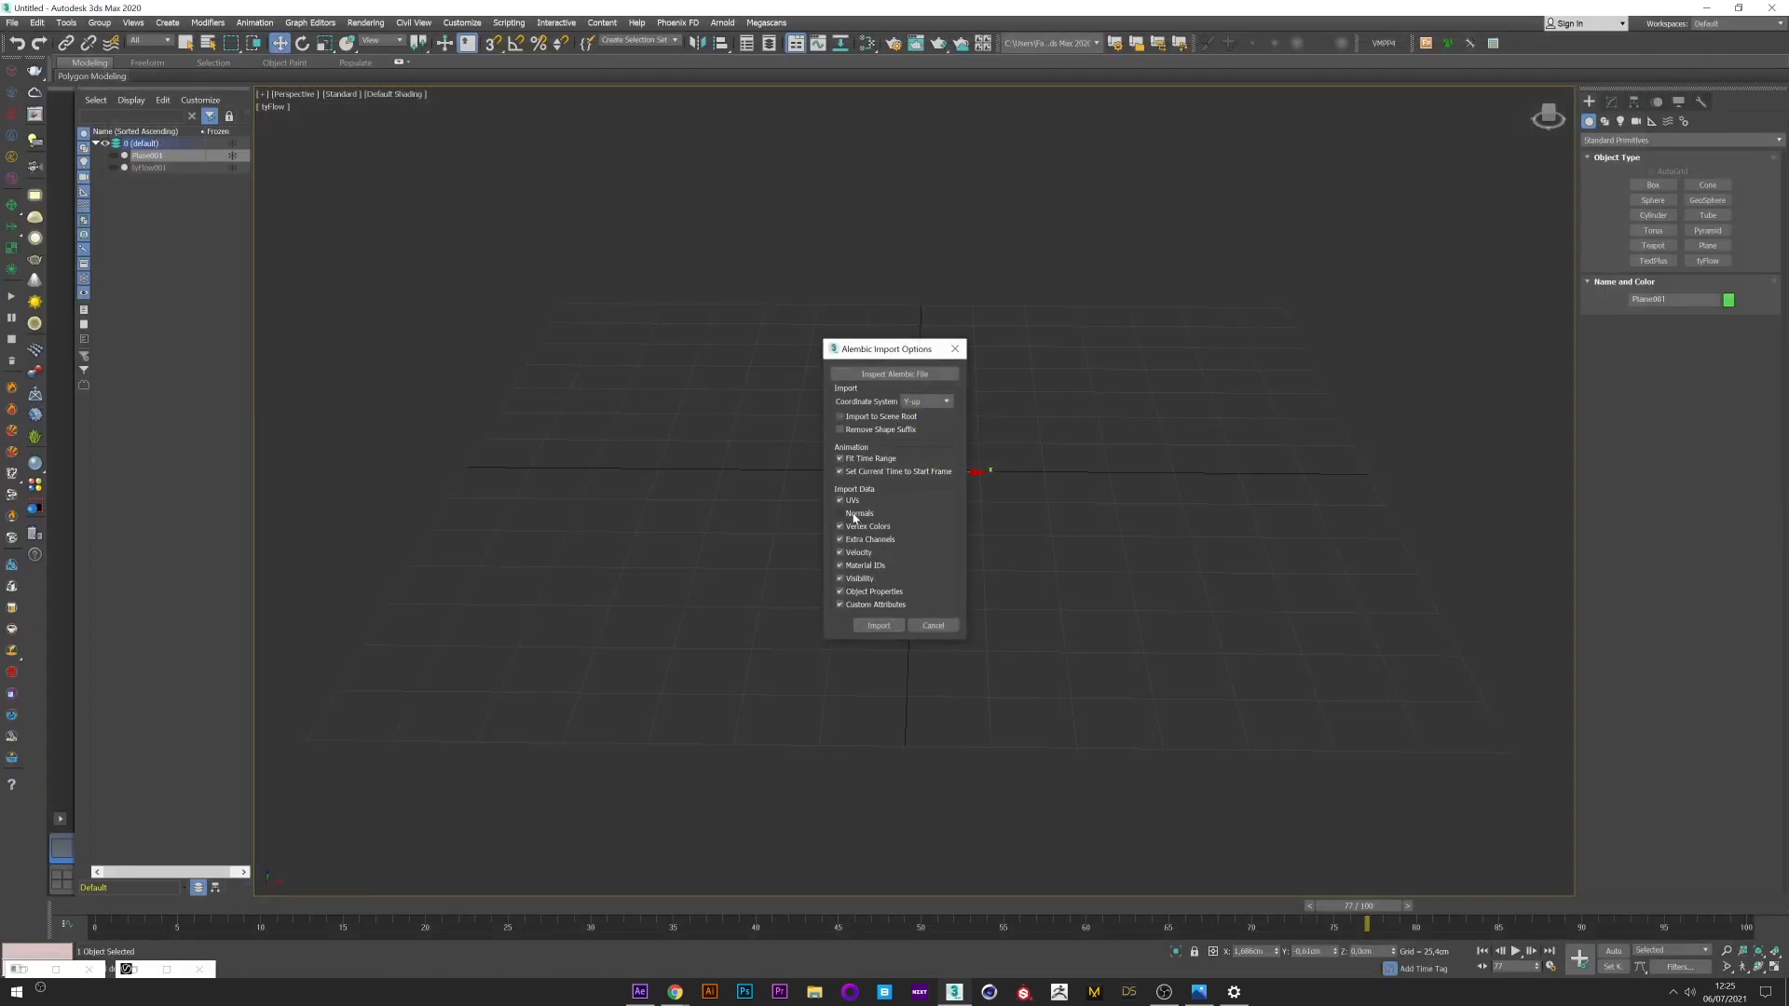
left_click(878, 626)
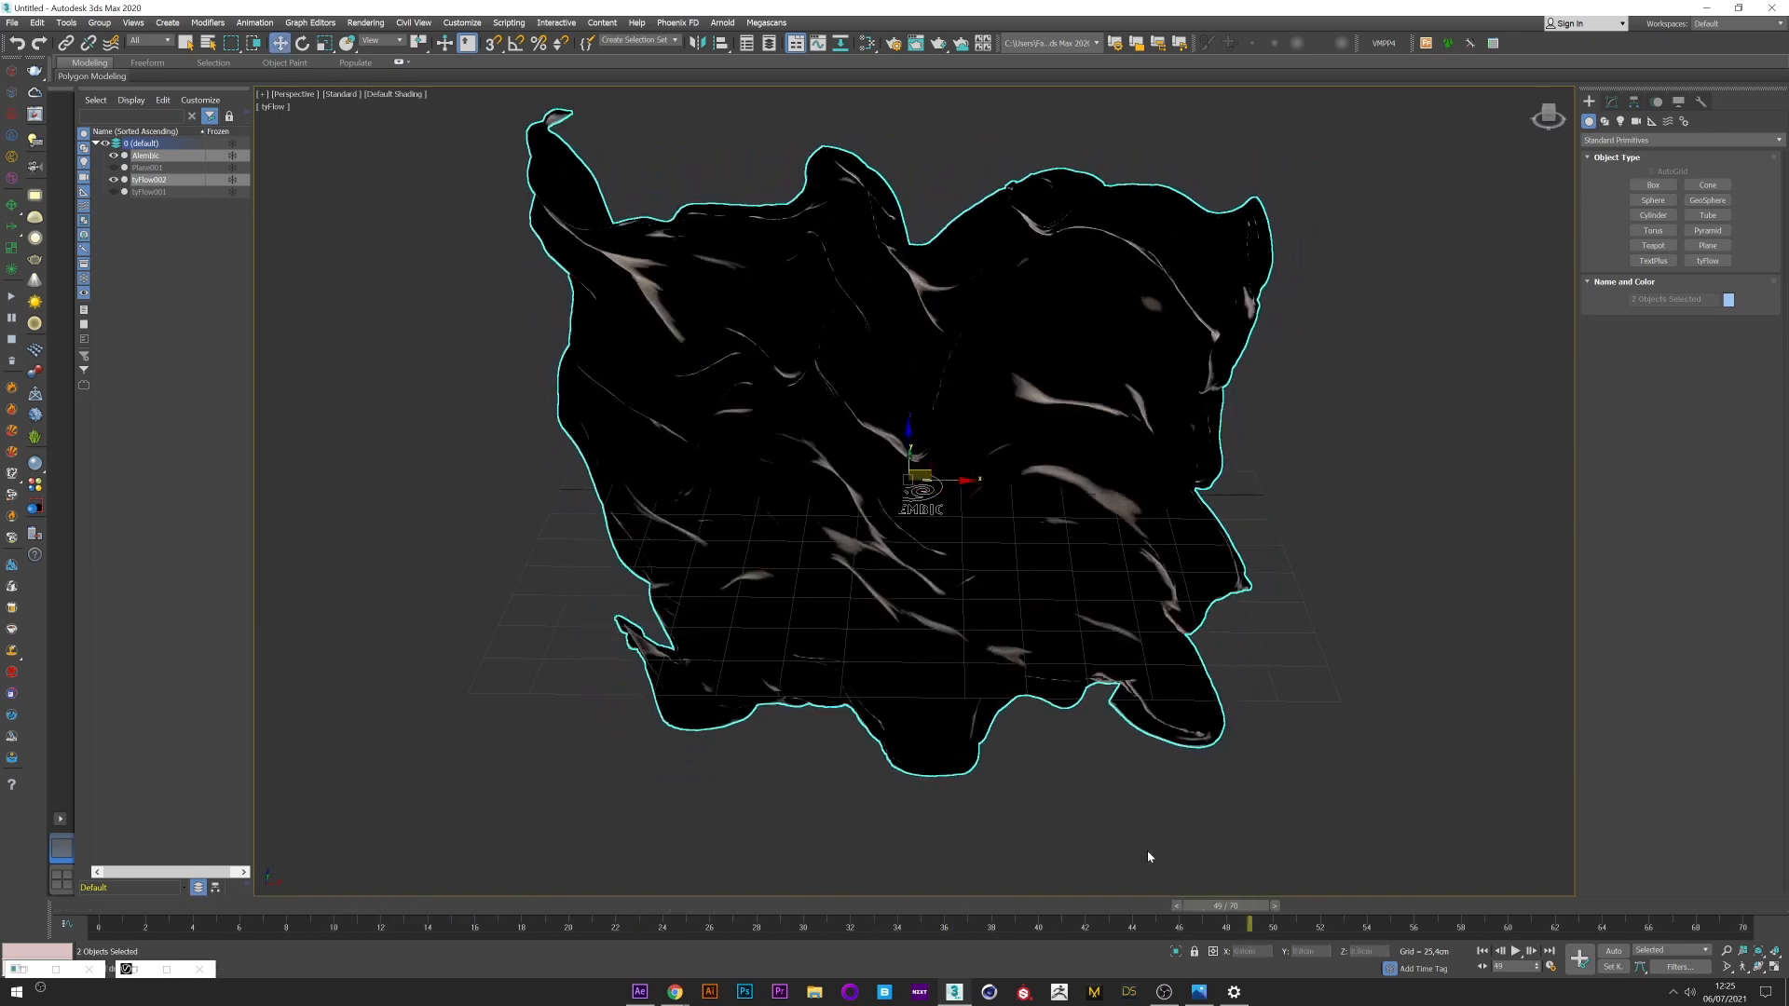
left_click(339, 94)
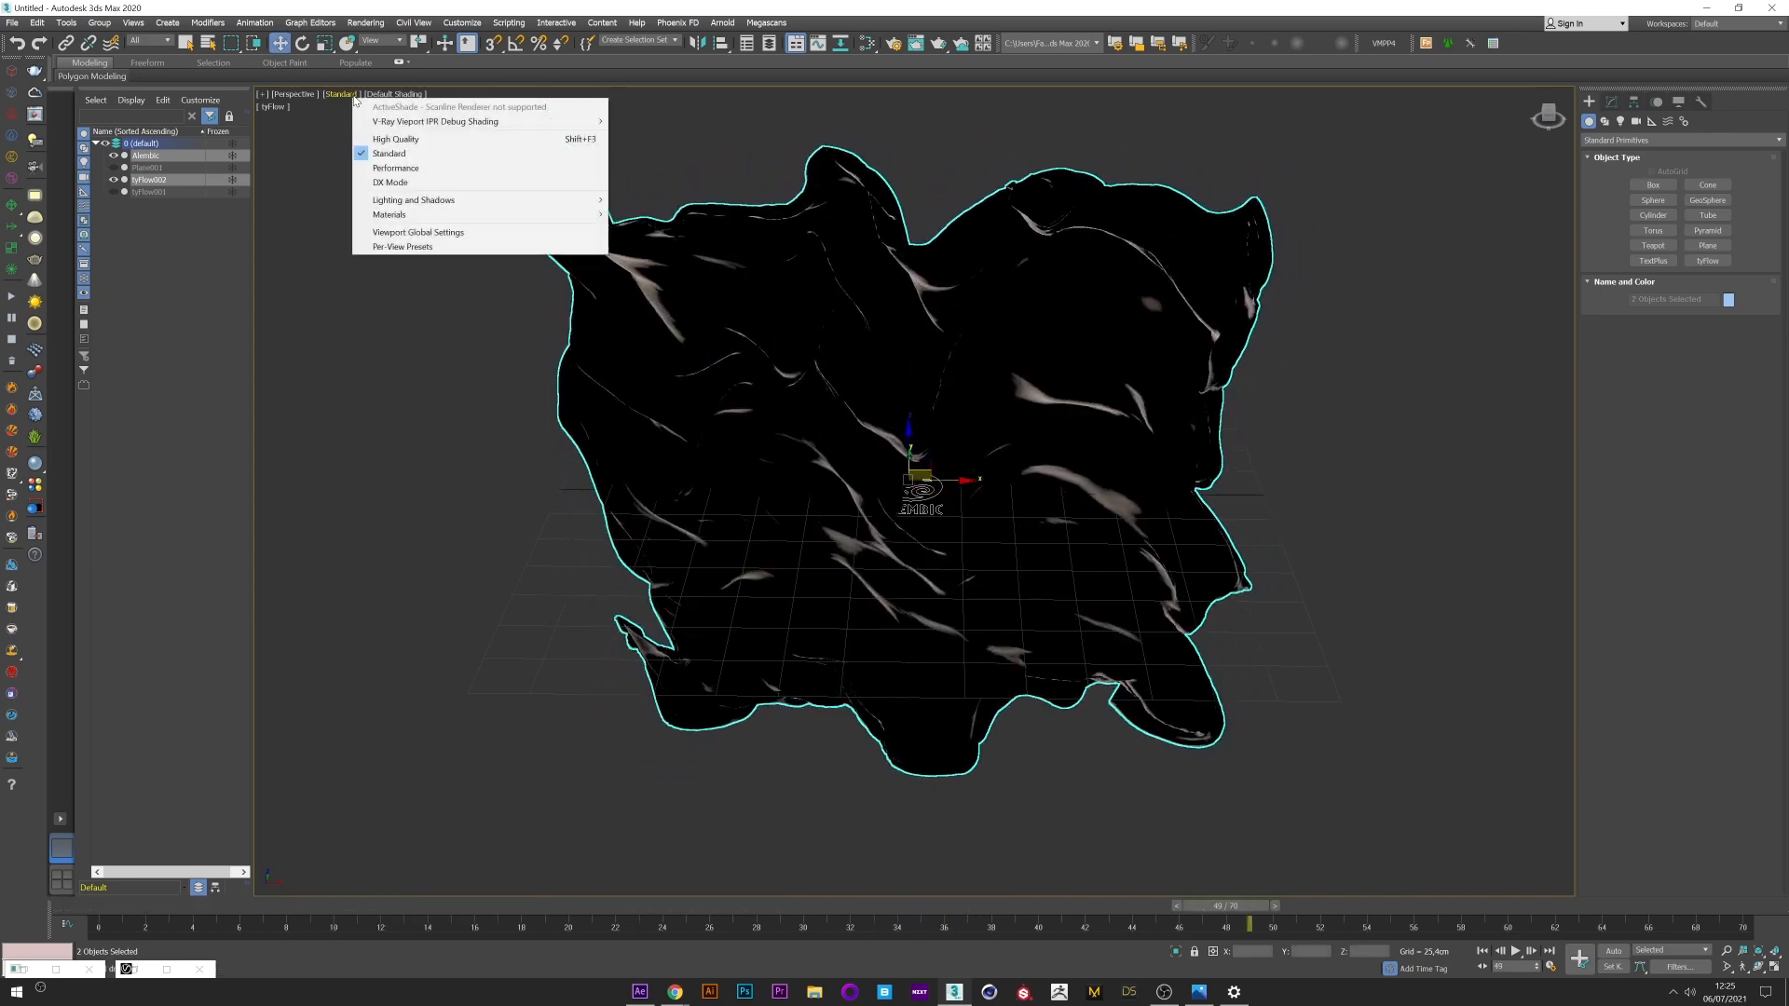
left_click(395, 168)
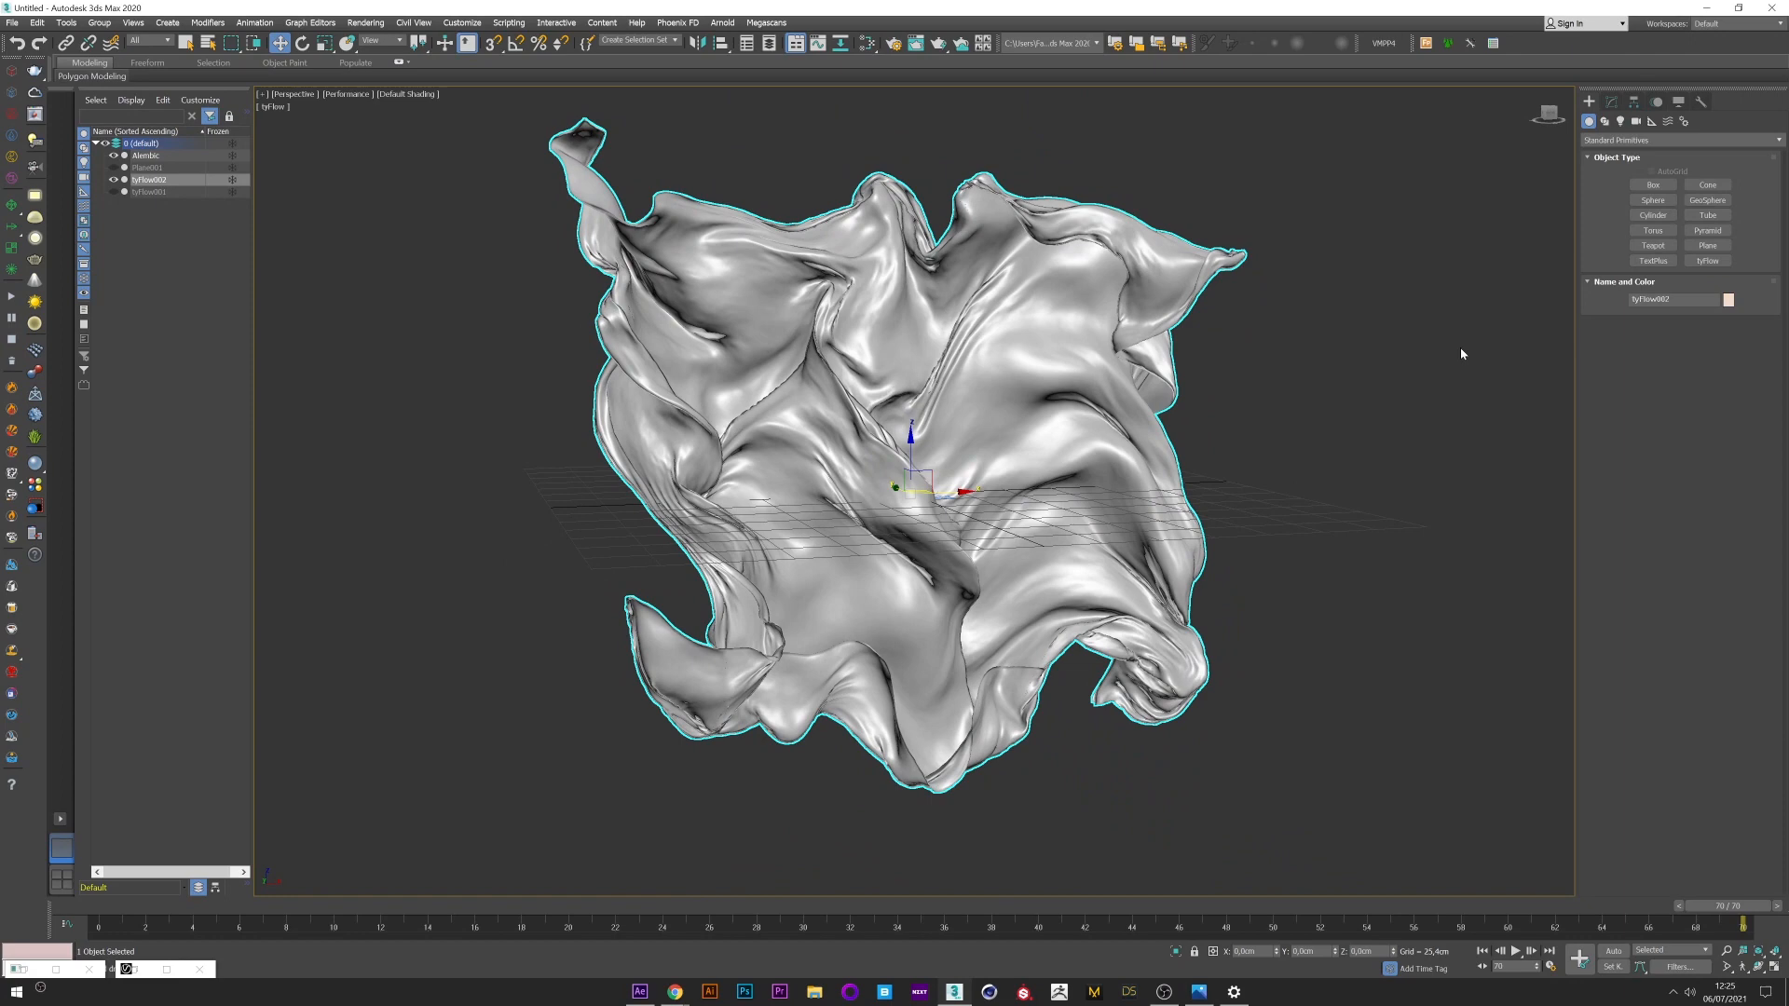
mouse_move(1002, 443)
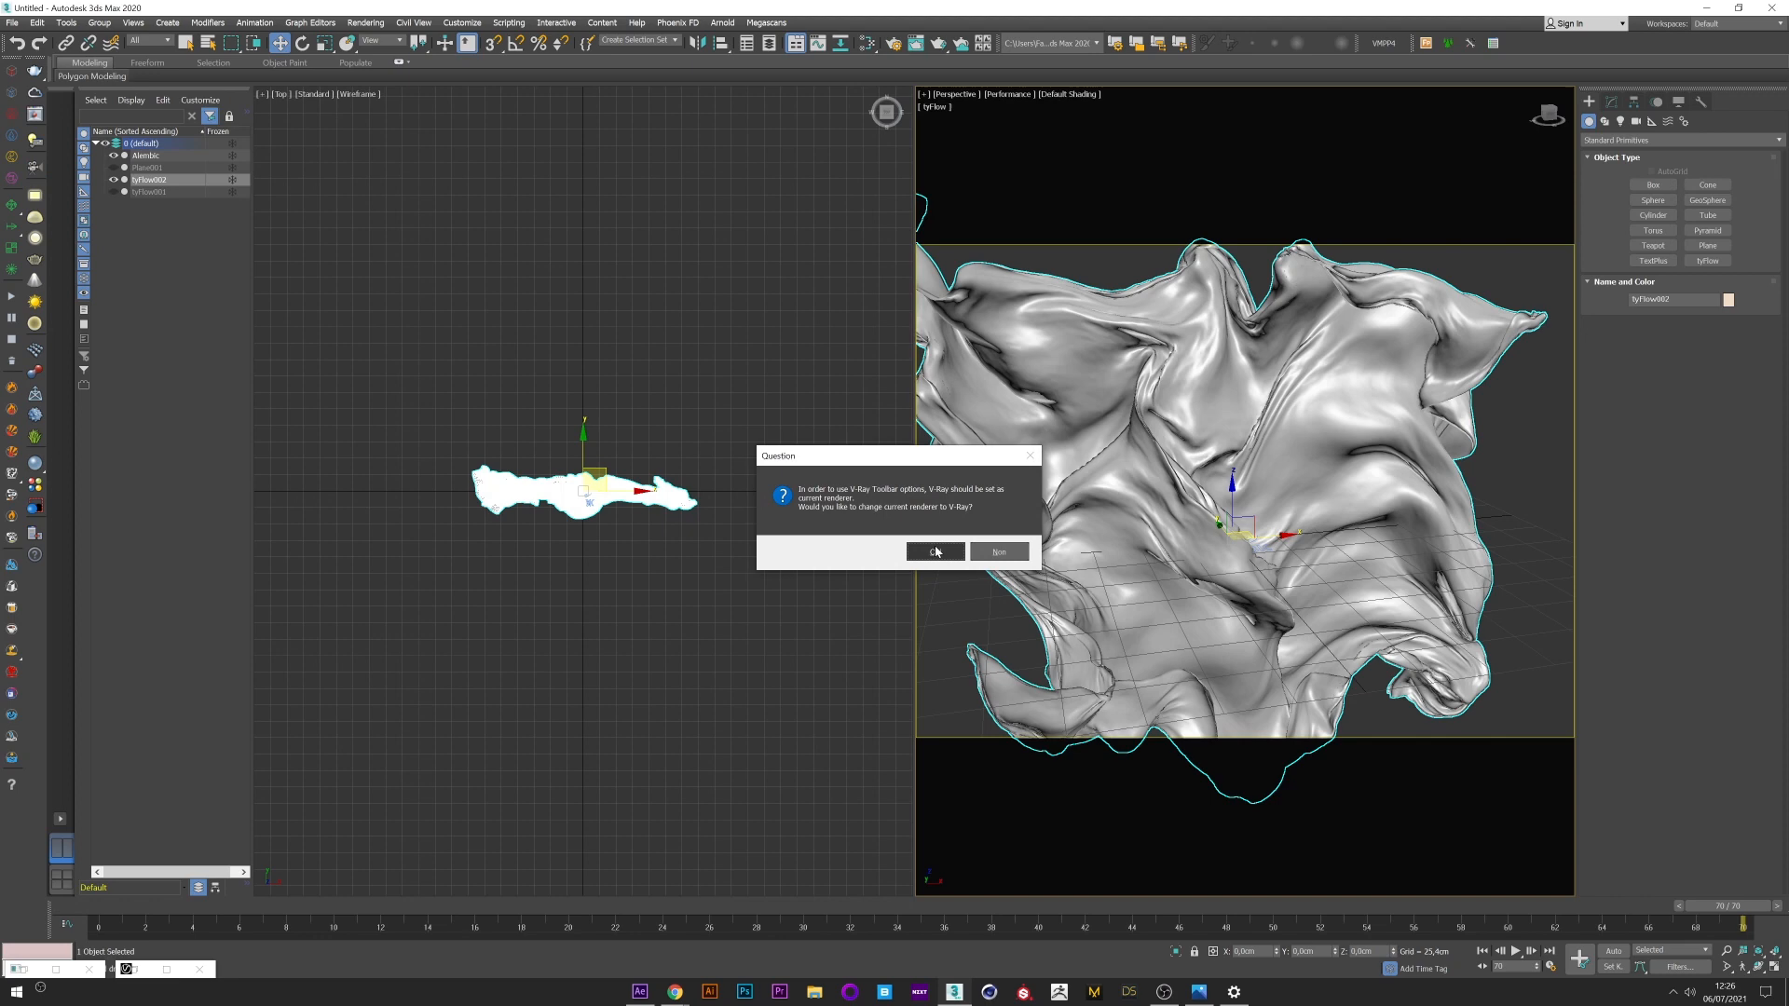
Step: Confirm V-Ray as the current renderer with a V-Ray camera, then select the tyFlow002 cloth mesh
left_click(934, 552)
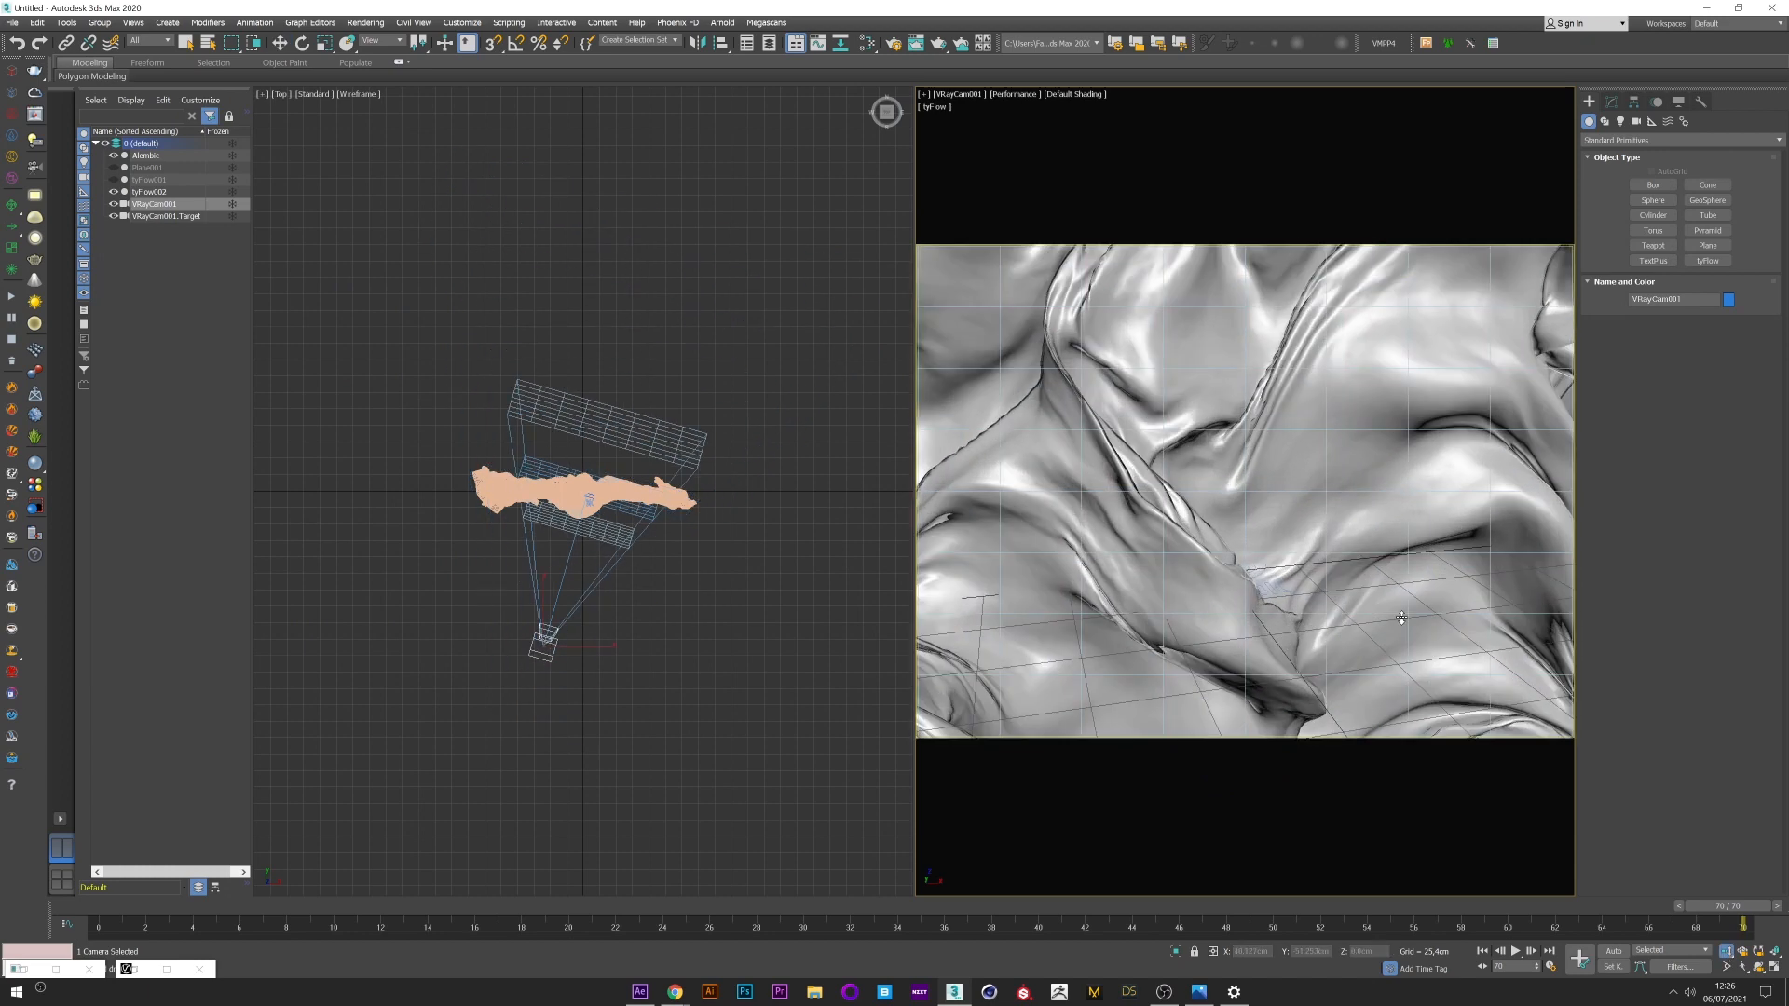
left_click(149, 192)
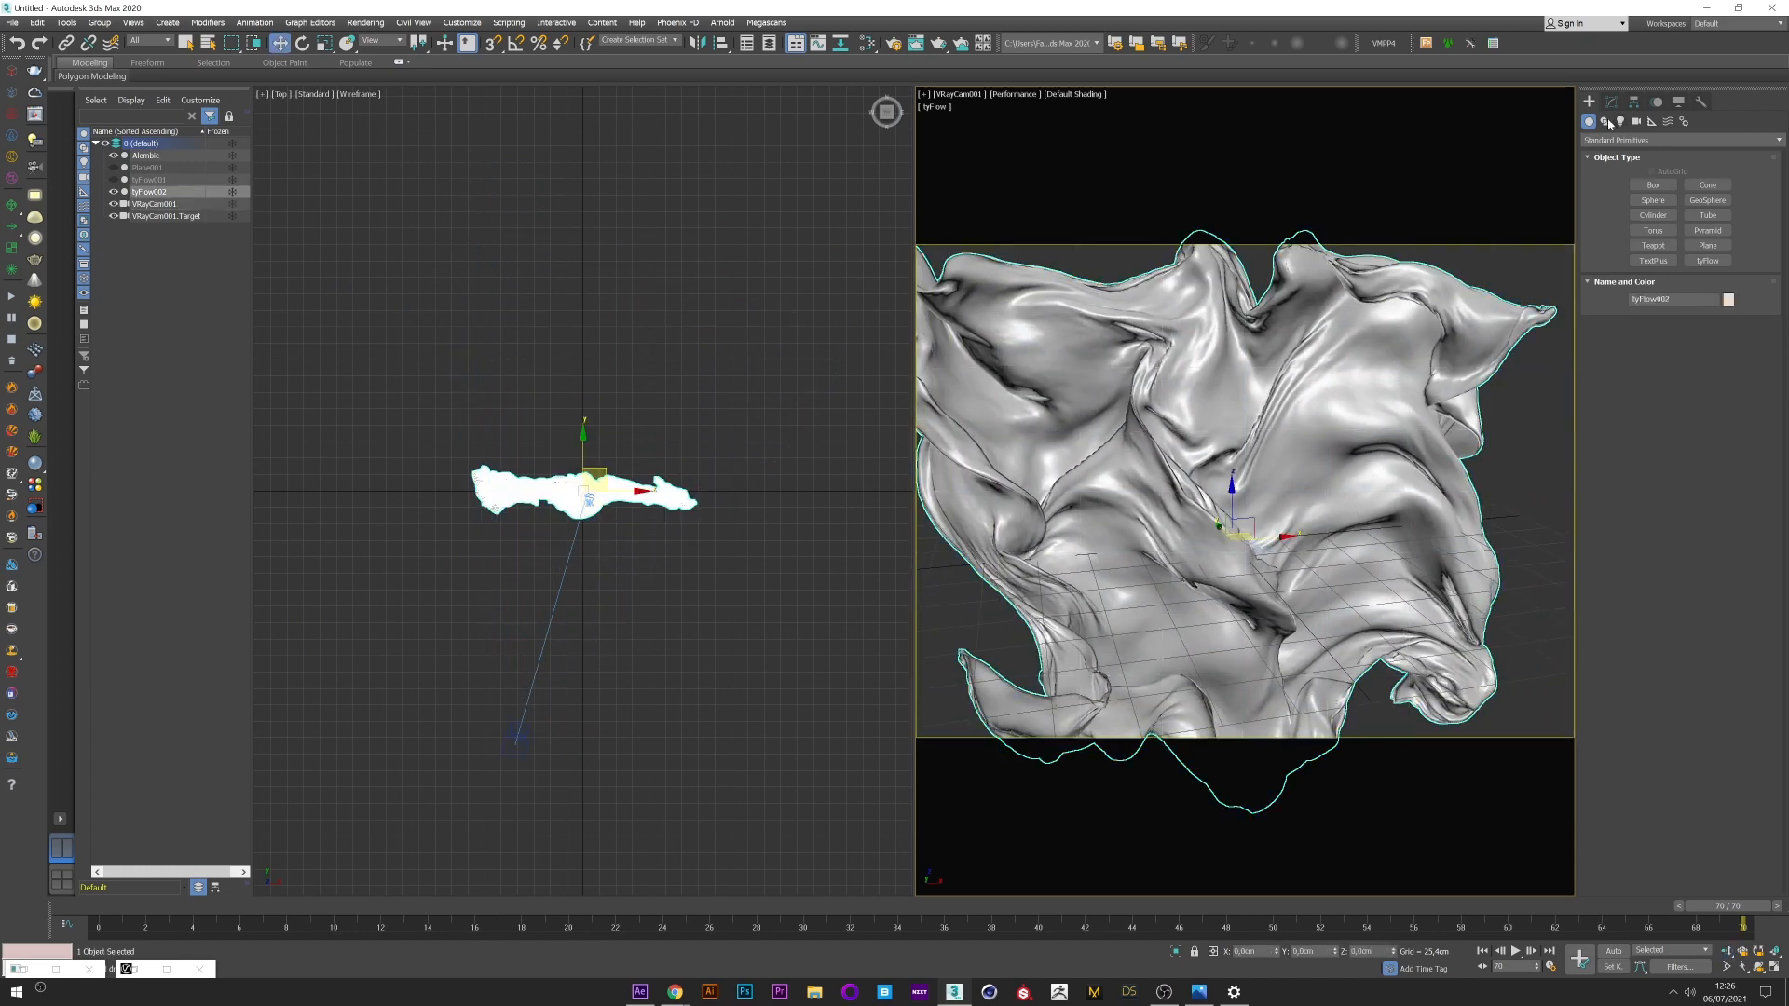
left_click(1610, 100)
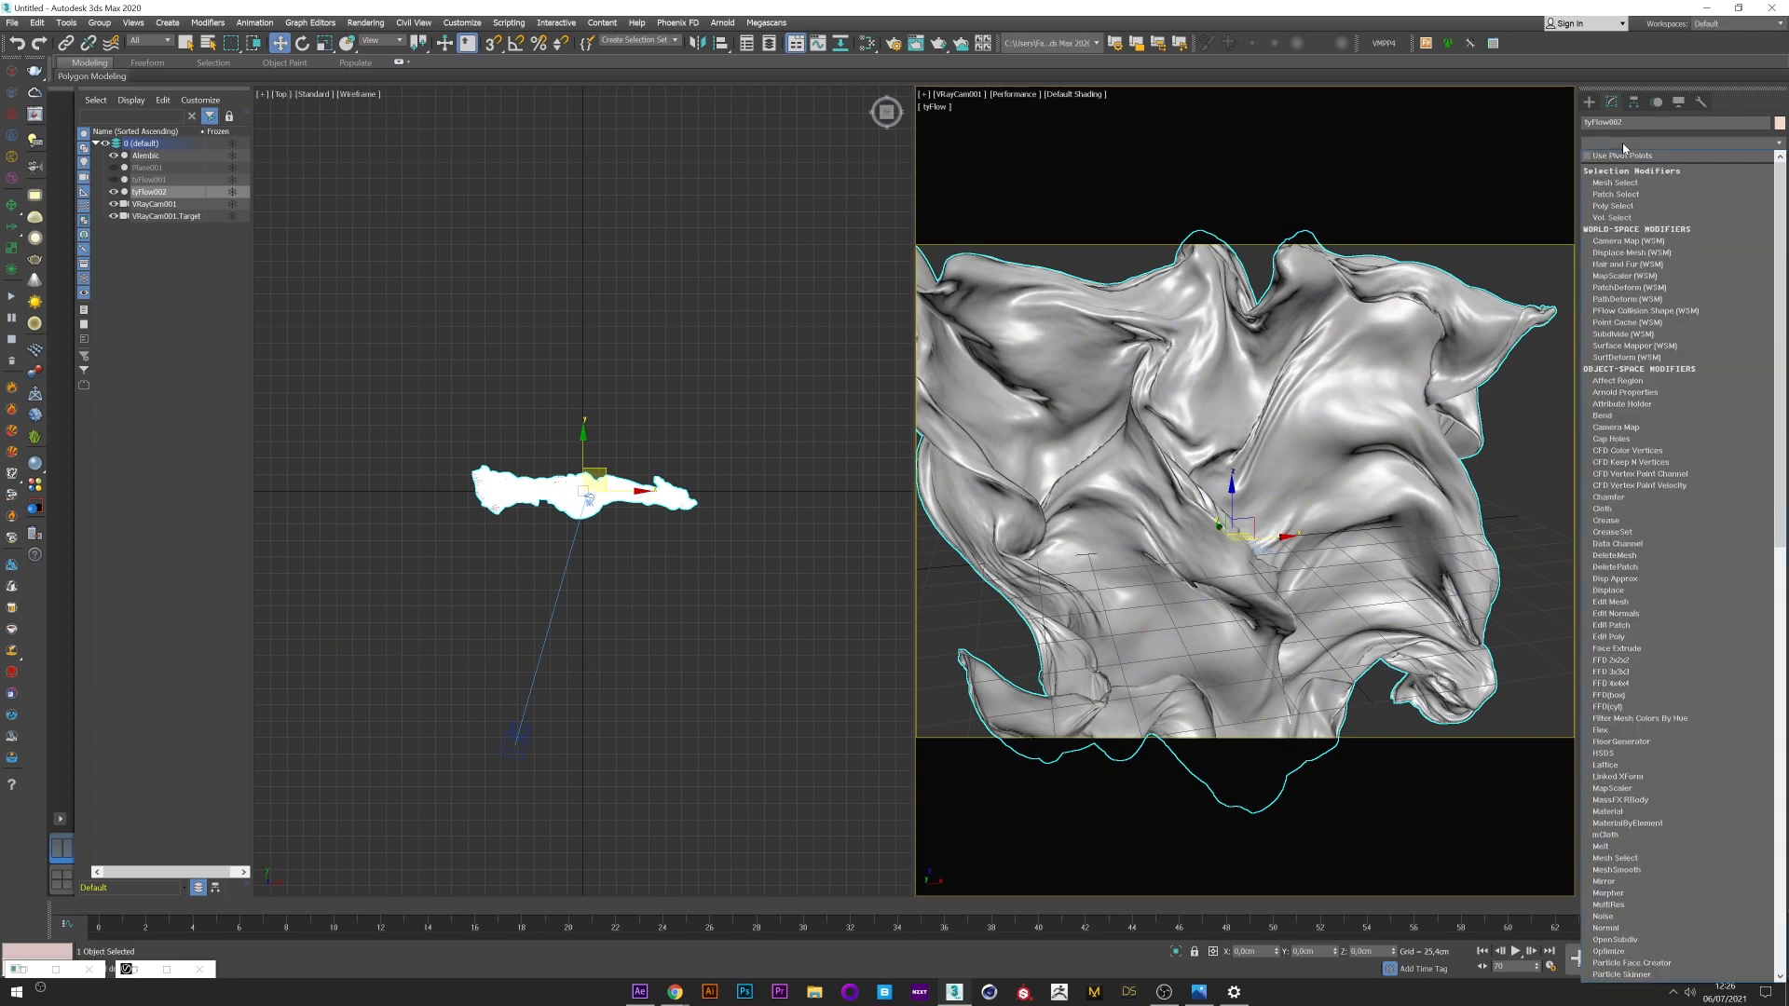
Step: Add Relax and TurboSmooth modifiers to tyFlow002 and start a V-Ray IPR render in the camera viewport
scroll("down", 3)
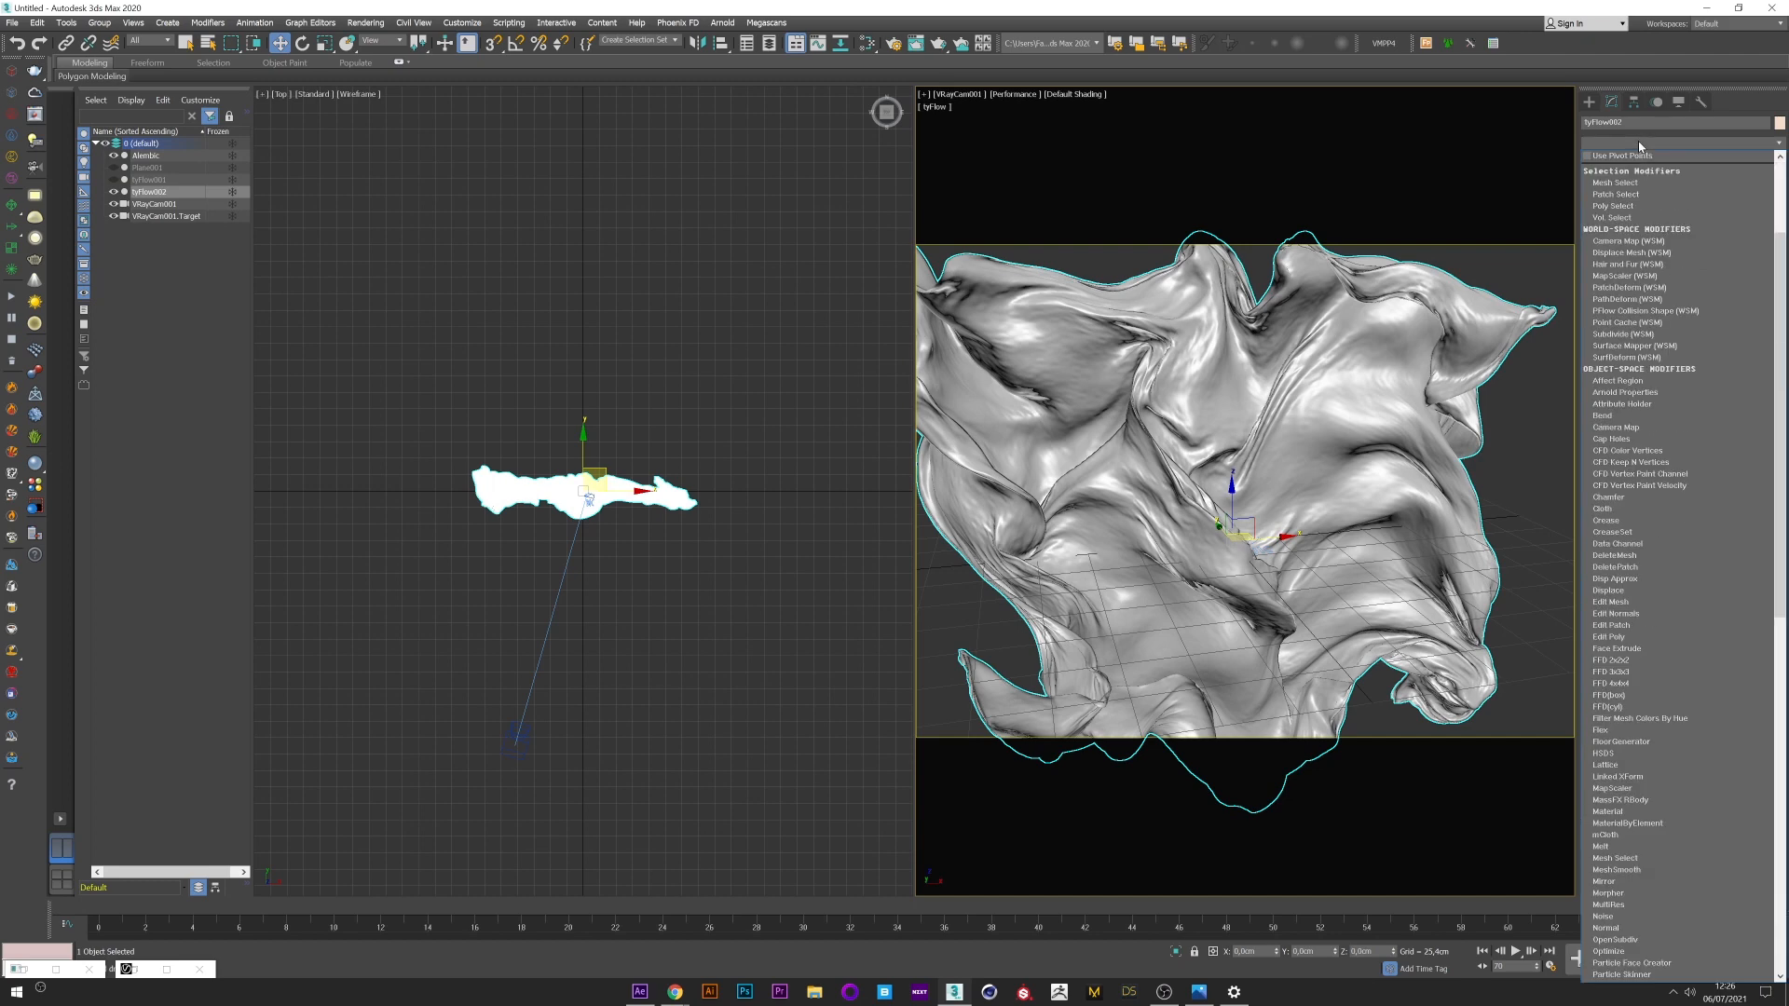
scroll("down", 3)
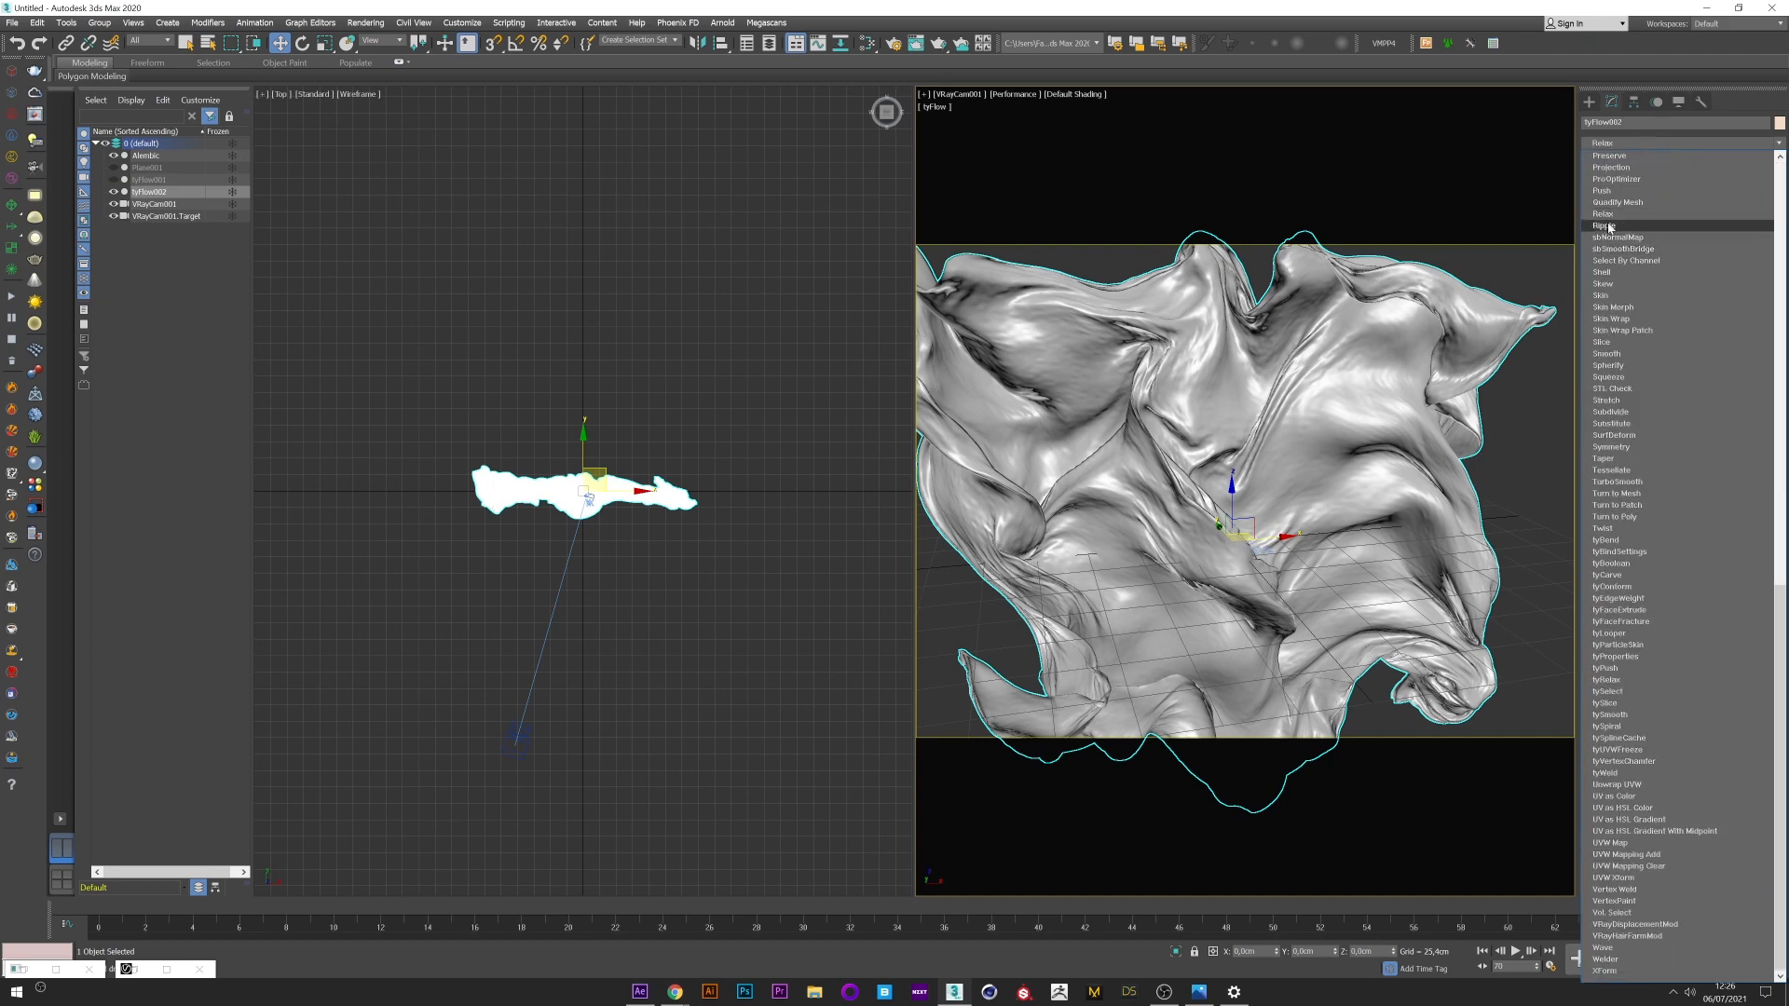
left_click(1603, 212)
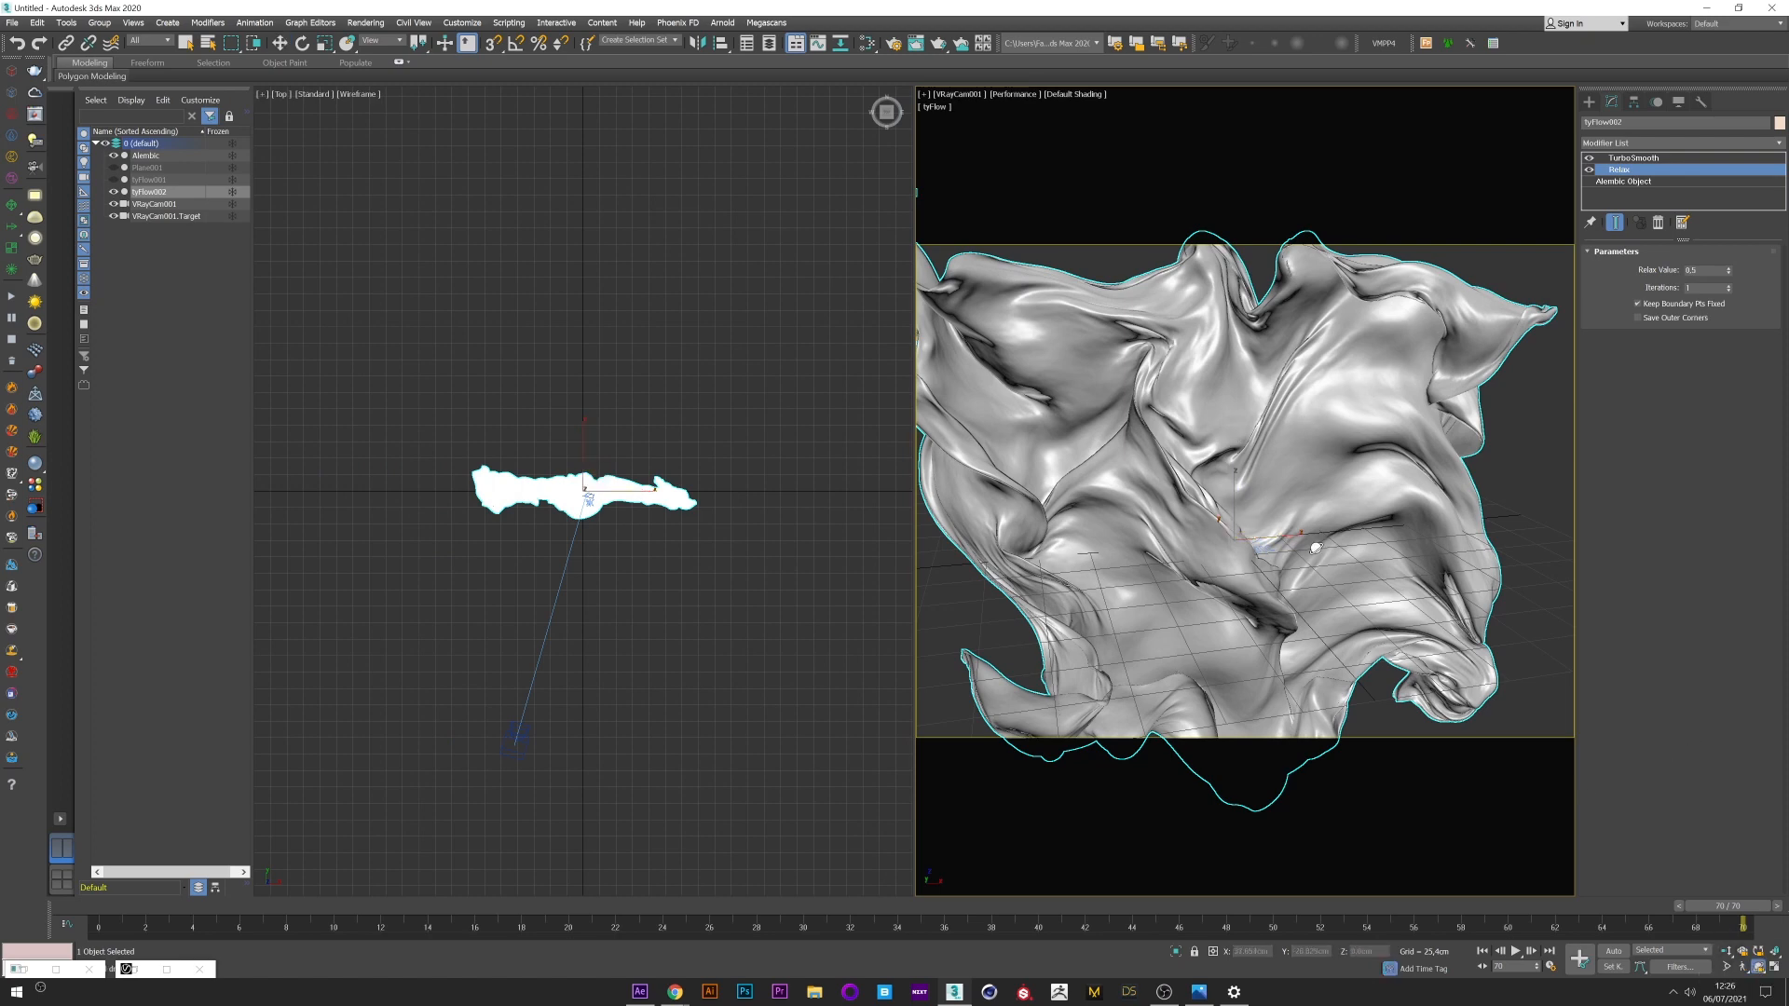
left_click(1635, 156)
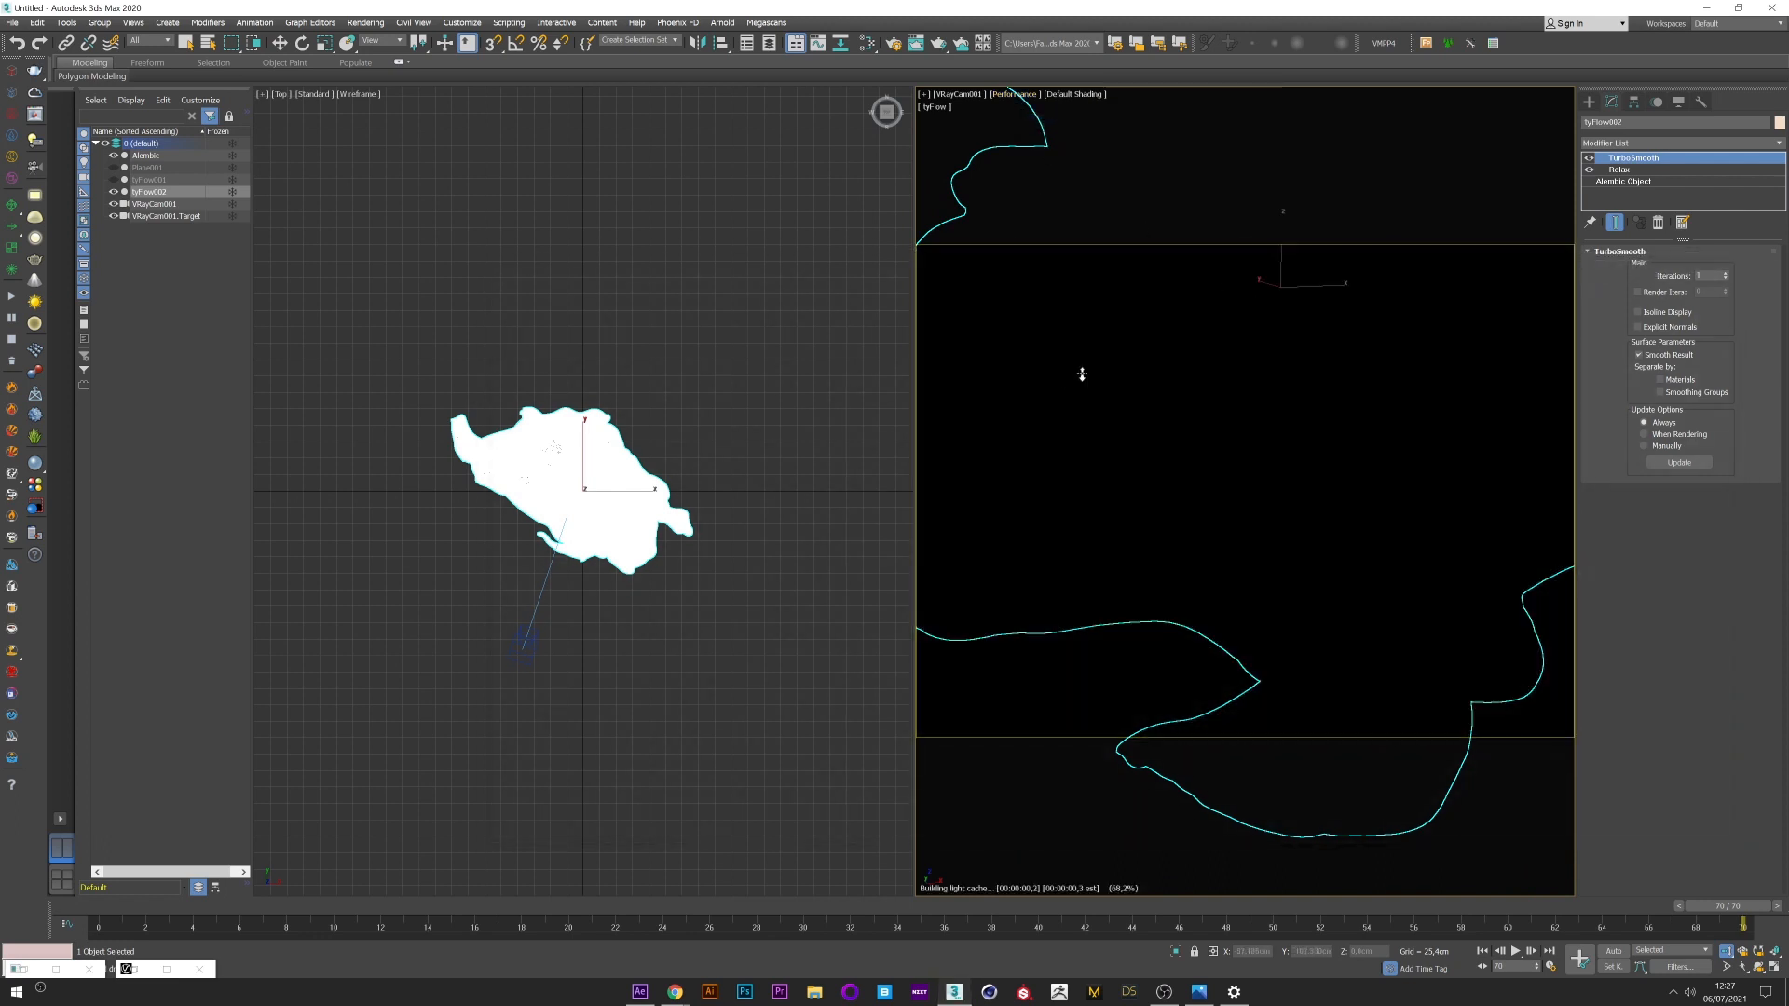
Step: Create a V-Ray plane light and raise its multiplier so the cloth renders brightly lit
left_click(1588, 101)
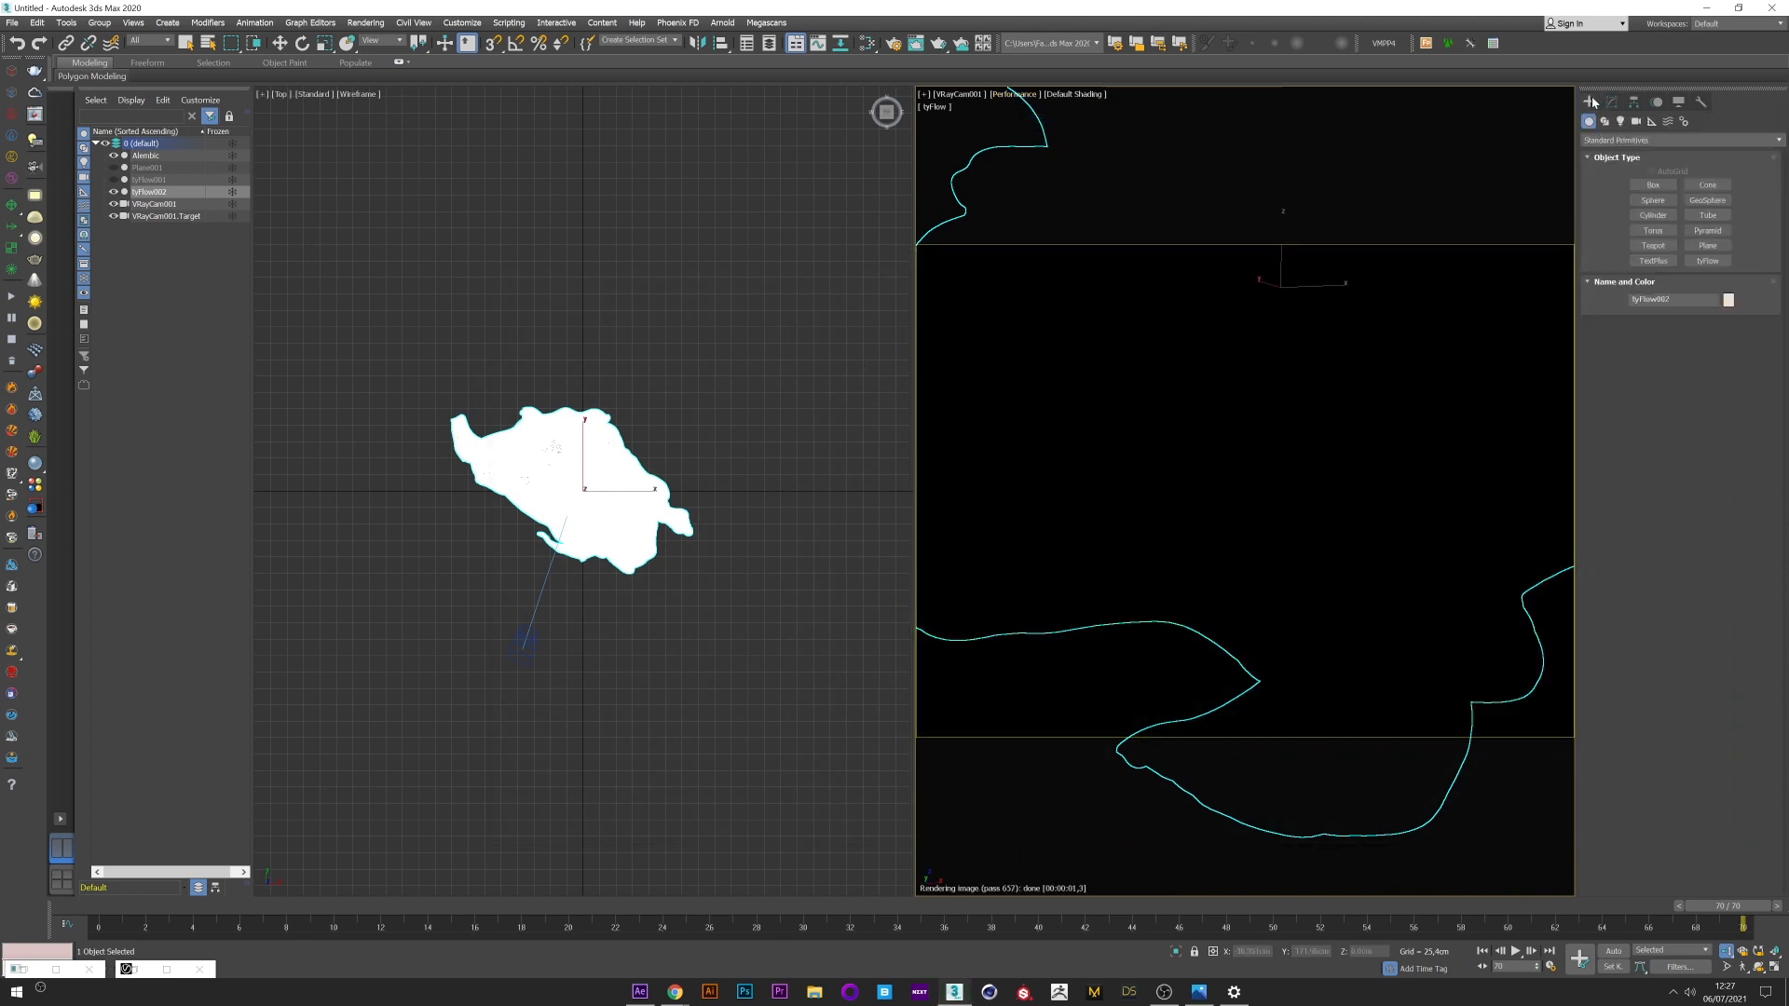
left_click(1603, 101)
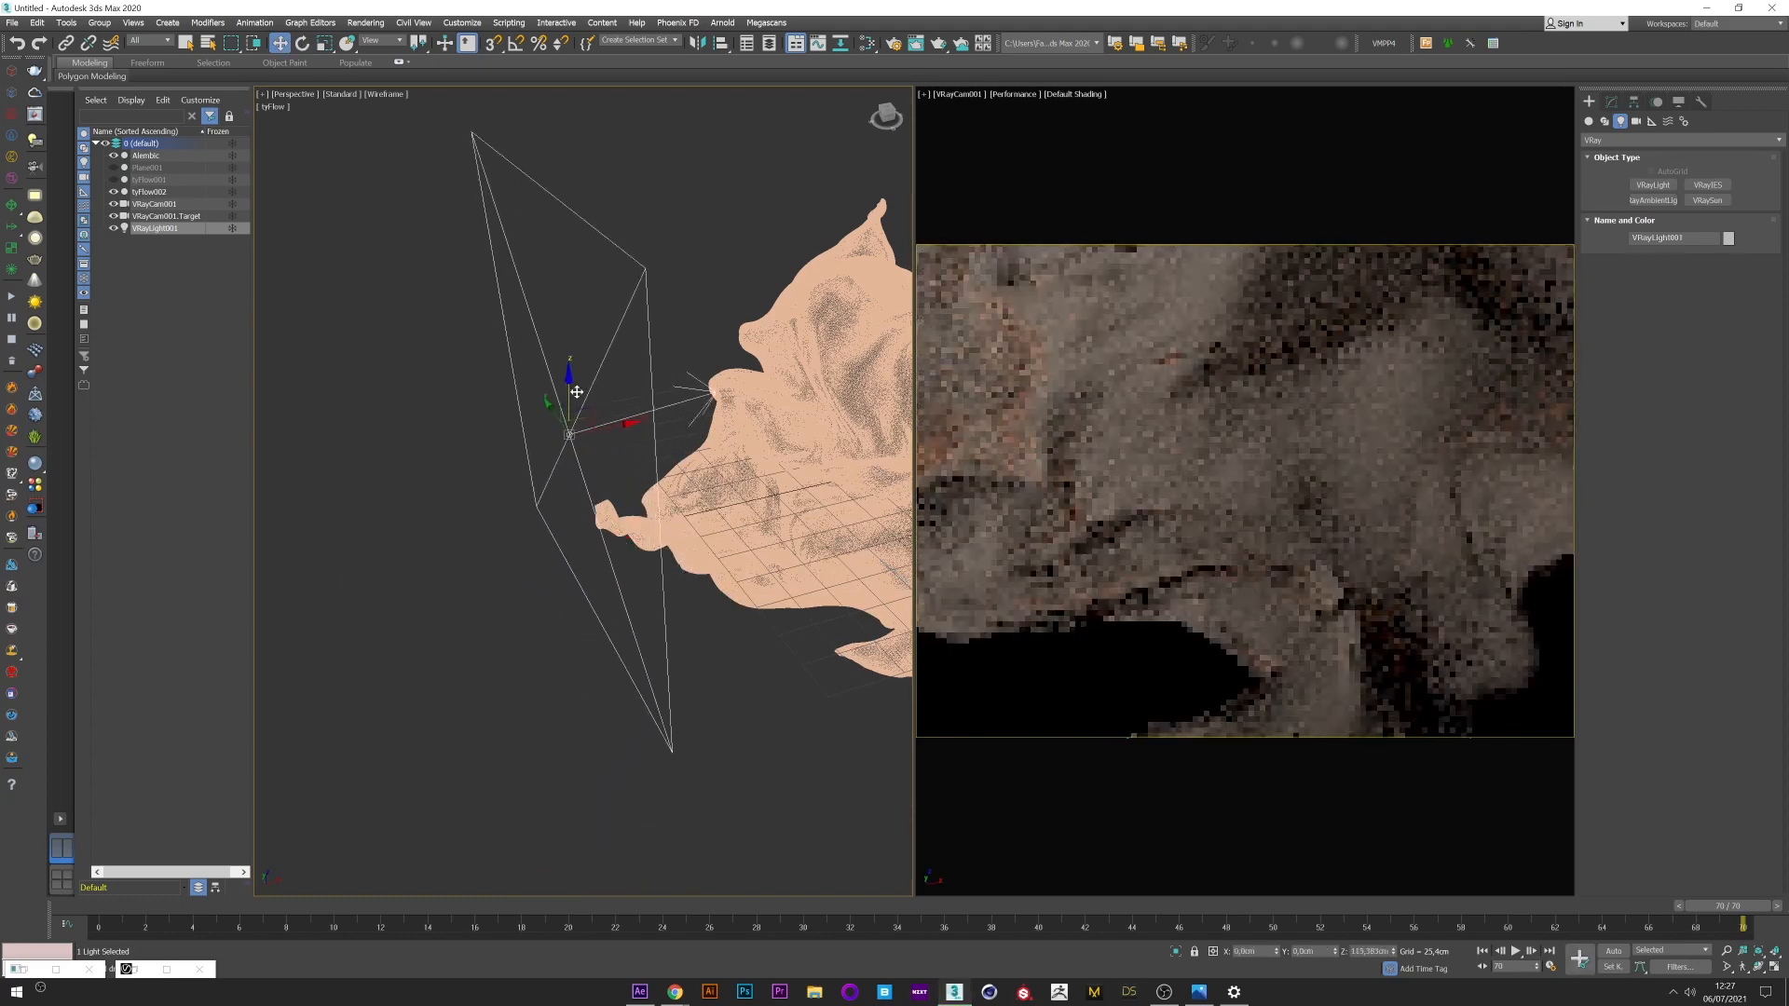
left_click(155, 204)
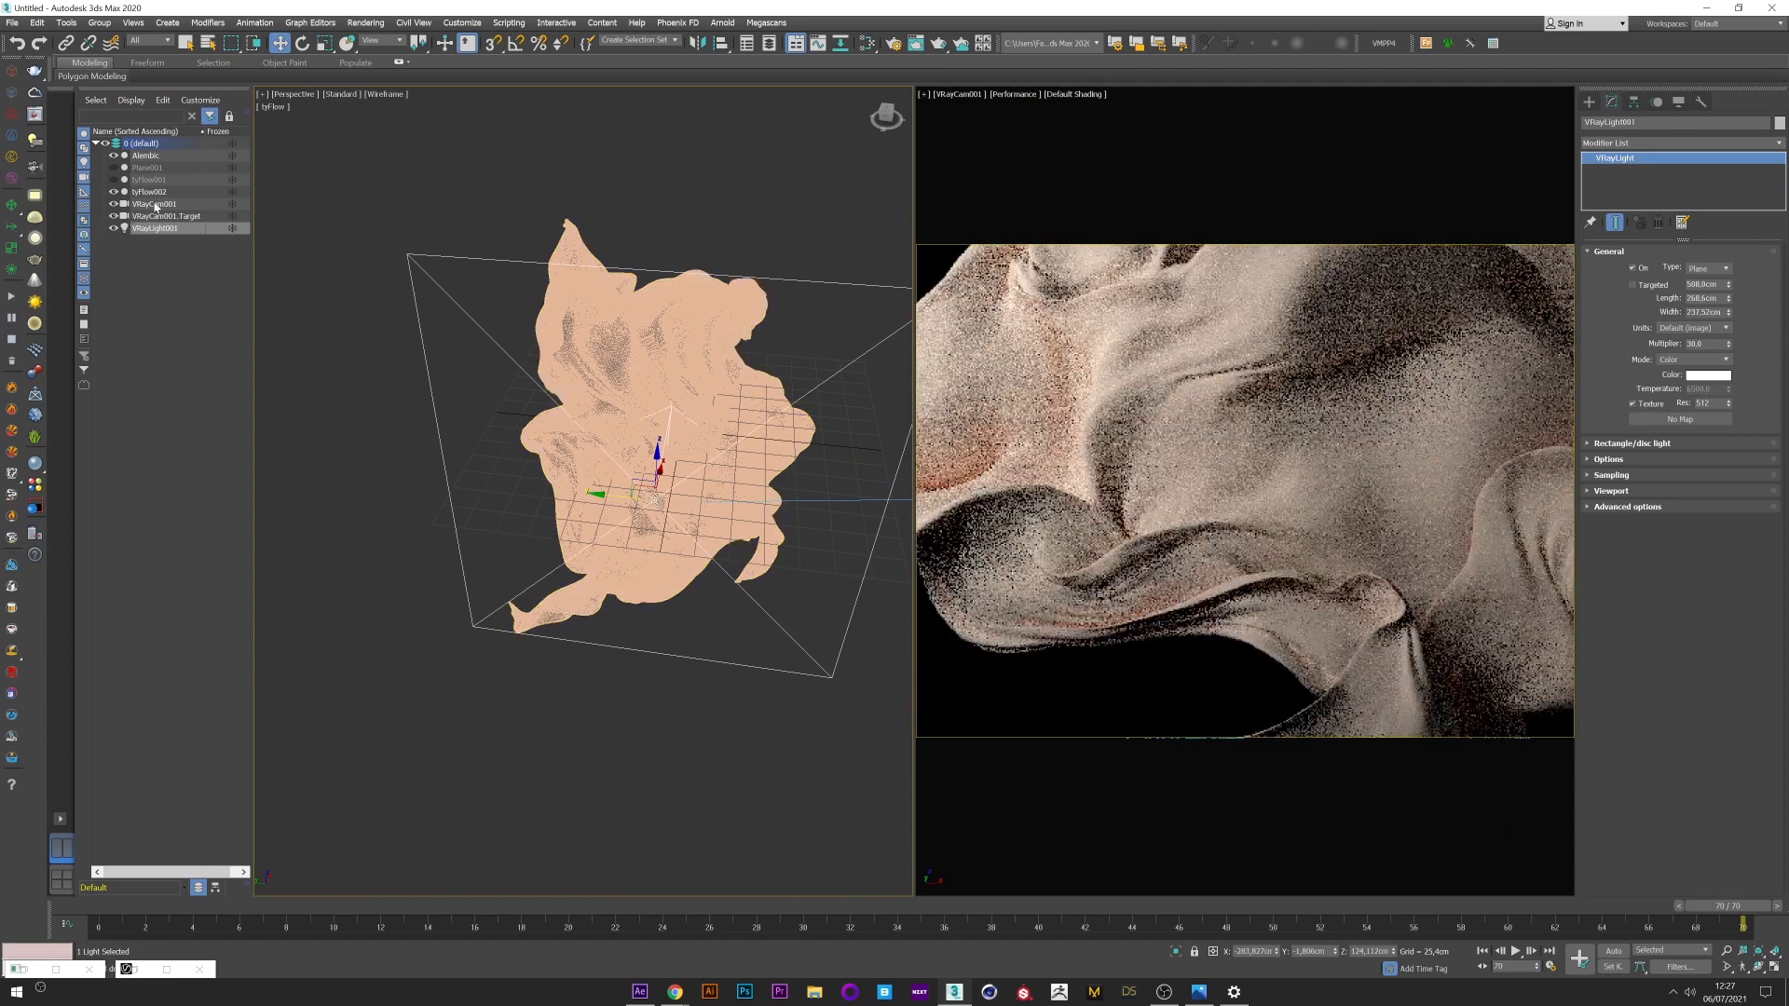
Step: Adjust VRayCam001's physical camera parameters and launch the V-Ray Material Presets Pro library
left_click(150, 203)
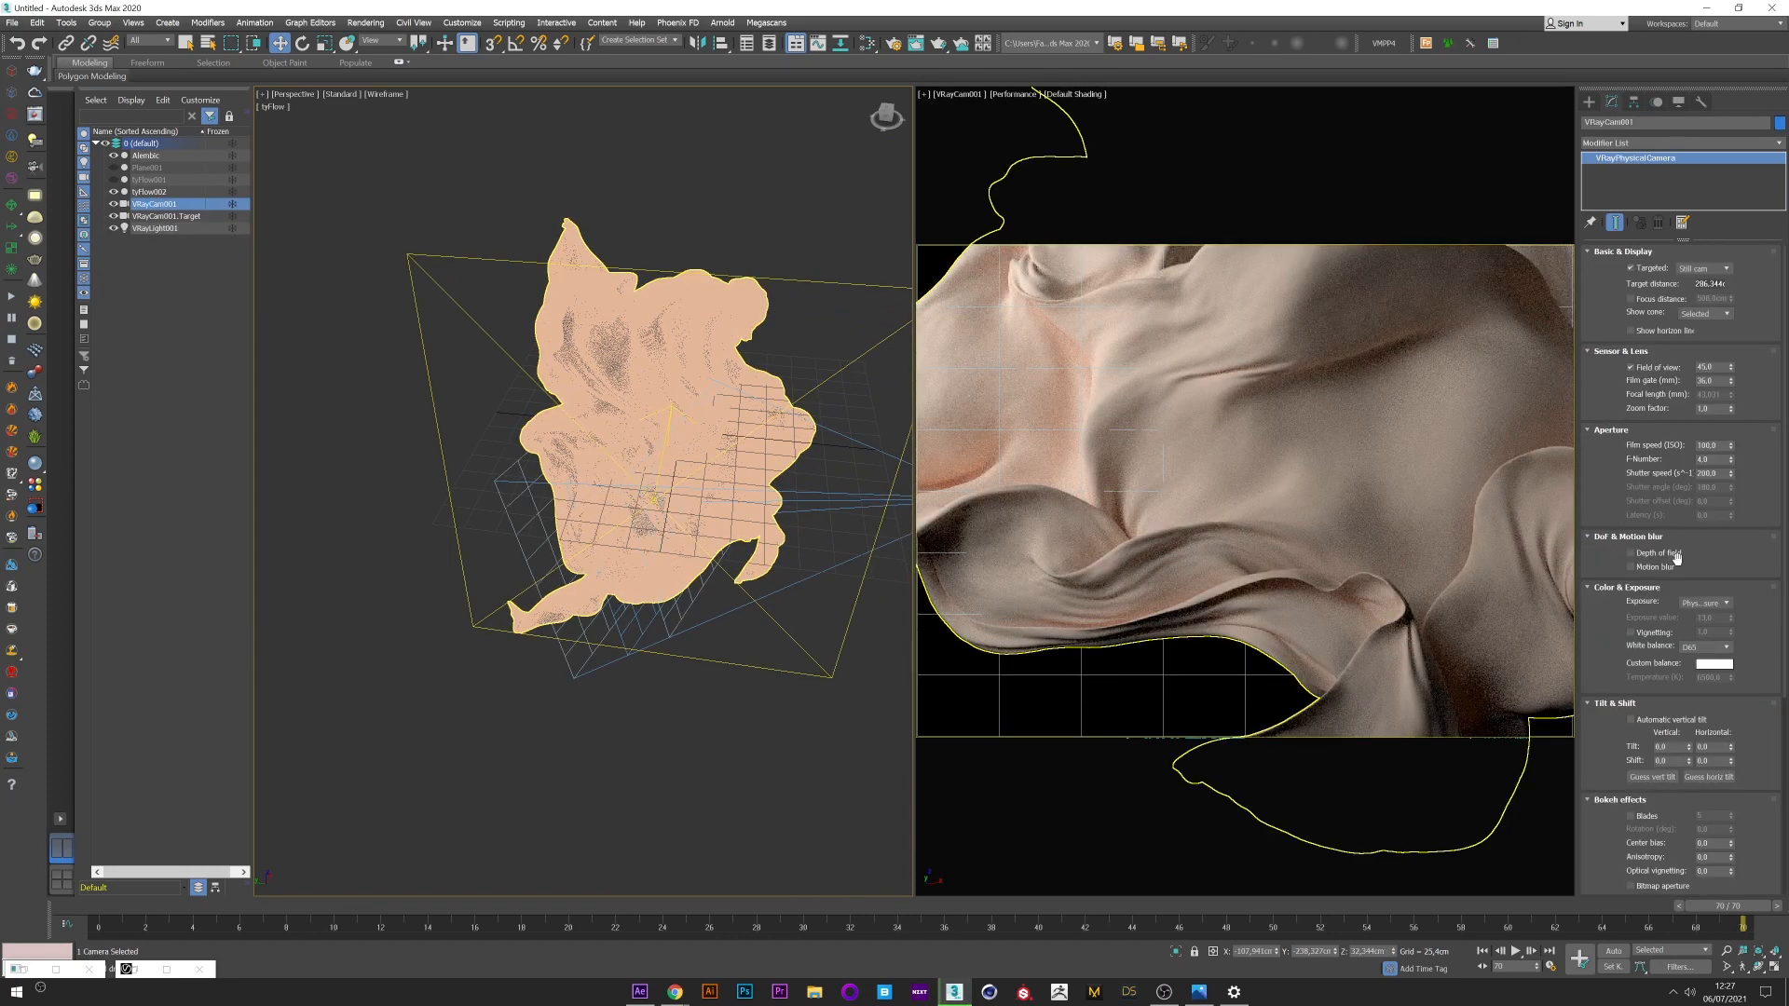
left_click(1630, 553)
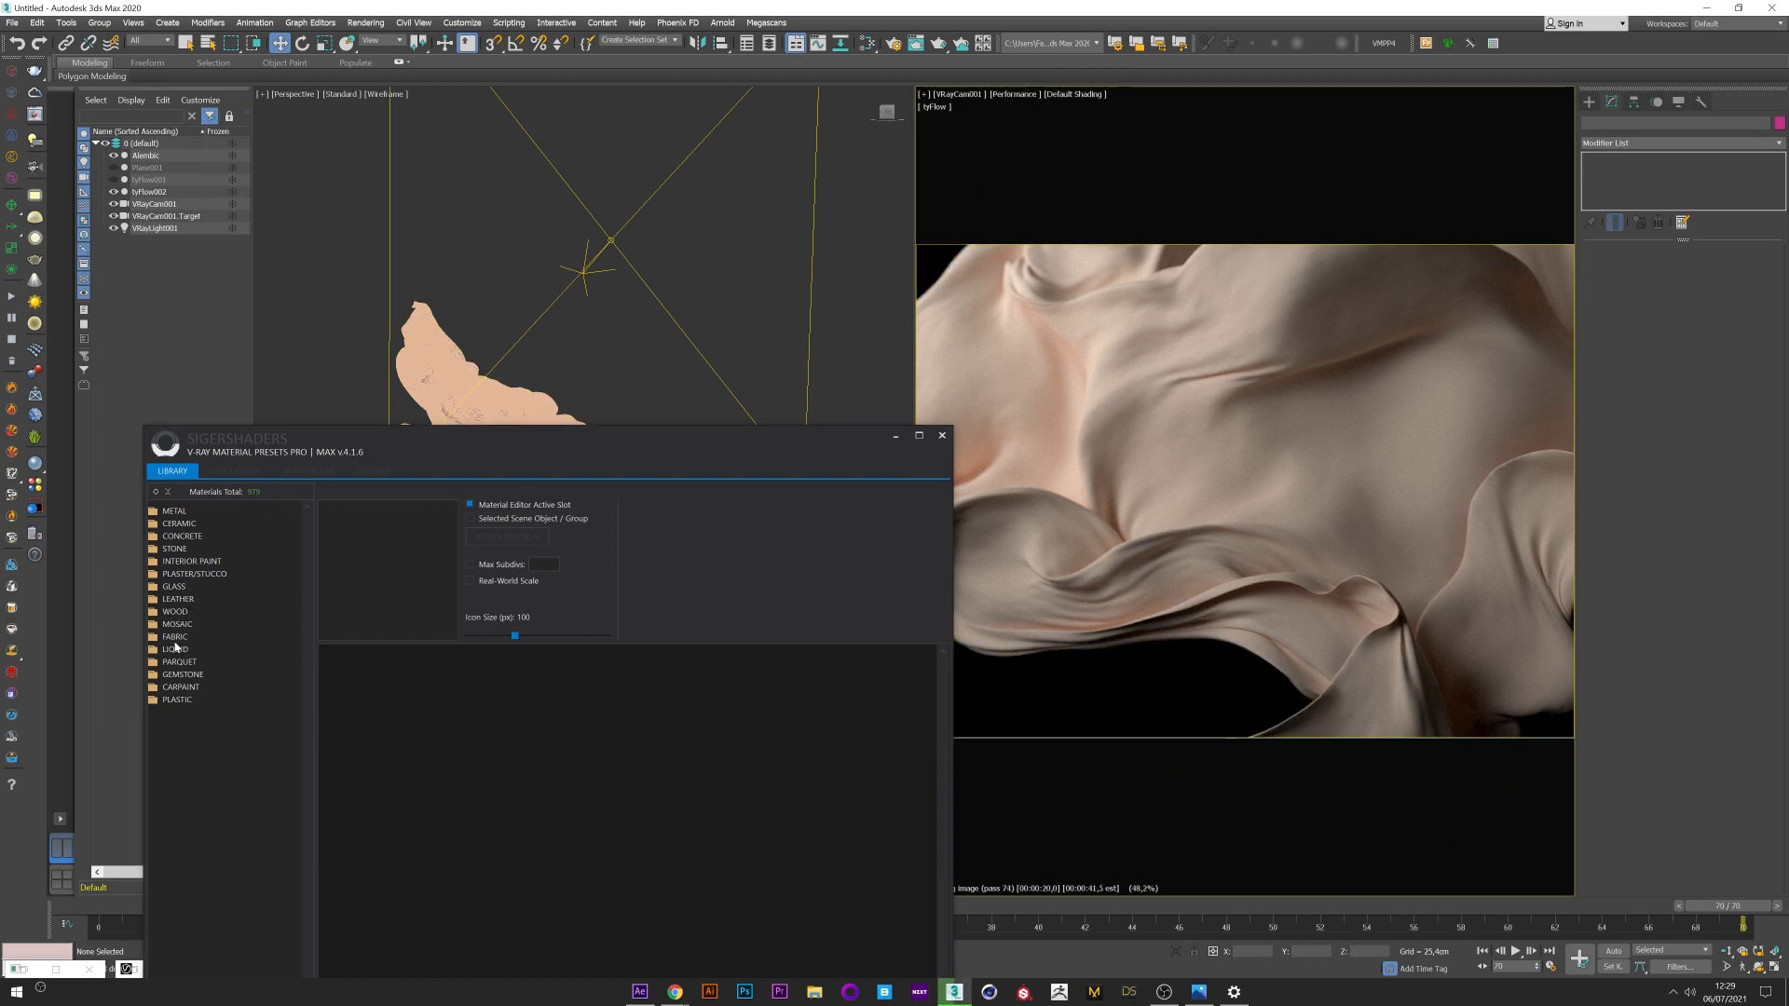
Step: Assign the Cadet preset from FABRIC > Upholstery Cotton Mix Plain to tyFlow002
left_click(175, 637)
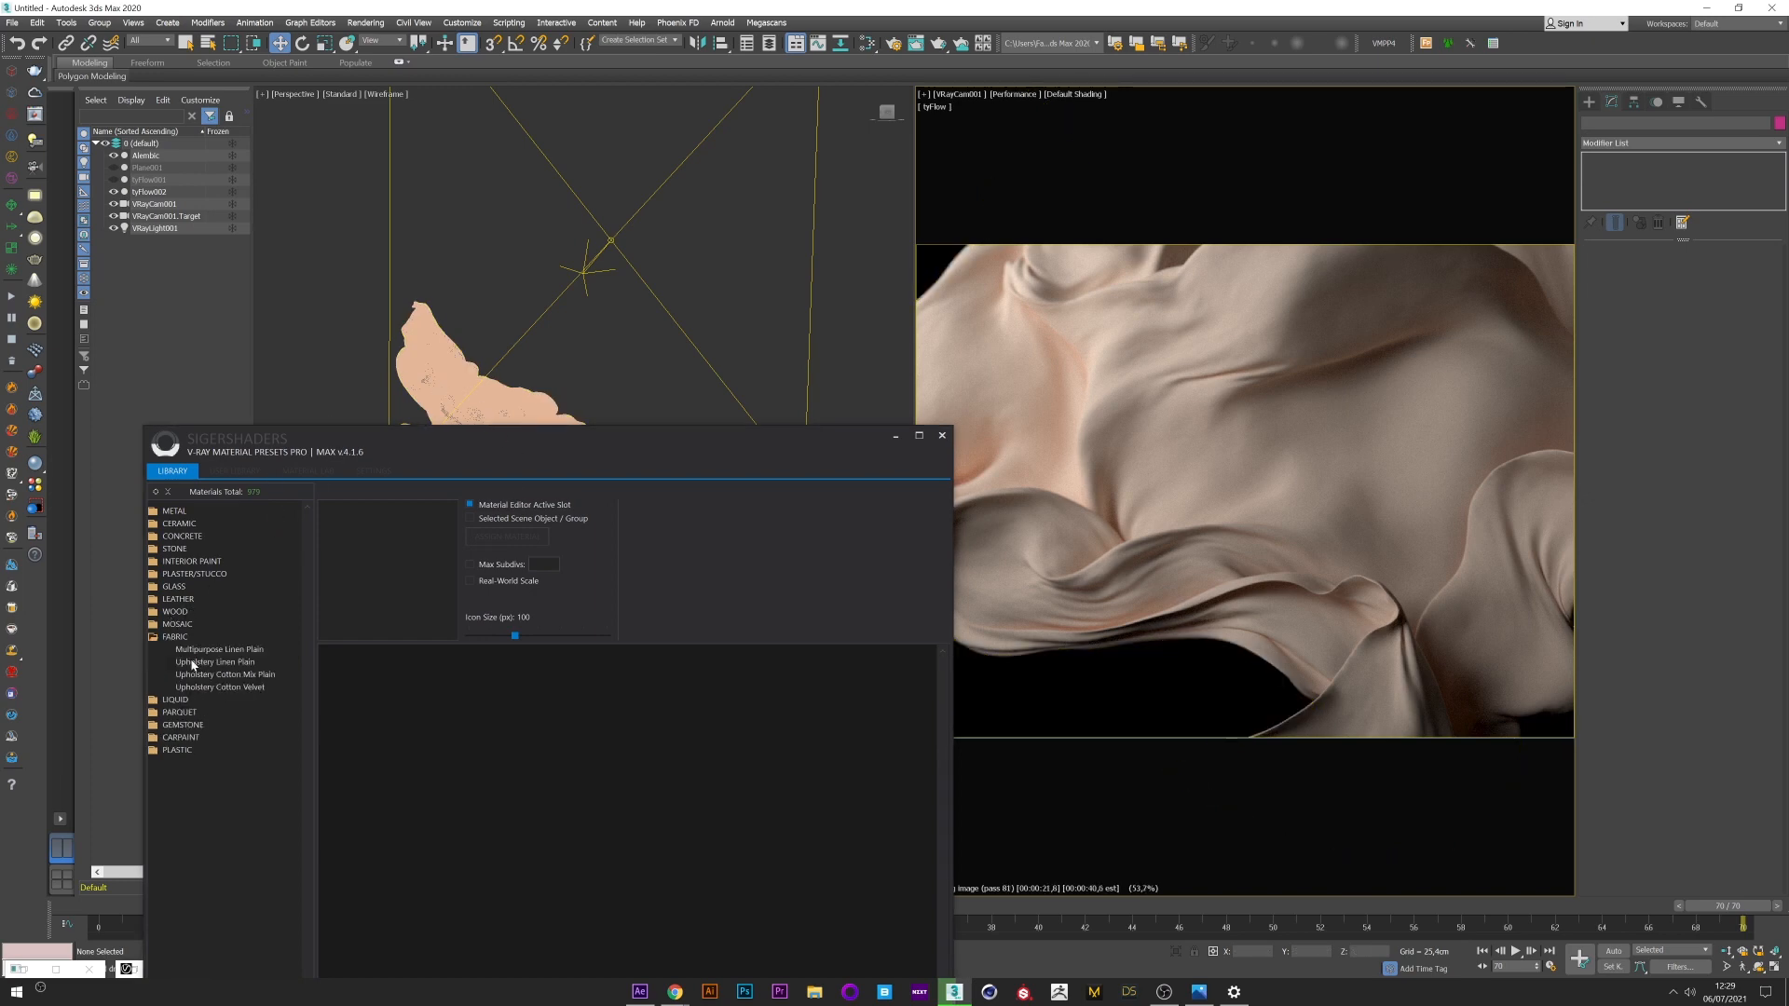
left_click(213, 661)
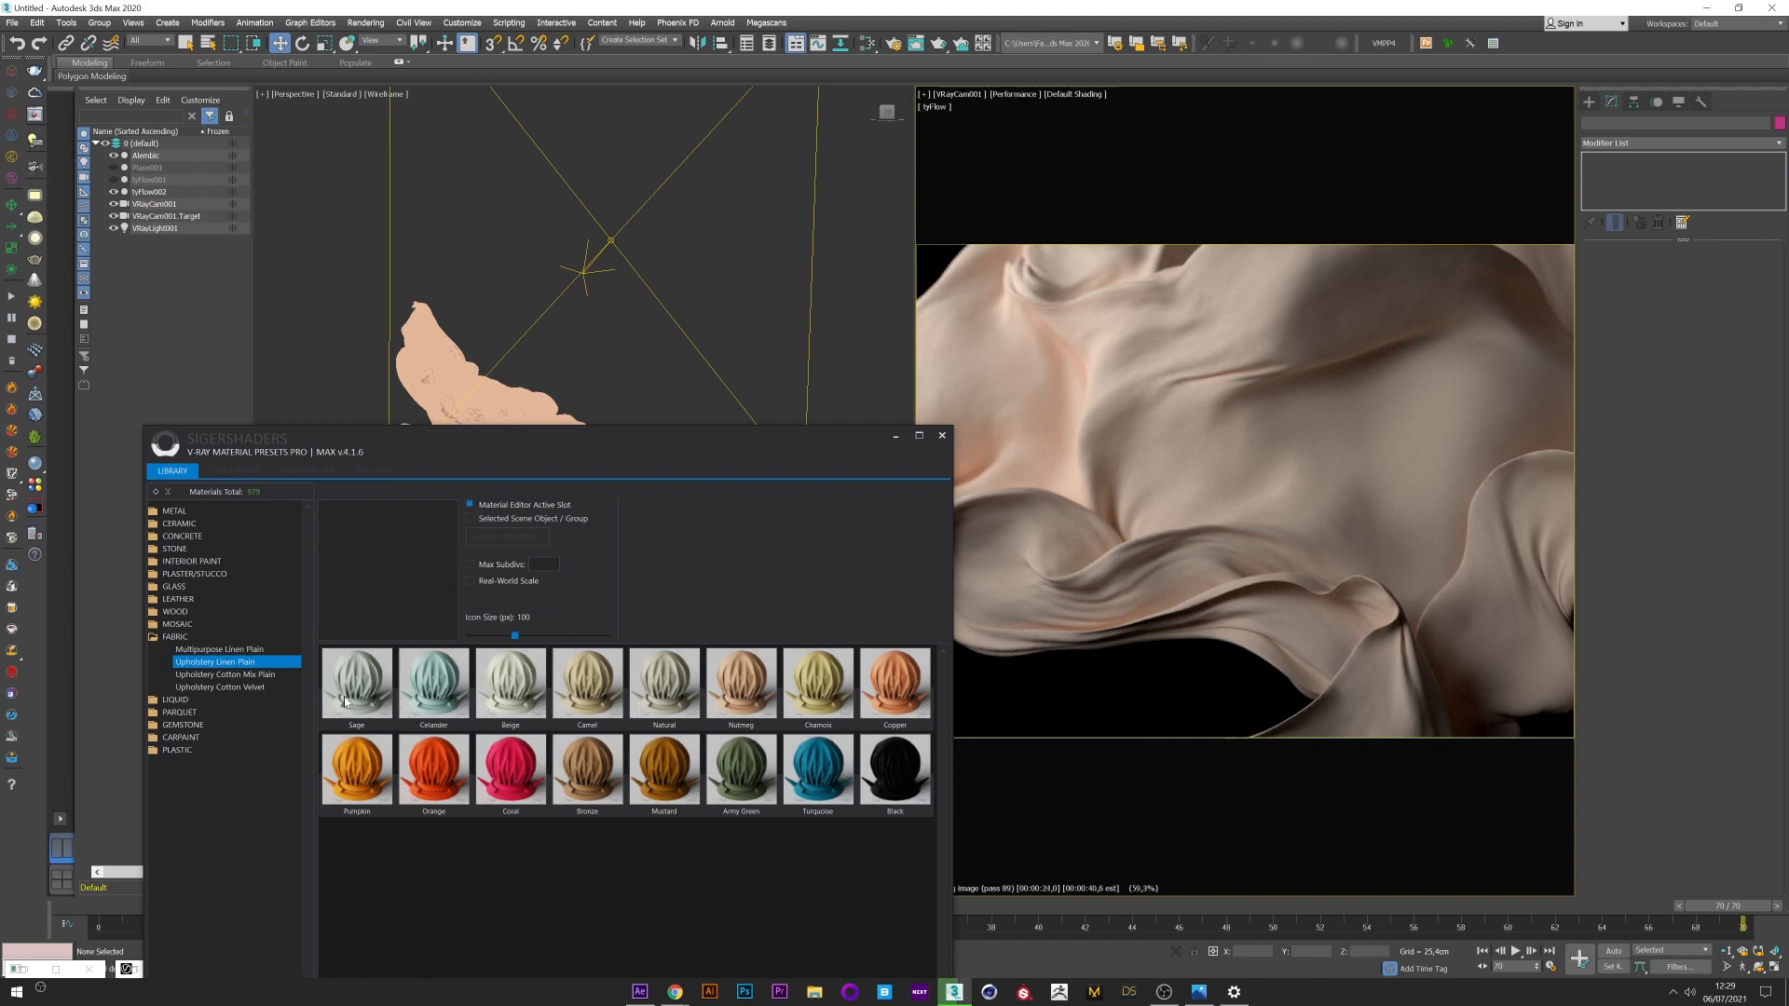
left_click(226, 674)
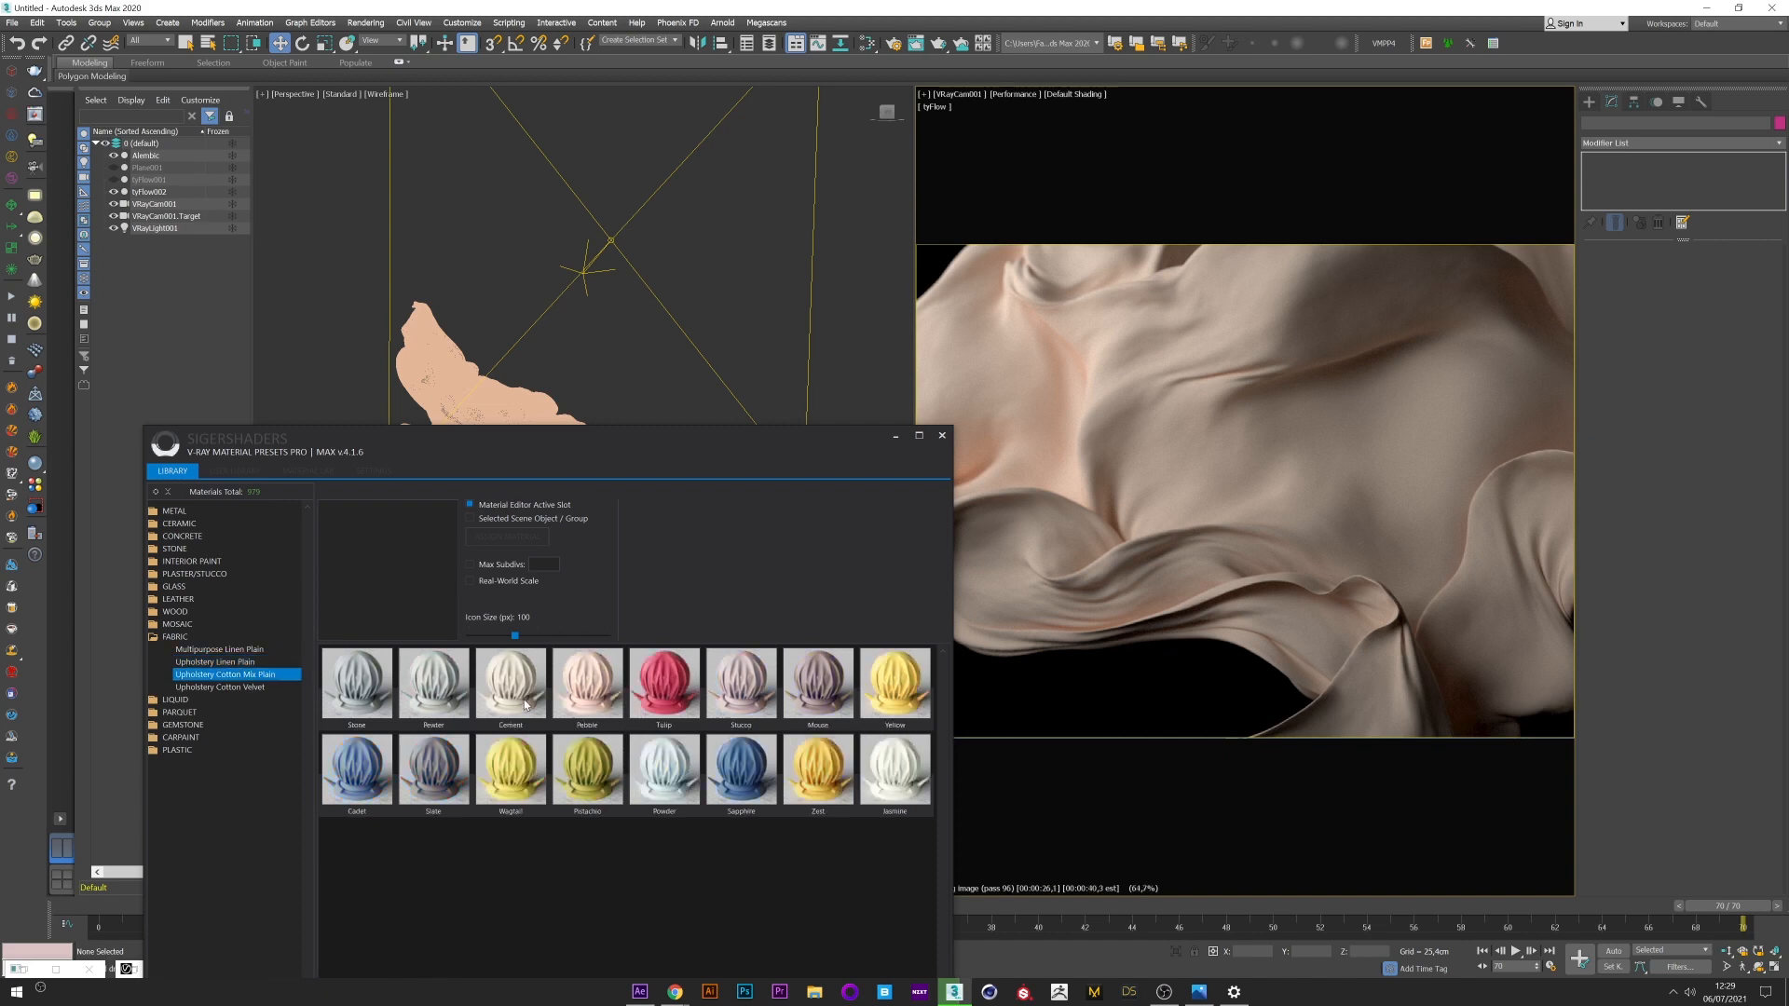
left_click(354, 770)
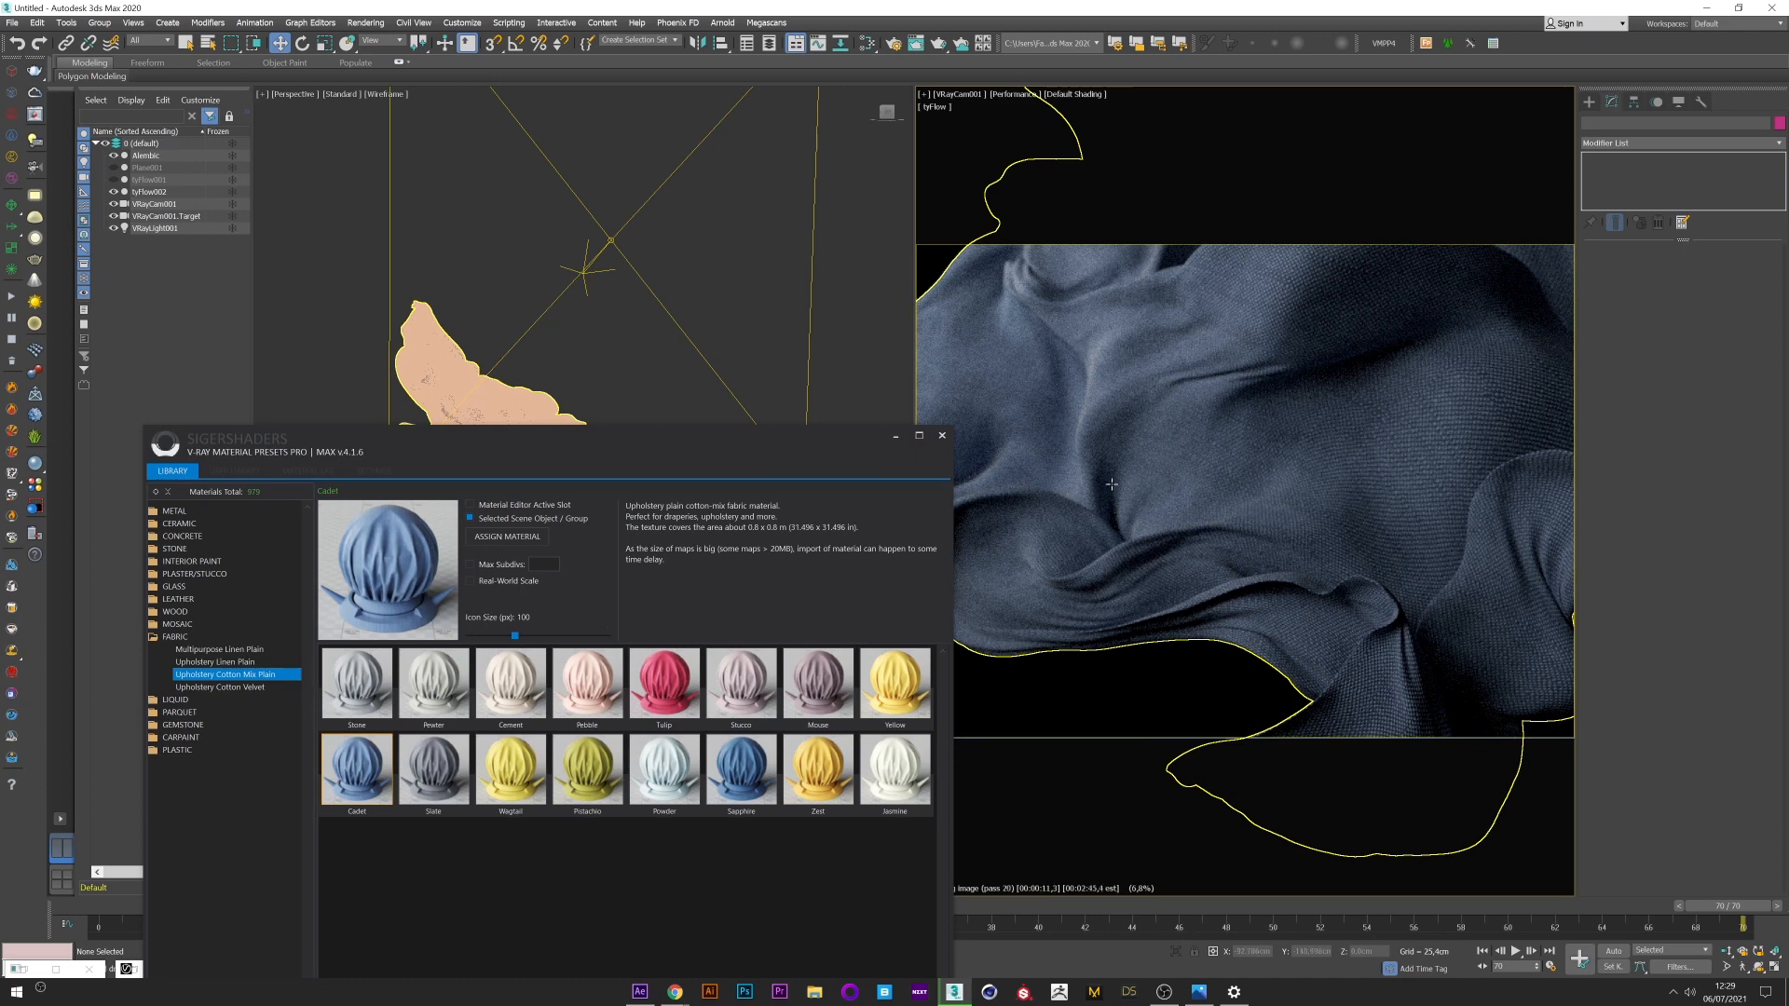
mouse_move(1112, 483)
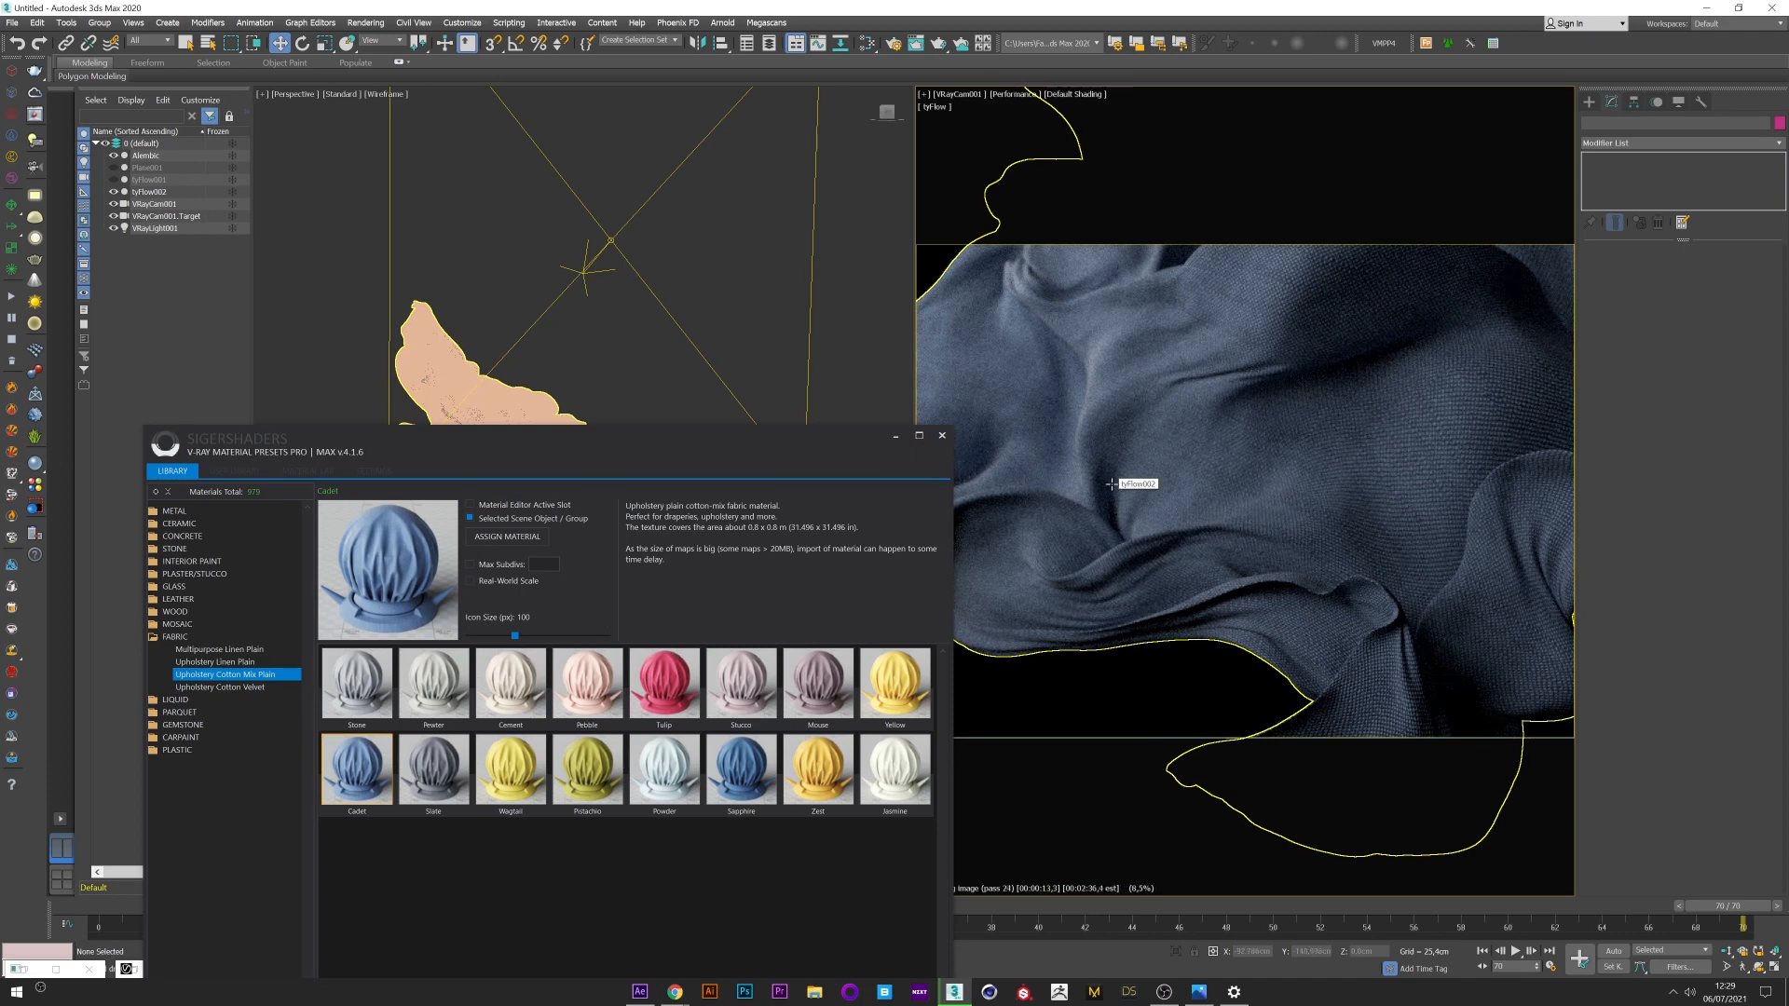